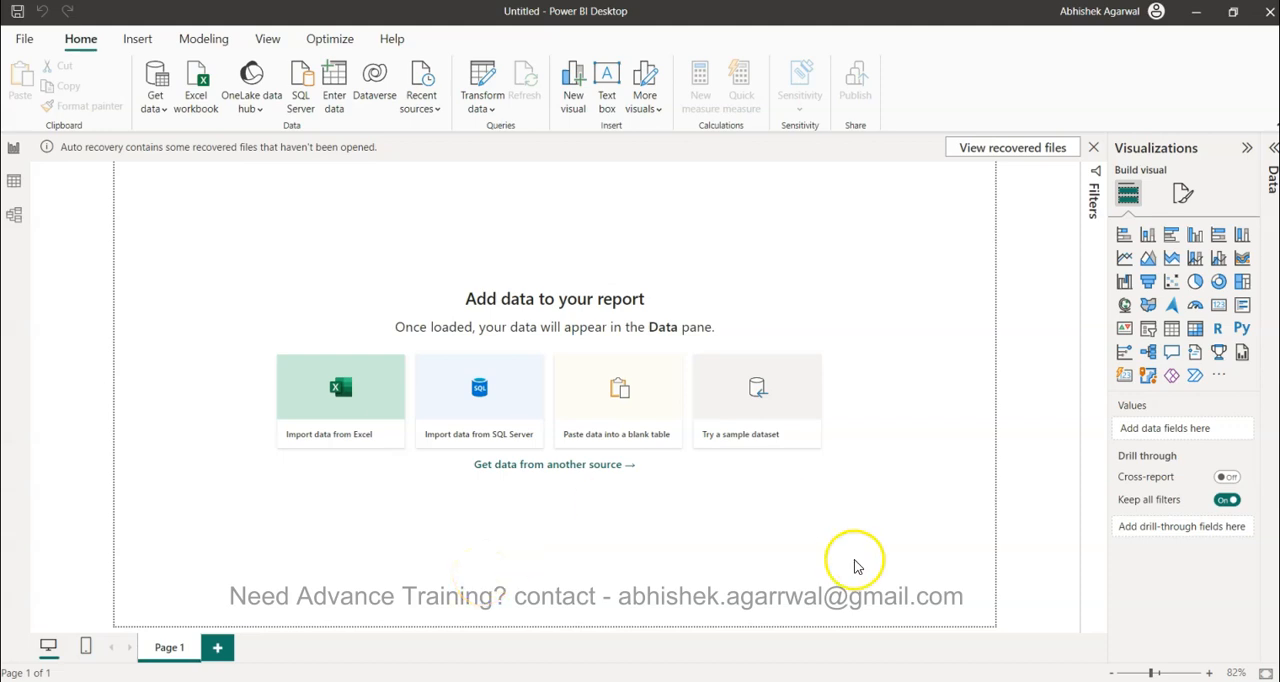
pyautogui.moveTo(918, 270)
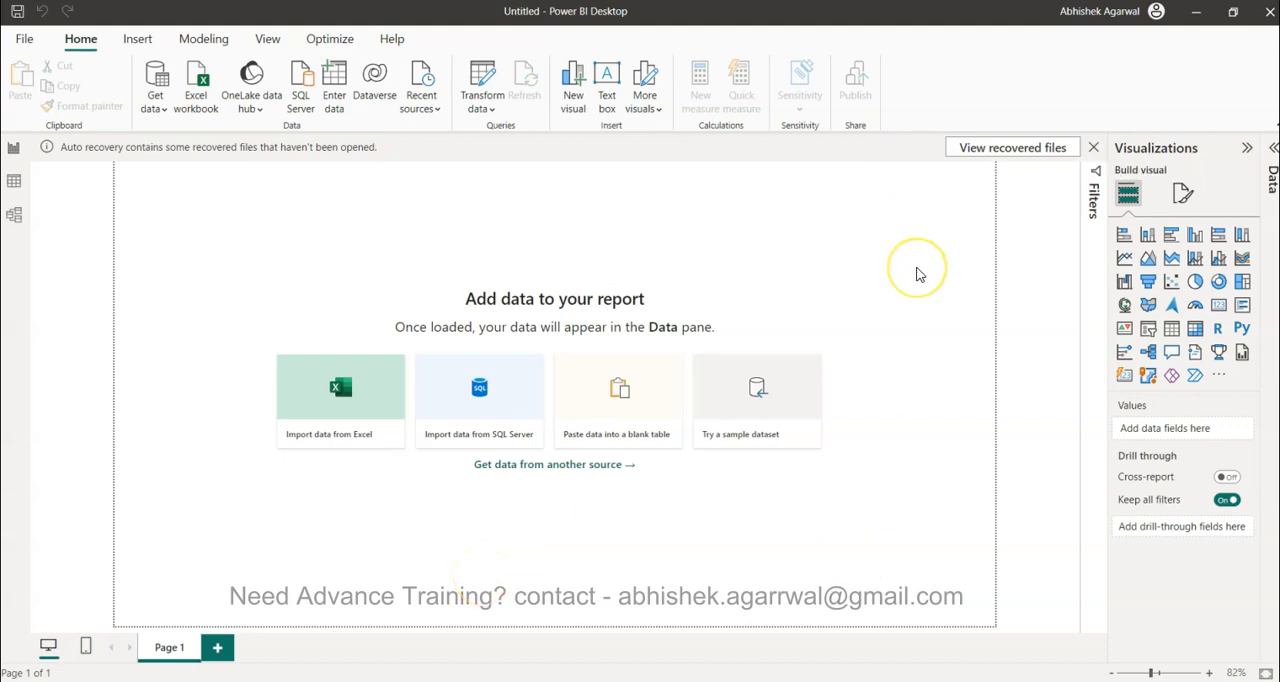
pyautogui.moveTo(920, 274)
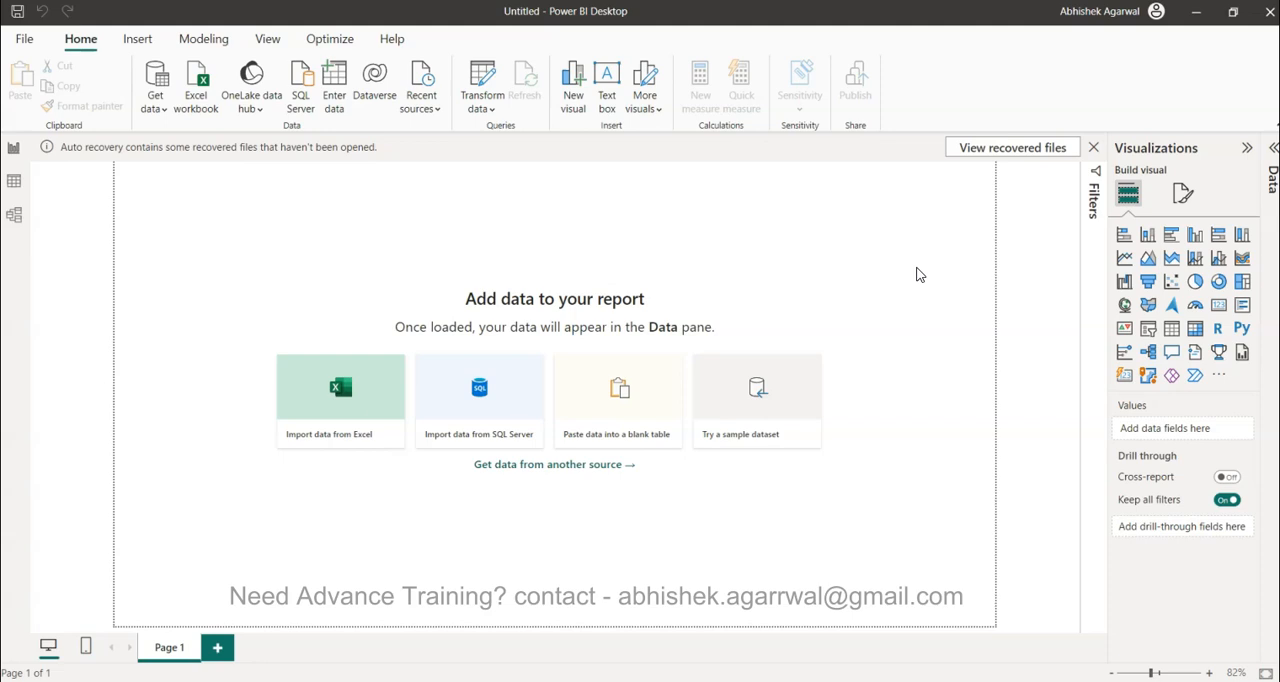
pyautogui.moveTo(682, 234)
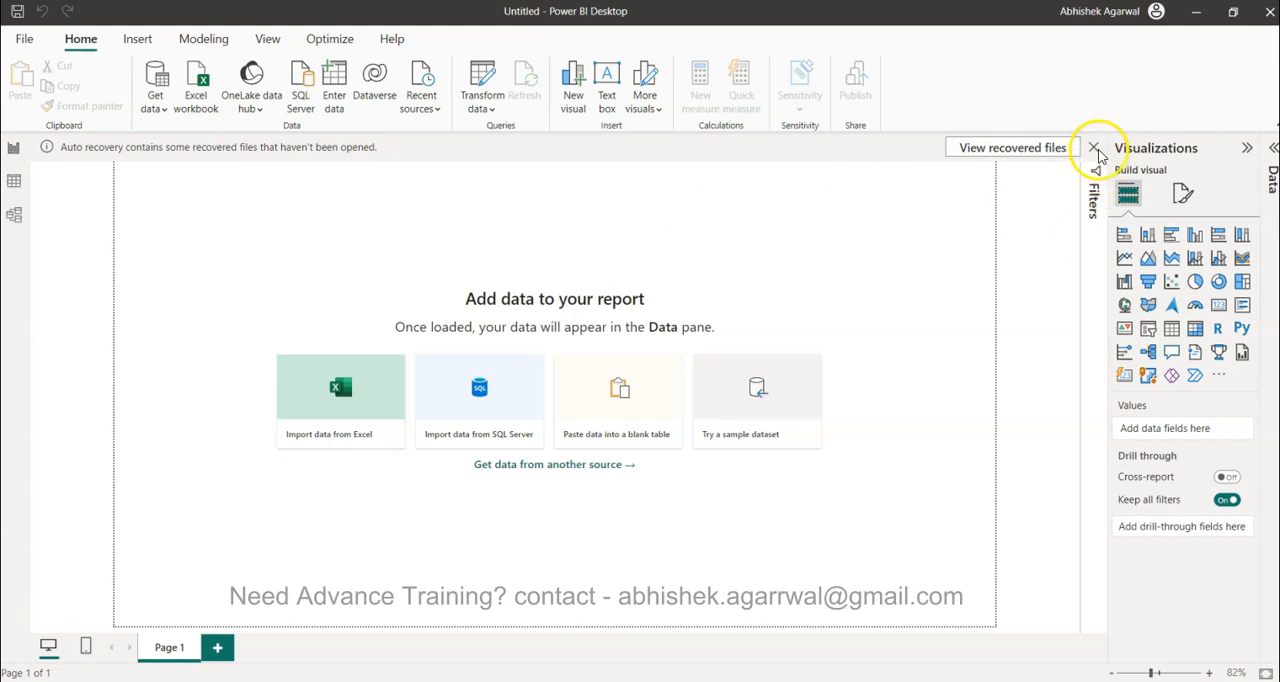
# Close the auto-recovery bar and confirm removing the recovered files
pyautogui.click(1093, 147)
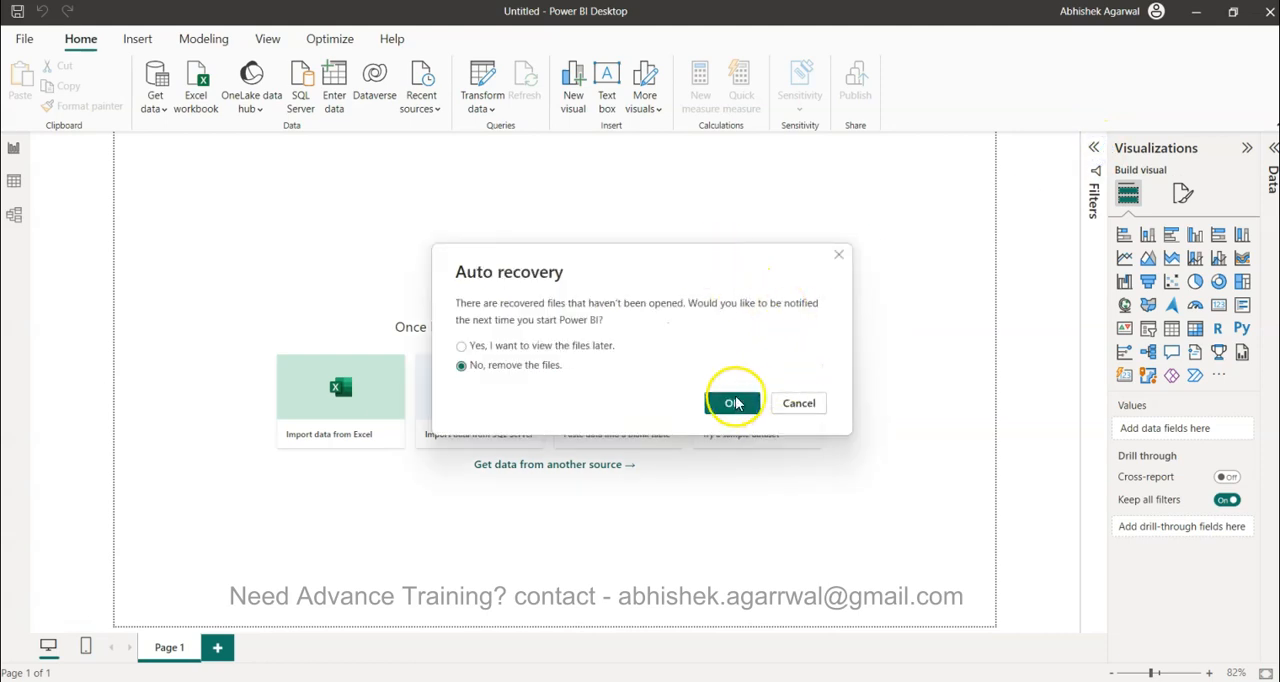
pyautogui.click(731, 402)
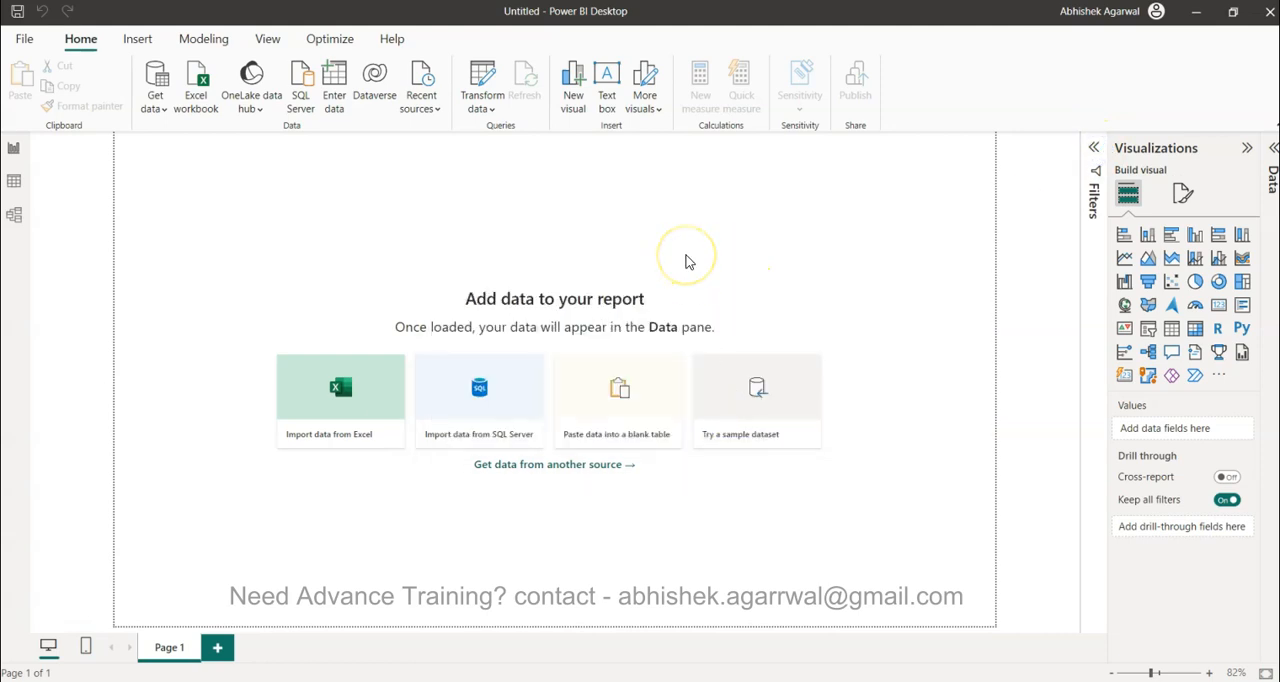
pyautogui.moveTo(688, 262)
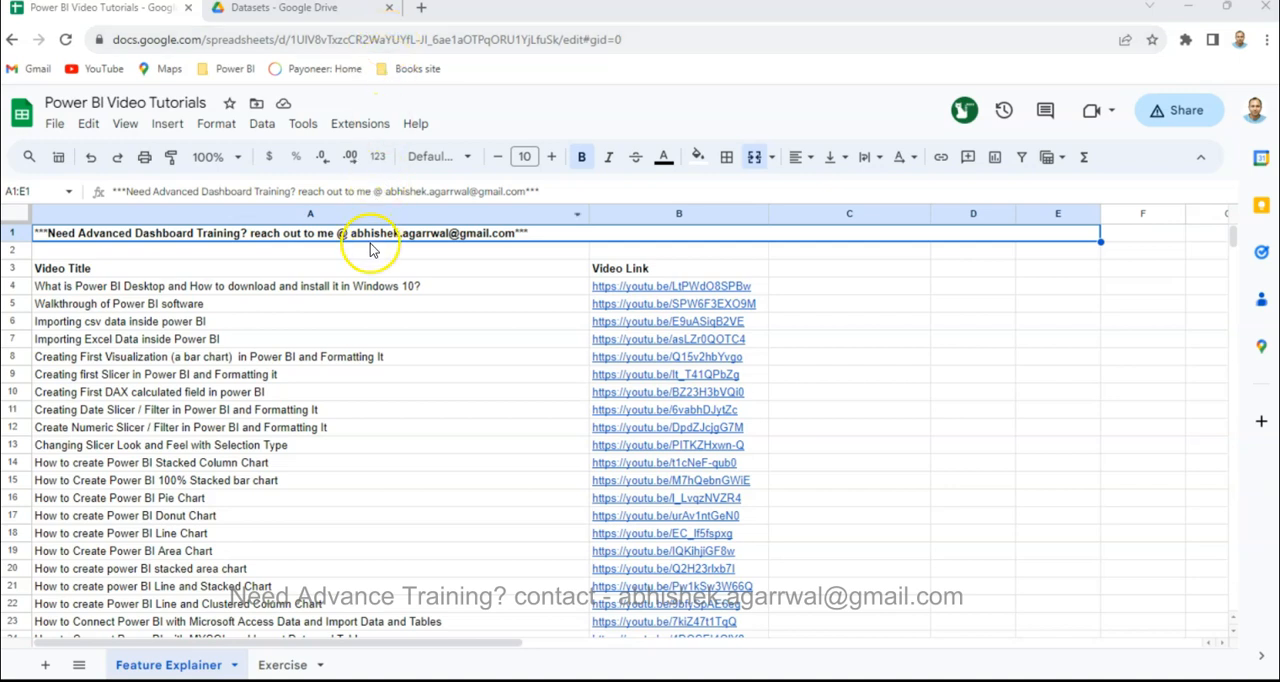
pyautogui.scroll(-3)
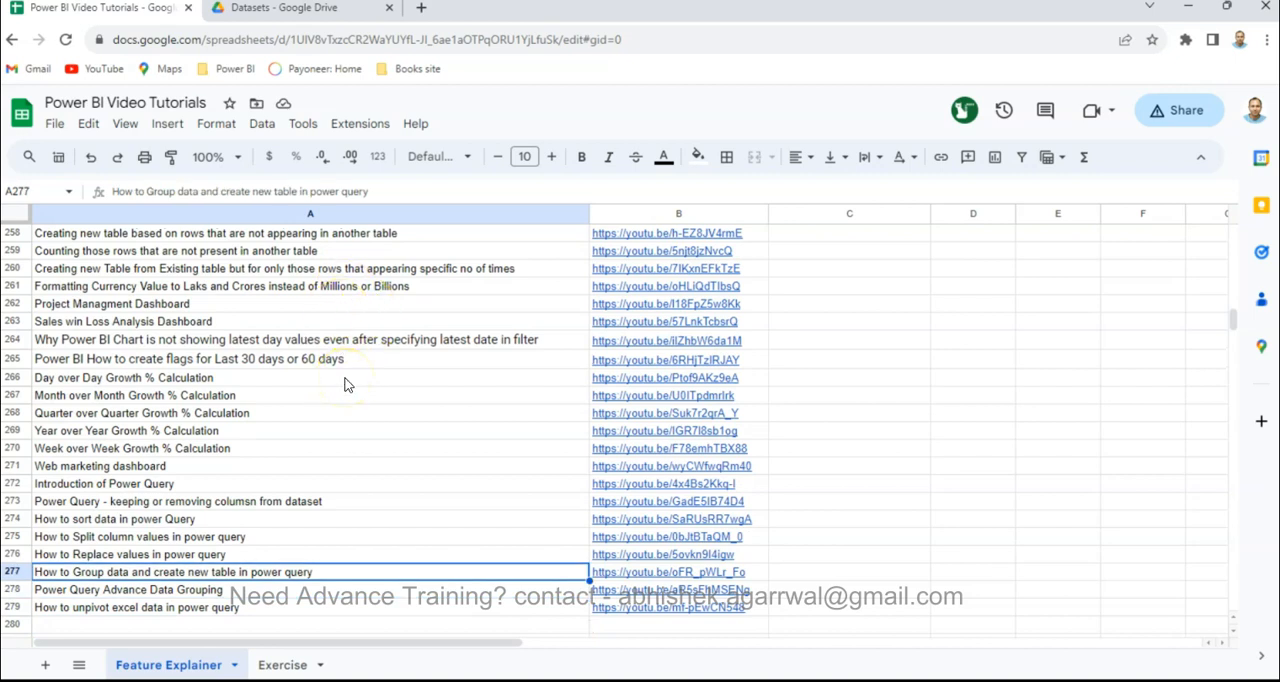
pyautogui.moveTo(683, 218)
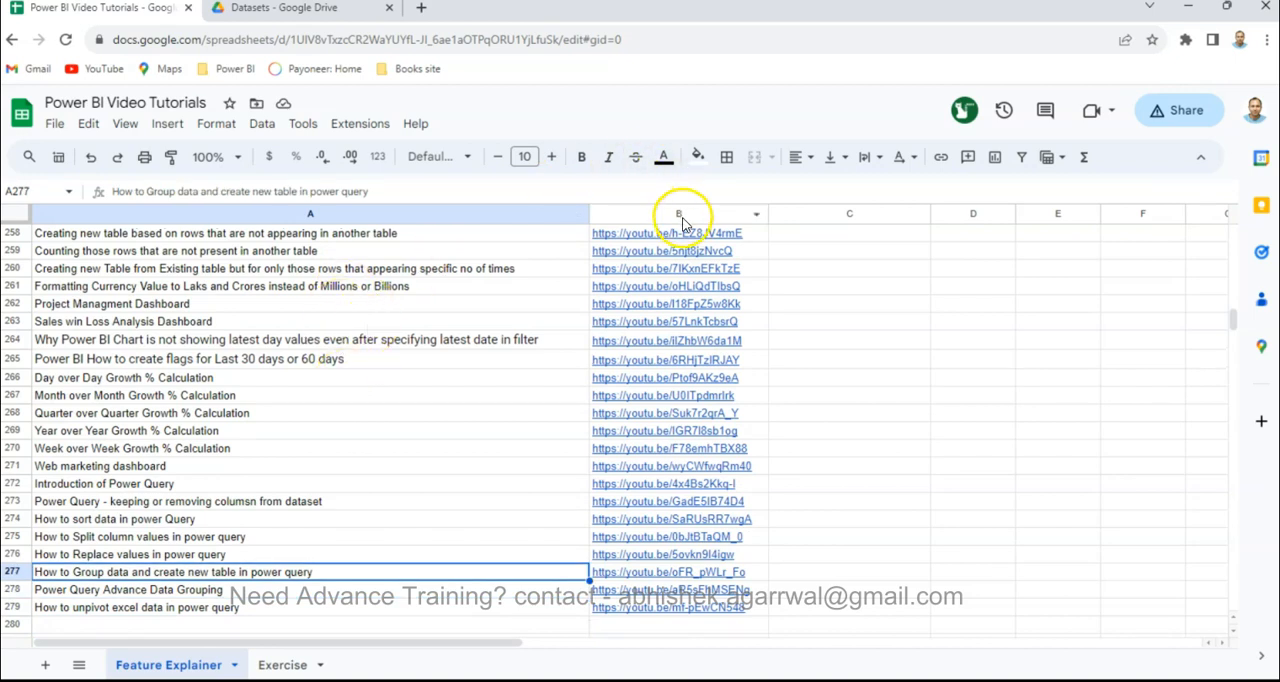
pyautogui.moveTo(473, 260)
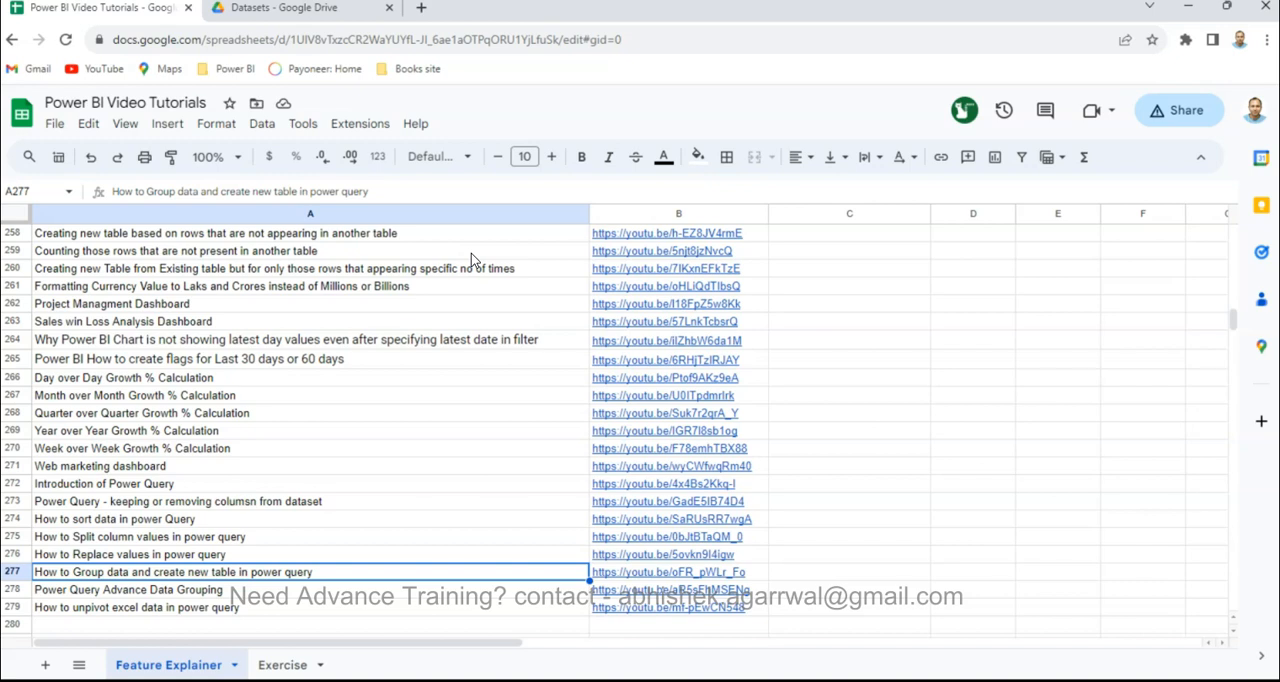
pyautogui.moveTo(478, 348)
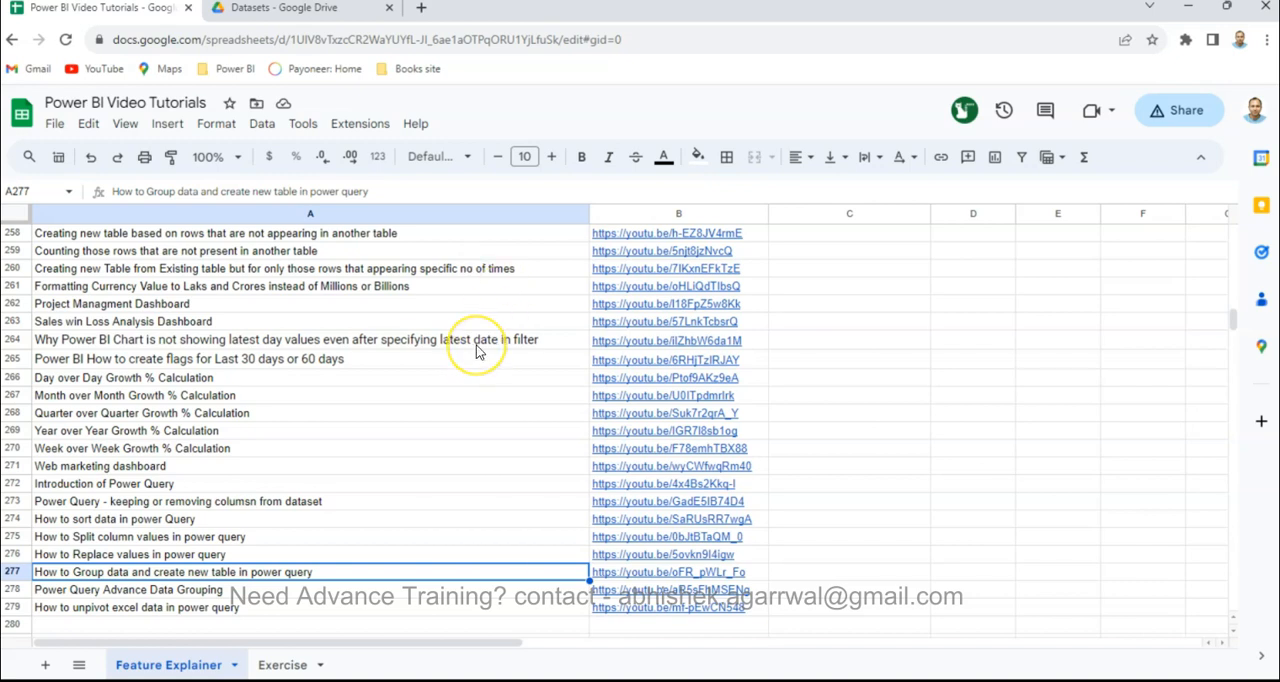
pyautogui.moveTo(424, 344)
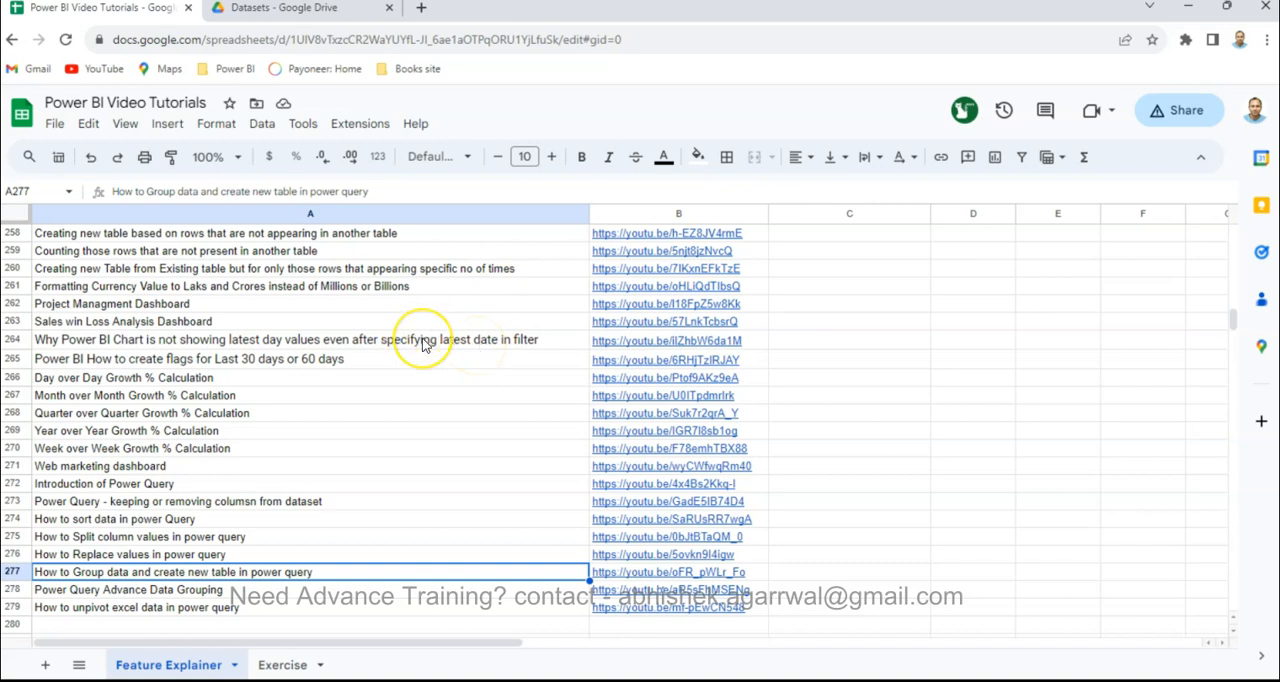
pyautogui.moveTo(235, 423)
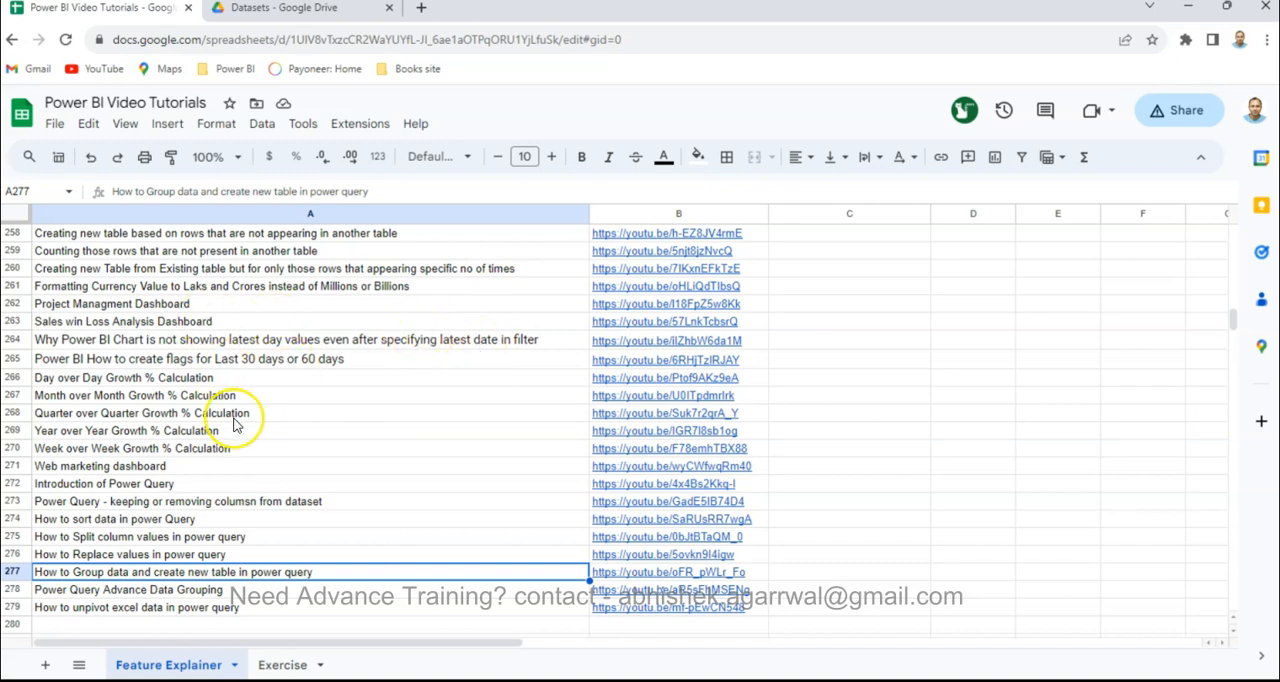
pyautogui.scroll(3)
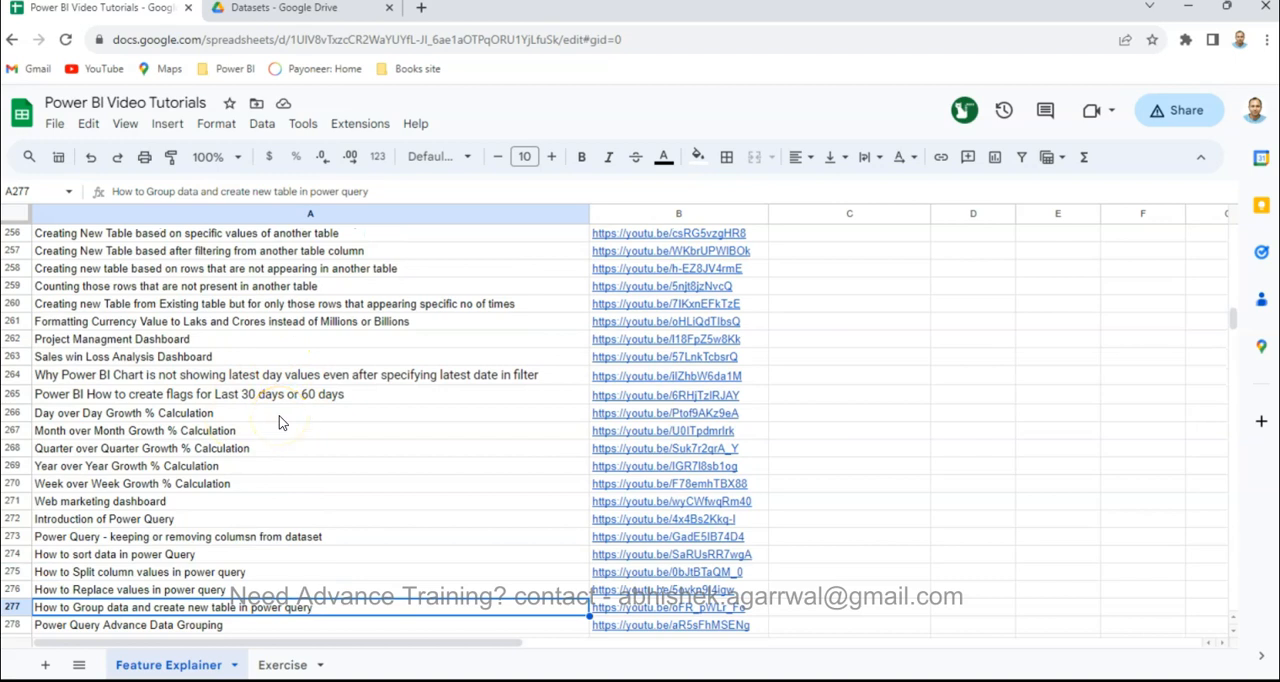
pyautogui.moveTo(348, 20)
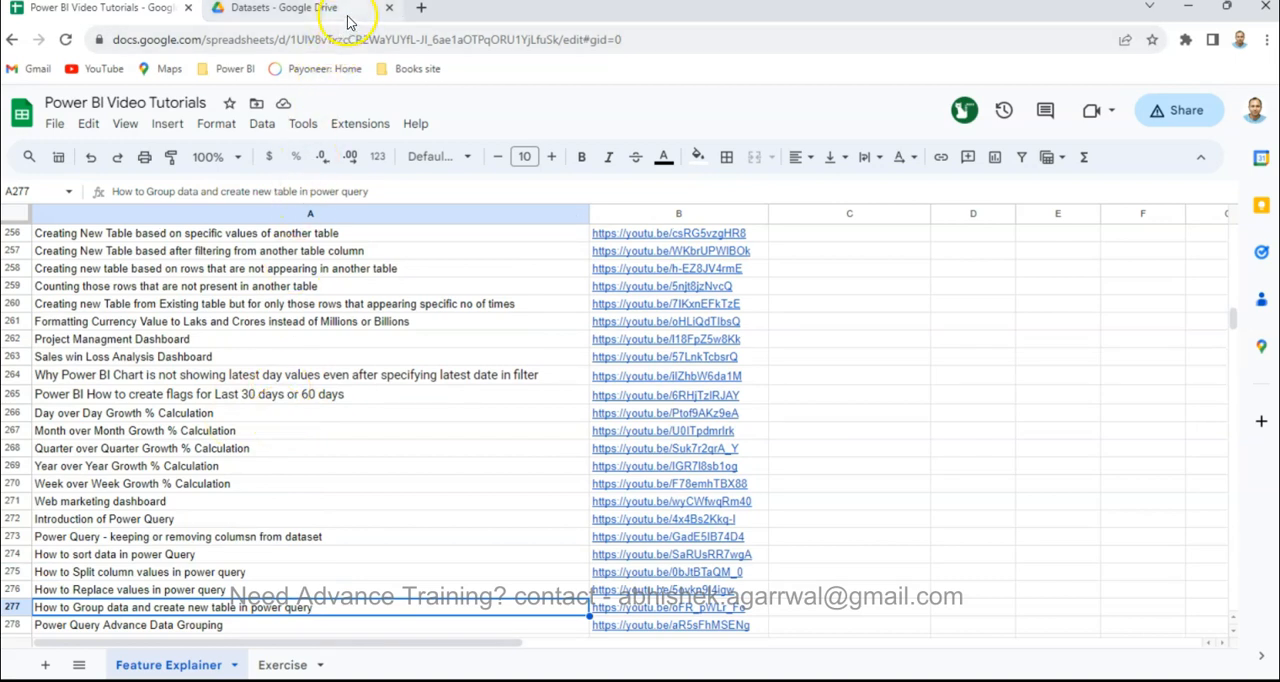
# Switch to Google Drive and open the Power BI folder under Datasets
pyautogui.click(280, 8)
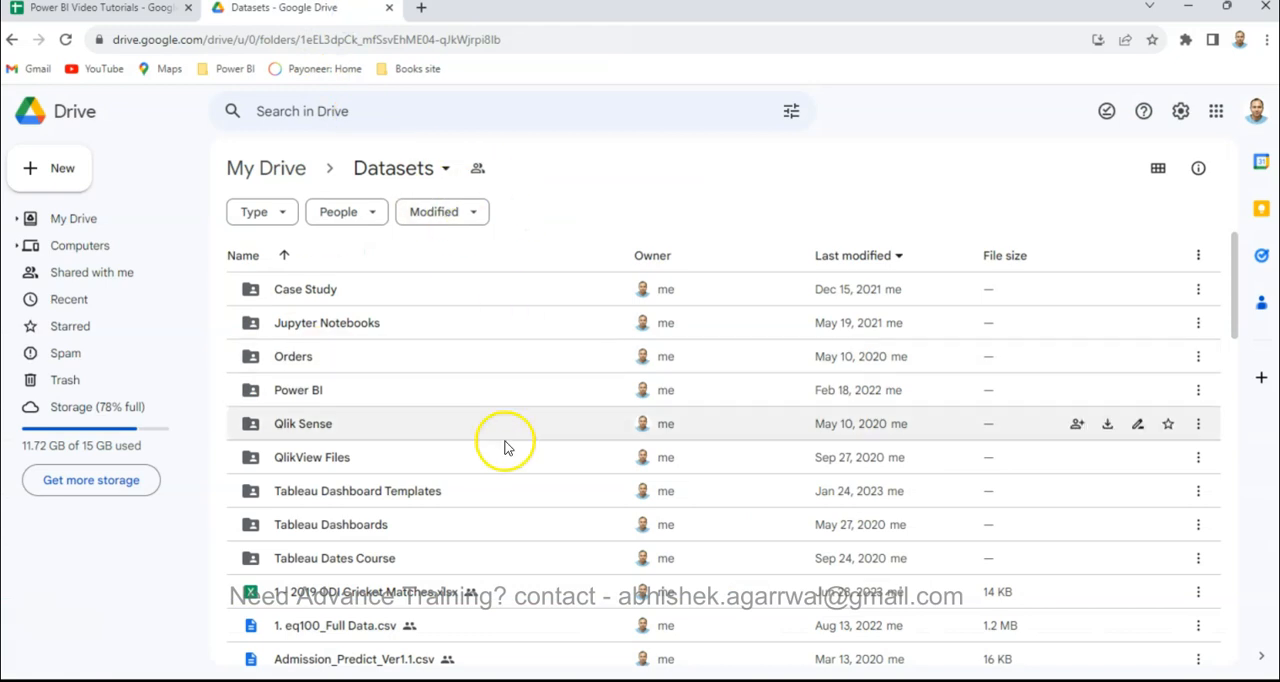
pyautogui.click(298, 390)
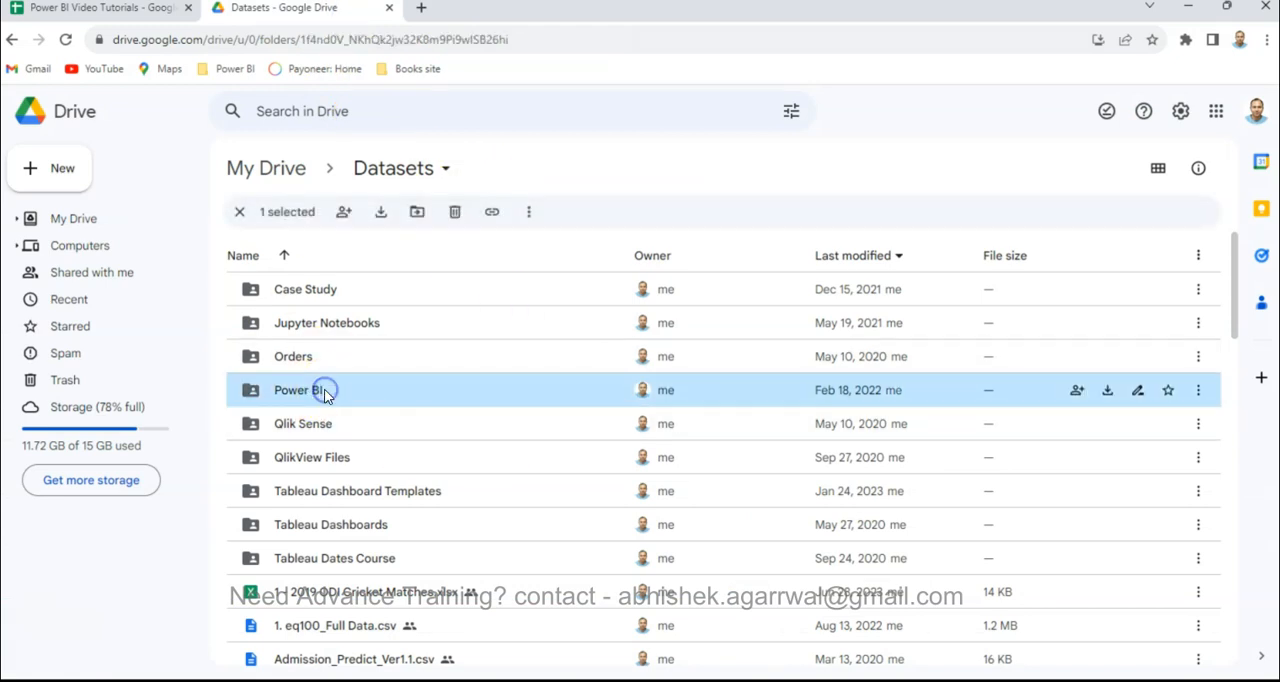
pyautogui.doubleClick(291, 390)
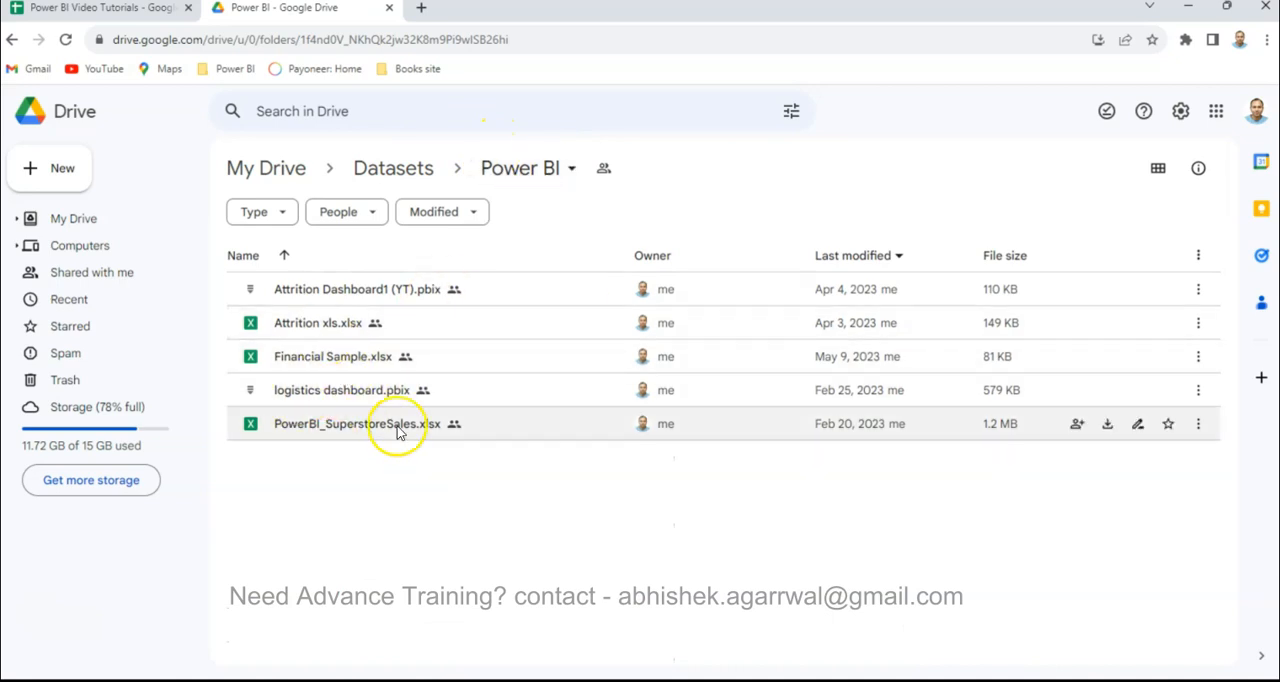
pyautogui.moveTo(765, 390)
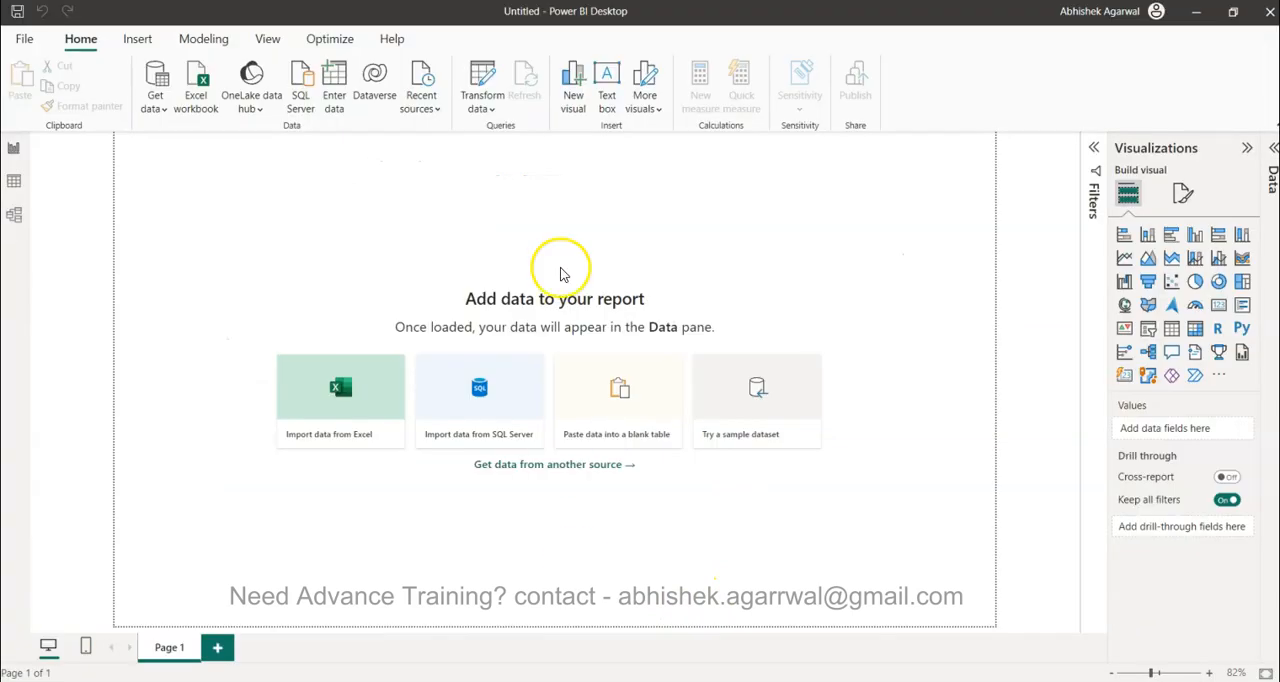
pyautogui.moveTo(482, 151)
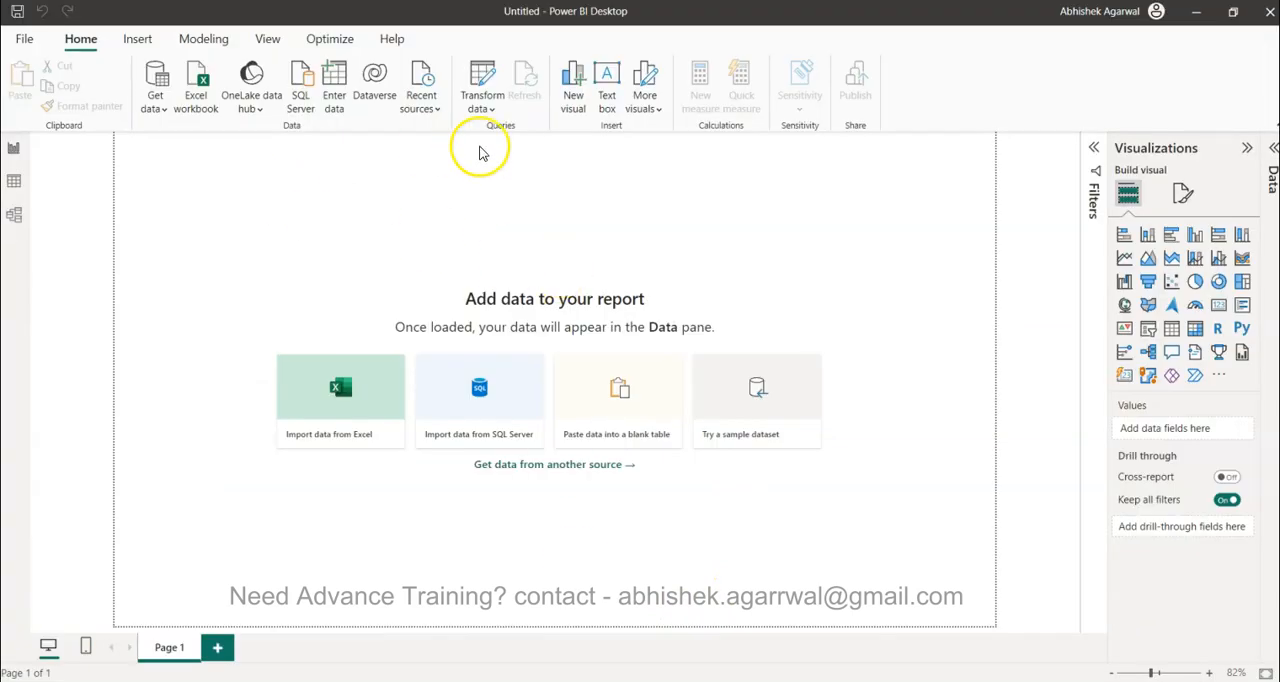
pyautogui.moveTo(481, 85)
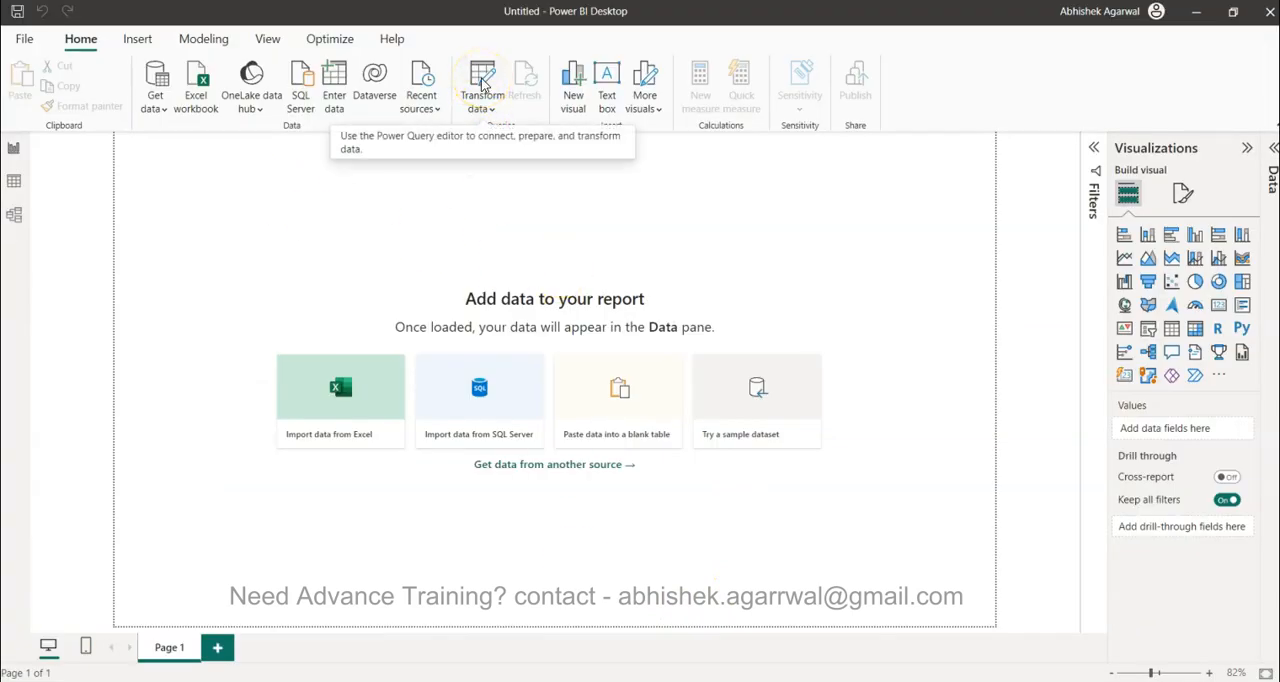
# Launch an empty Power Query Editor from Transform data on the Home ribbon
pyautogui.click(481, 85)
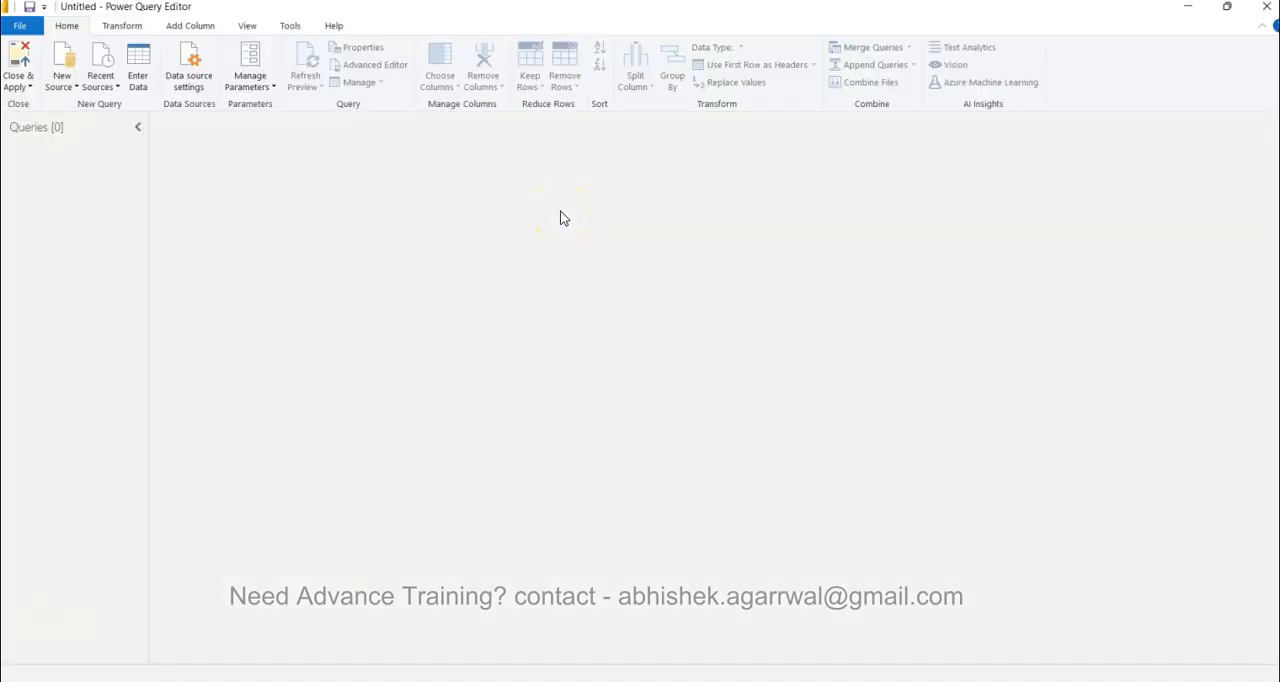
pyautogui.moveTo(62, 68)
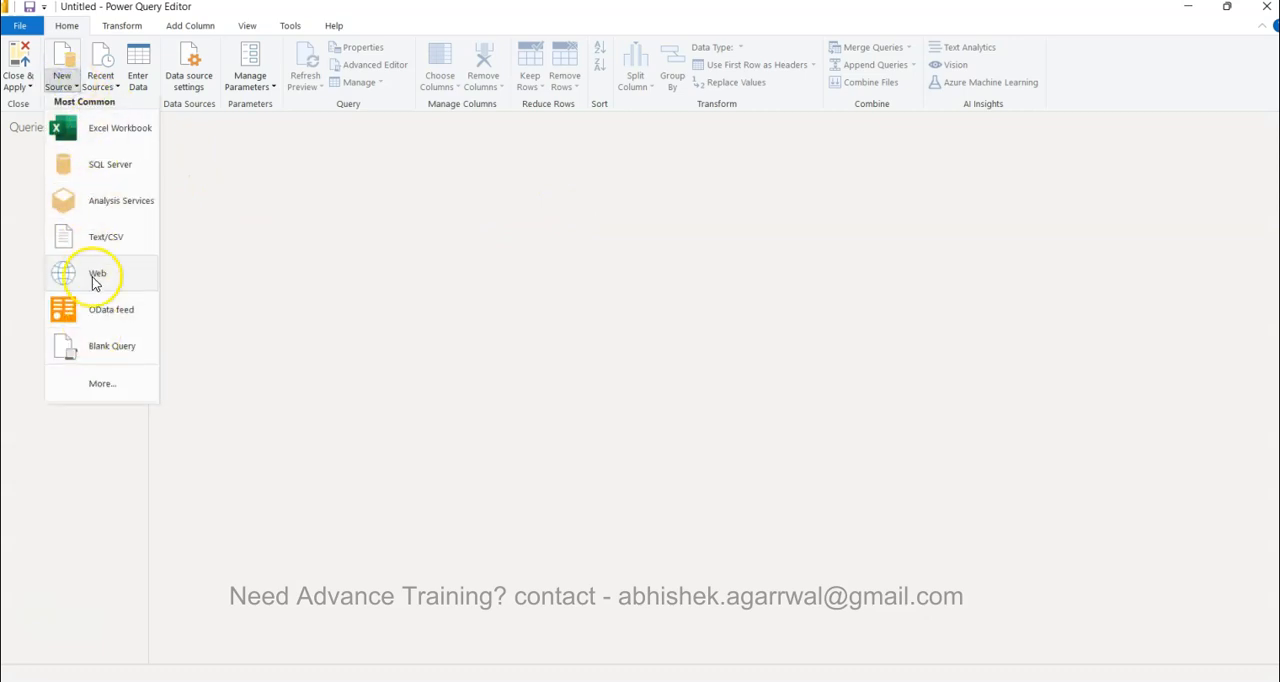
pyautogui.moveTo(105, 133)
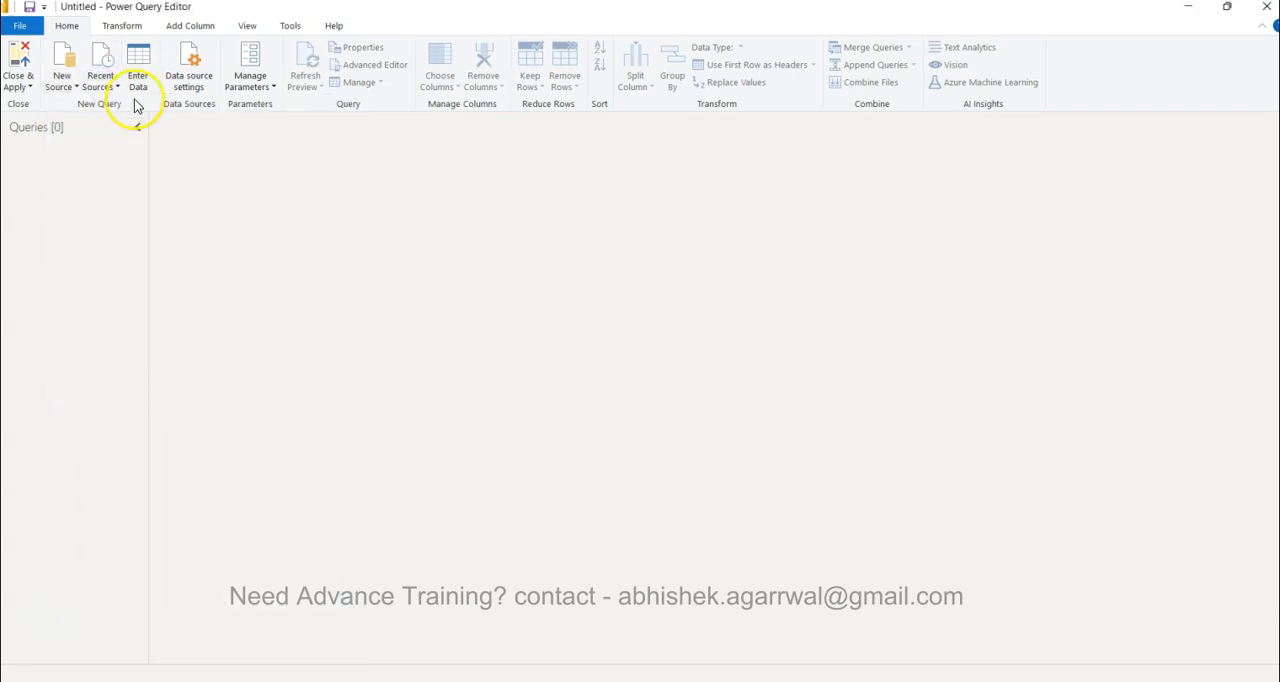
pyautogui.moveTo(120, 178)
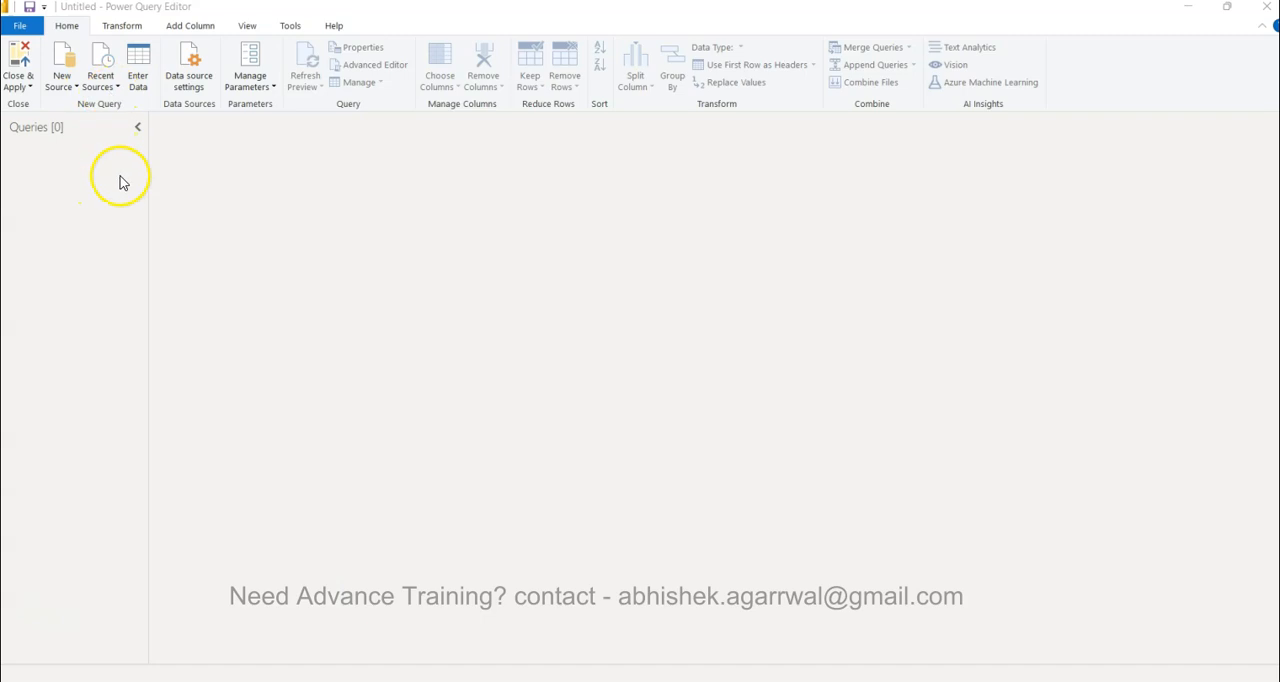
pyautogui.moveTo(114, 103)
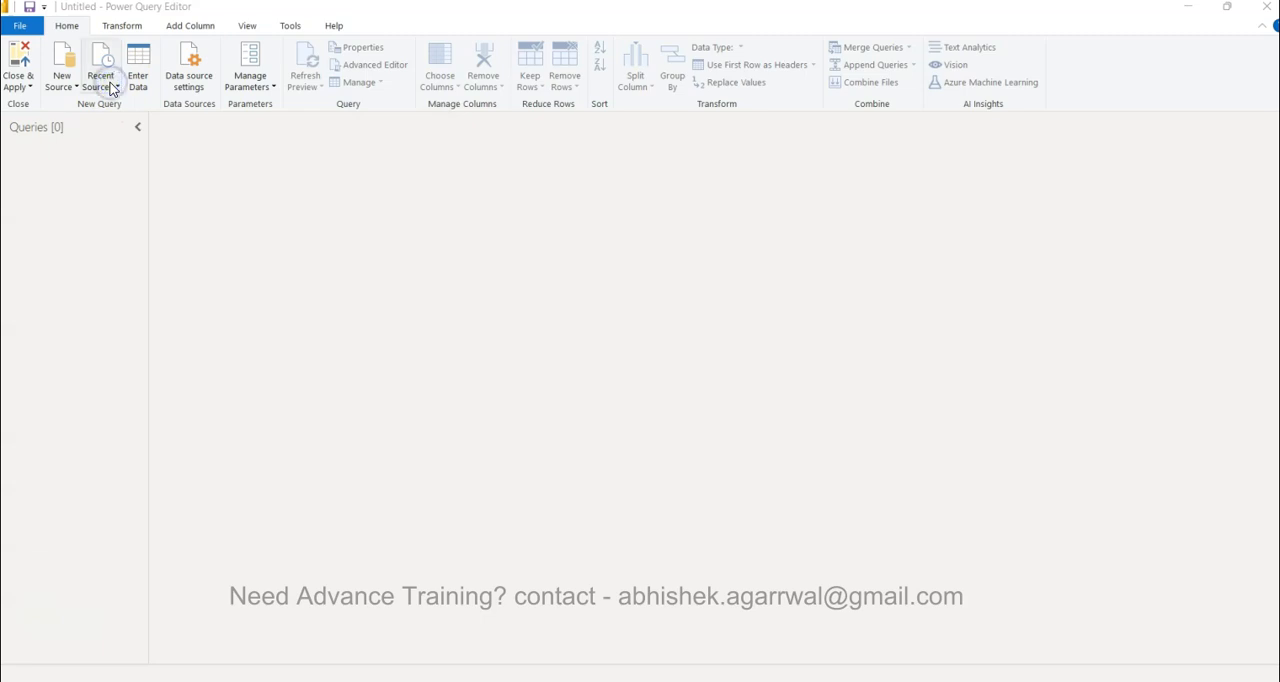
# Show the New Source dropdown of common data source types, from Excel workbook to blank query
pyautogui.click(61, 67)
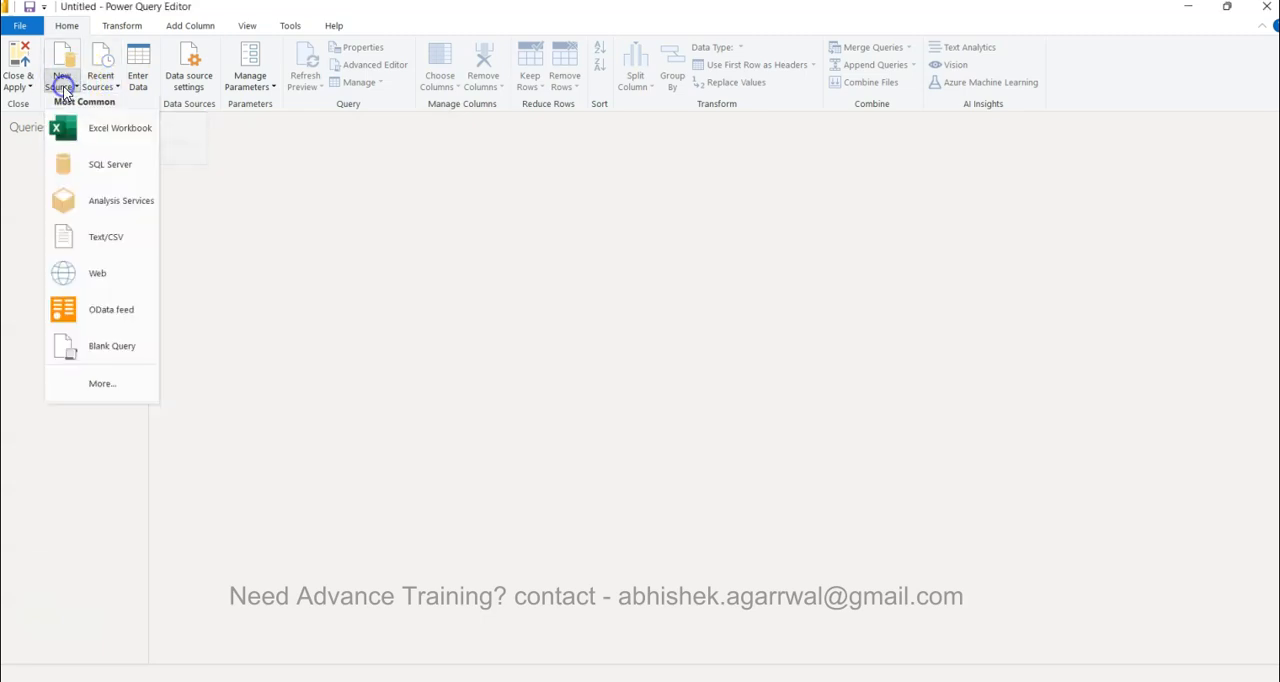
# Open the PowerBI_SuperstoreSales workbook and import its Sheet1 through the Navigator
pyautogui.click(445, 307)
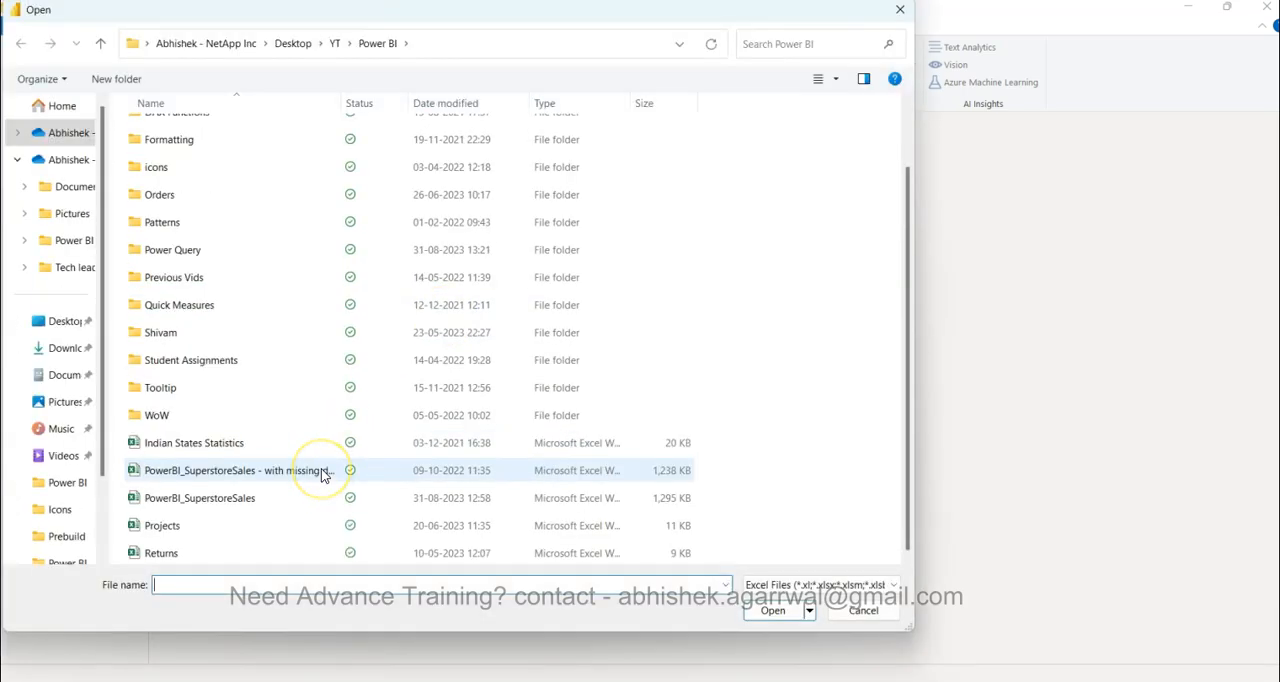
pyautogui.click(772, 610)
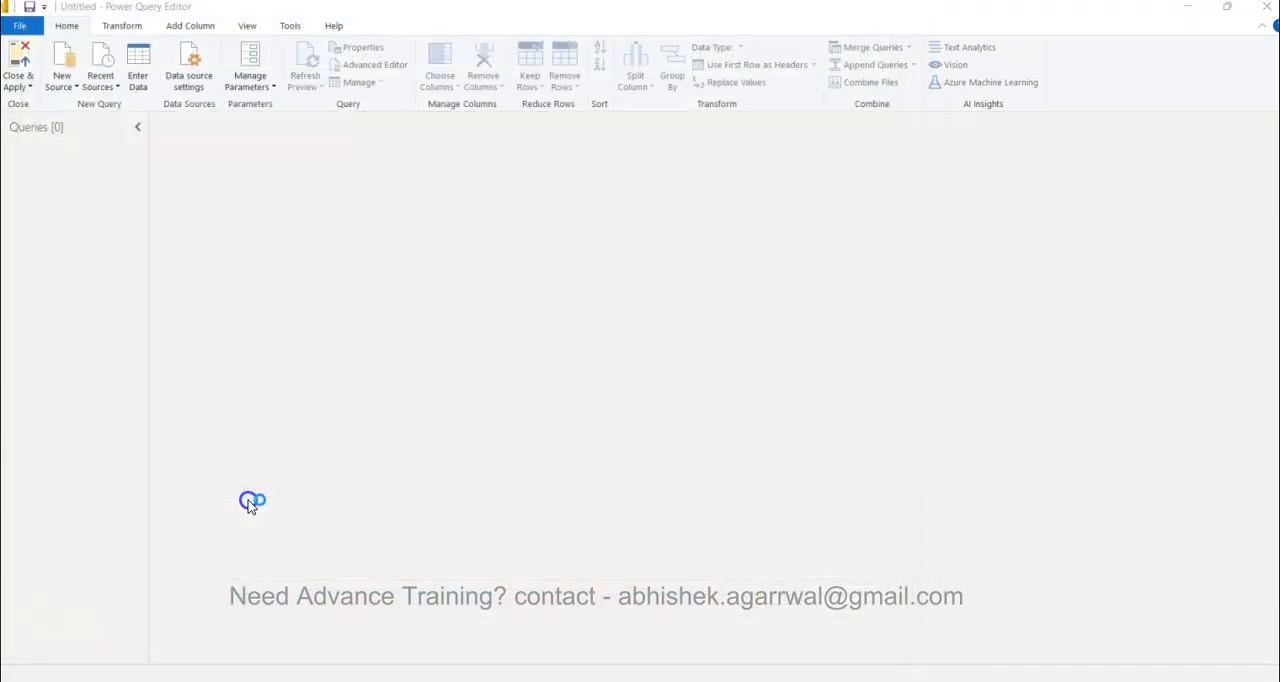
pyautogui.moveTo(518, 358)
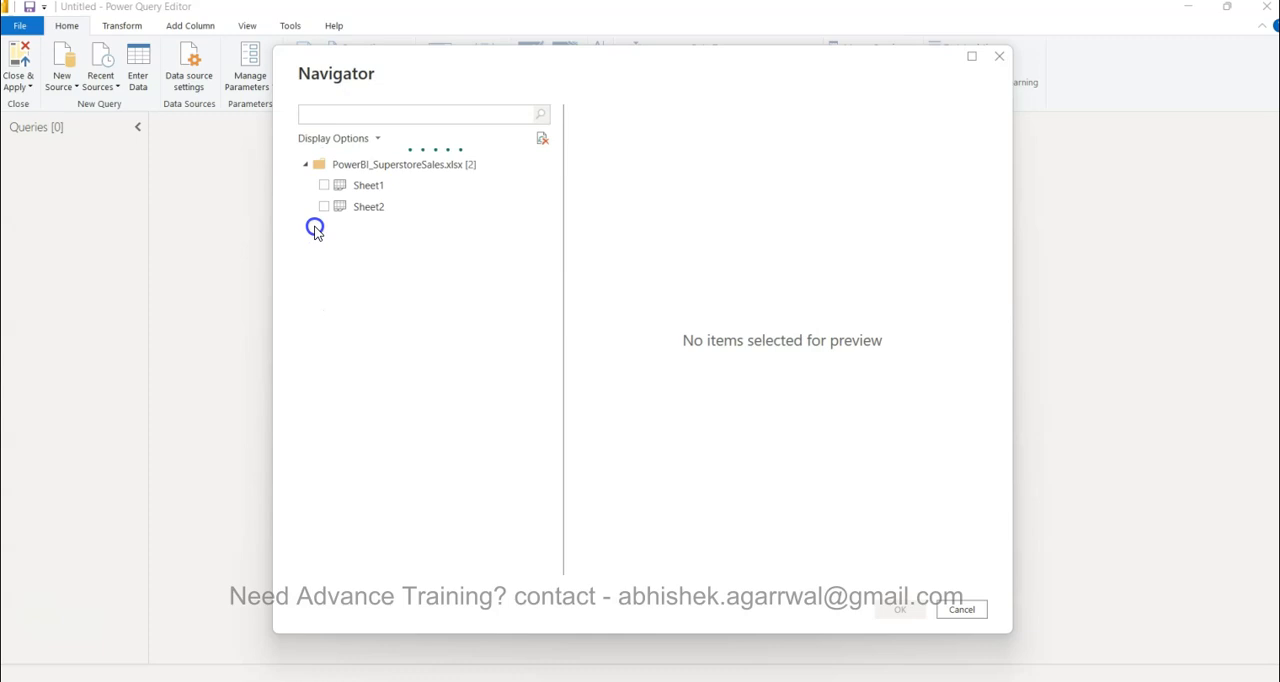
pyautogui.click(323, 185)
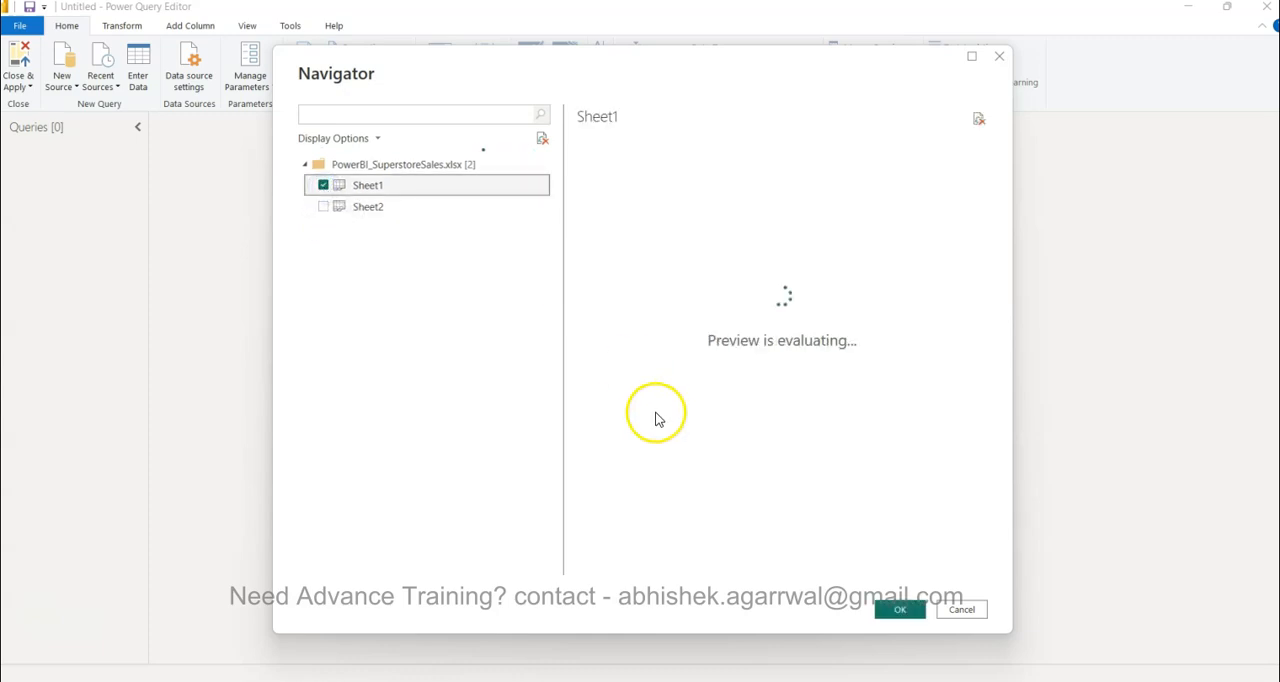
pyautogui.click(898, 609)
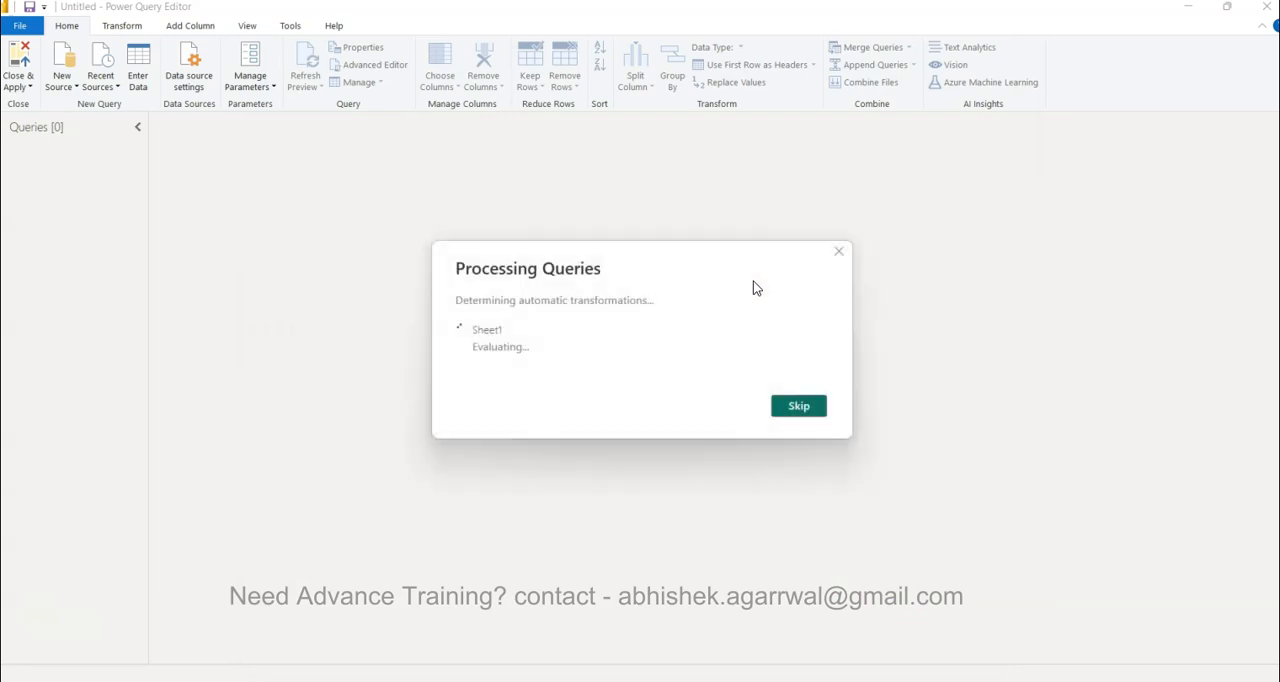
# Scroll through the loaded Sheet1 preview of 21 columns and 999+ rows
pyautogui.click(798, 405)
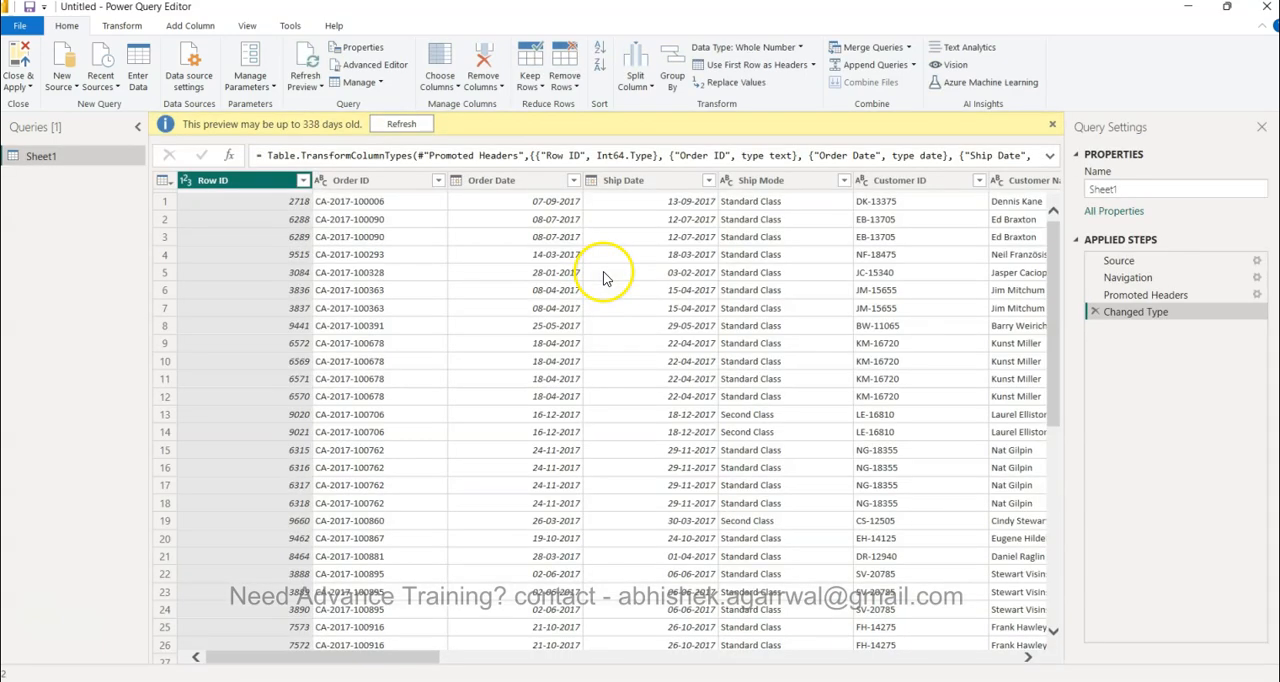
pyautogui.moveTo(473, 252)
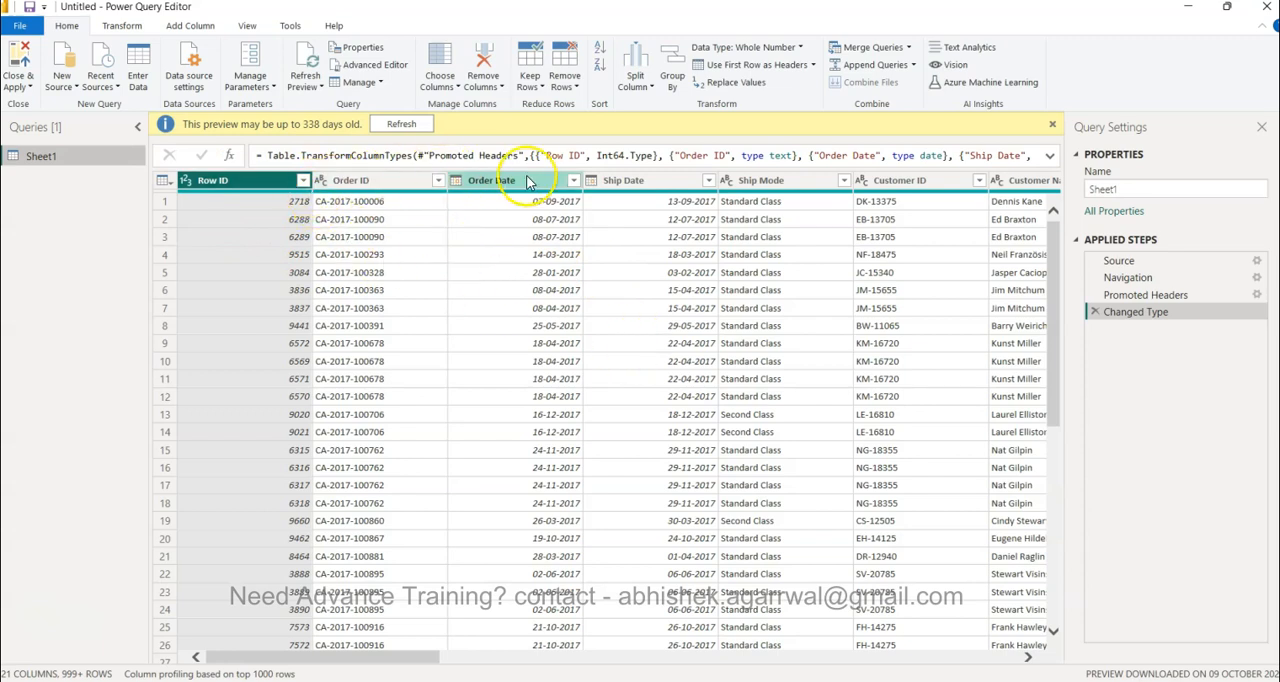
pyautogui.moveTo(483, 343)
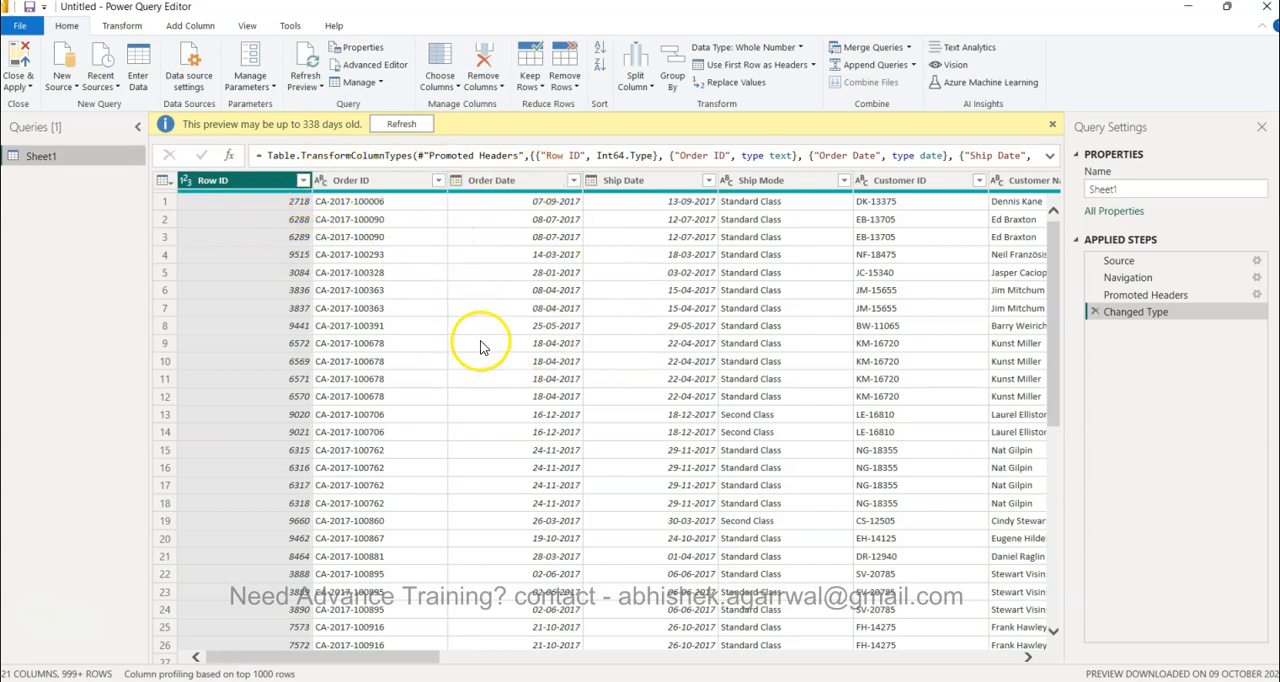
pyautogui.moveTo(203, 600)
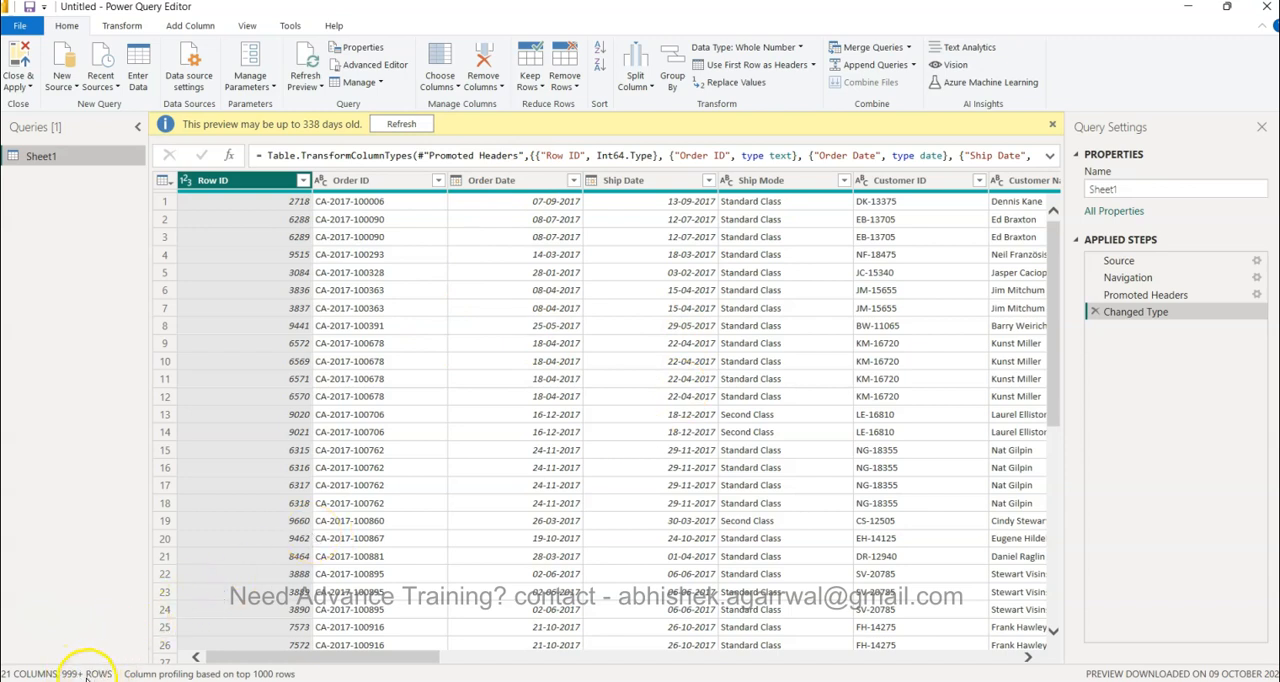
pyautogui.moveTo(288, 673)
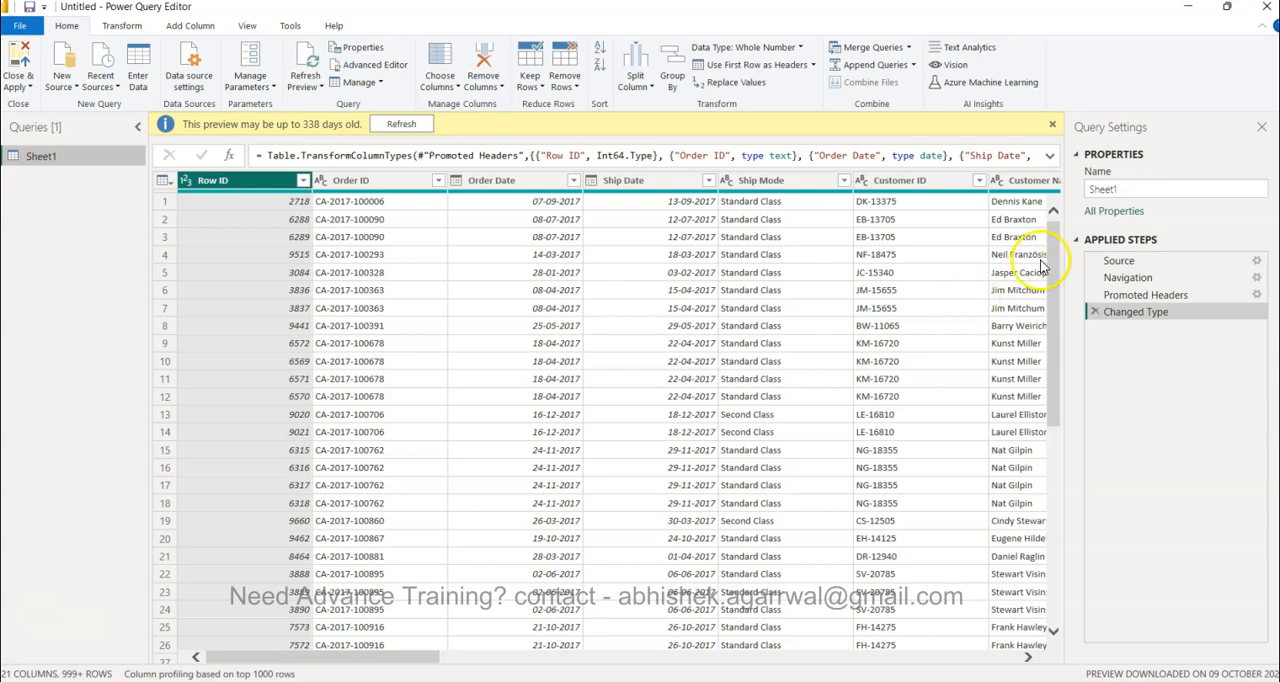
pyautogui.scroll(-3)
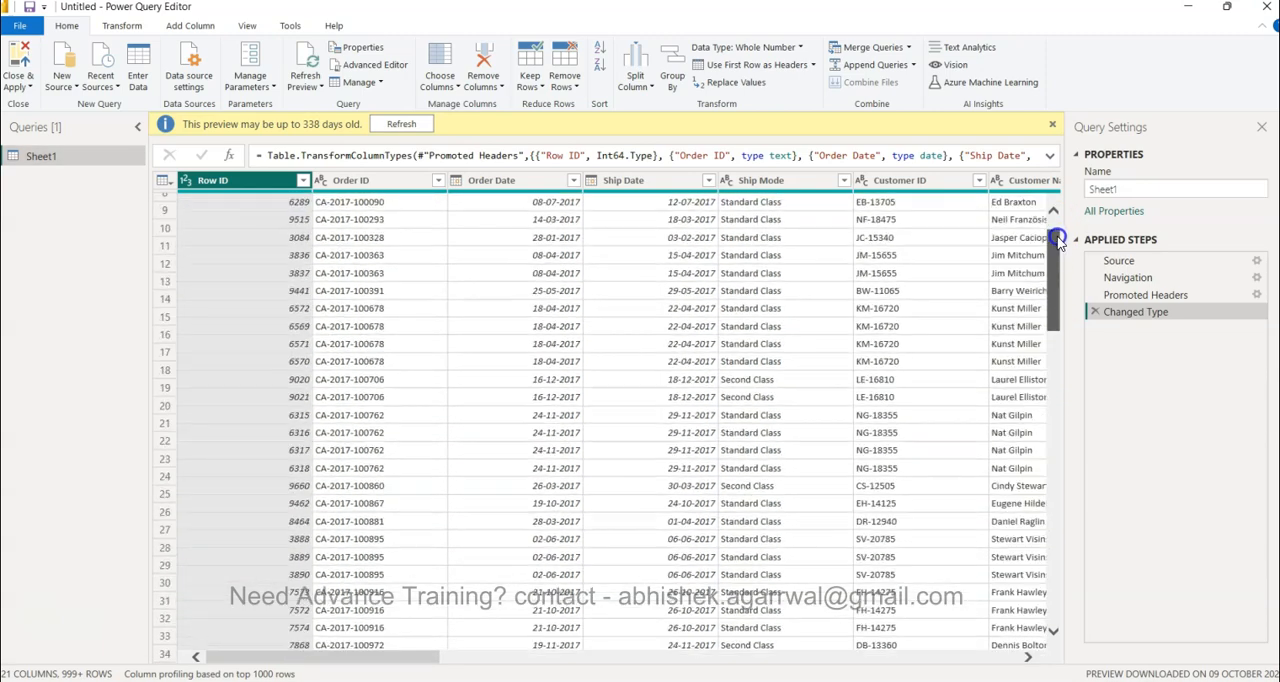
pyautogui.scroll(3)
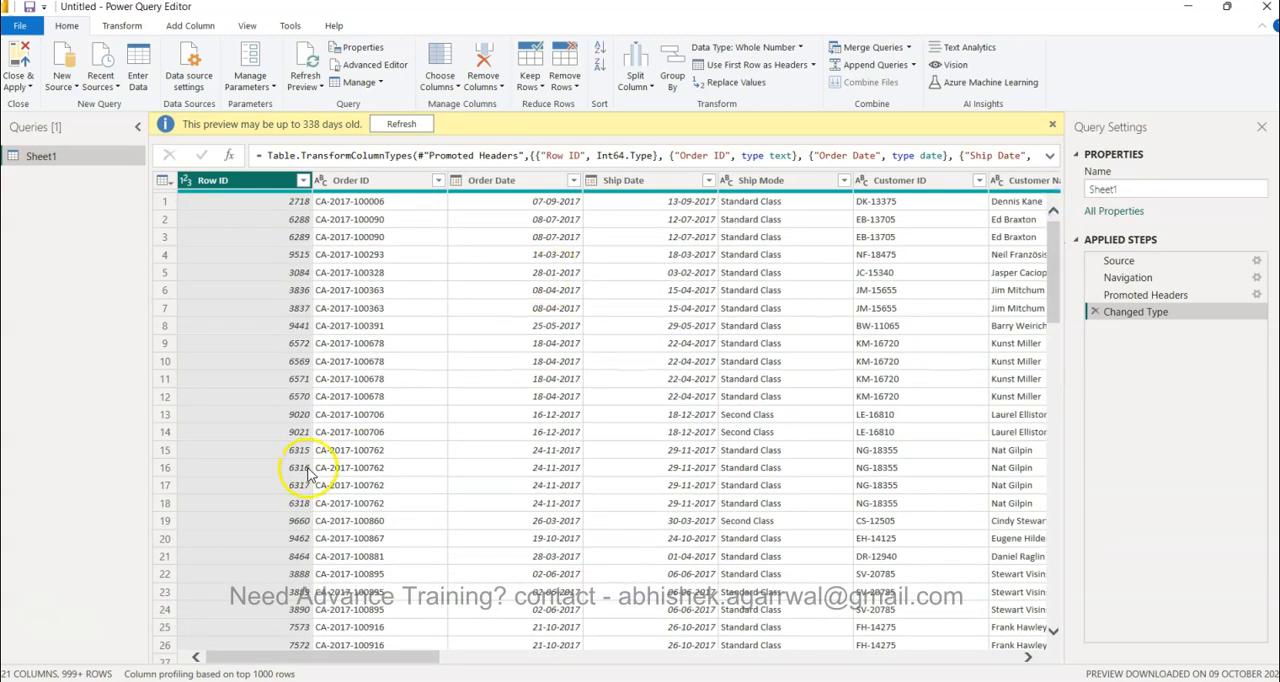
pyautogui.moveTo(405, 375)
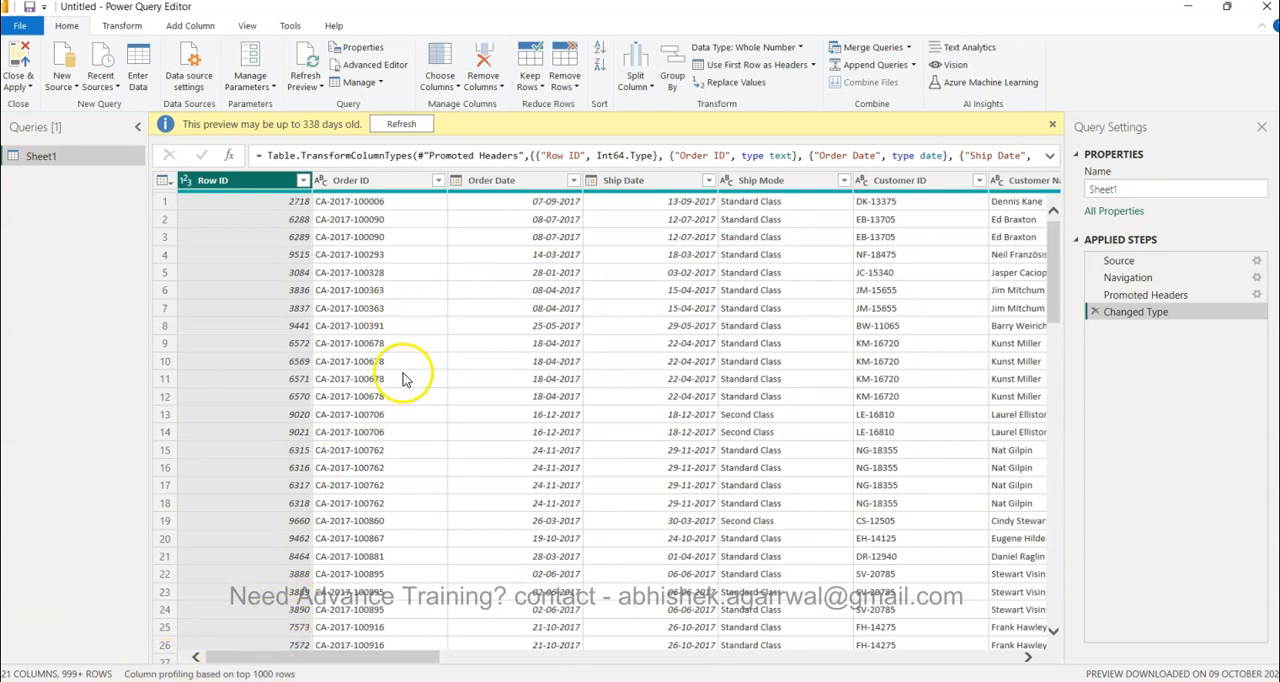
pyautogui.moveTo(575, 385)
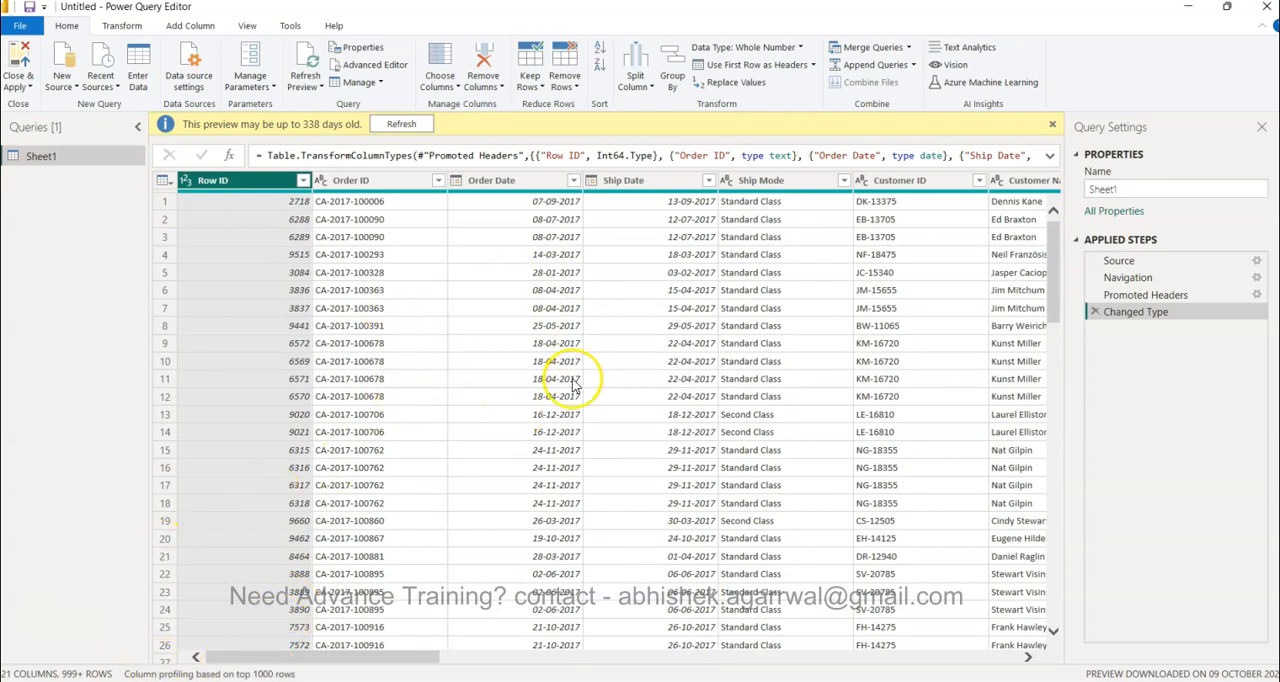
pyautogui.moveTo(185, 390)
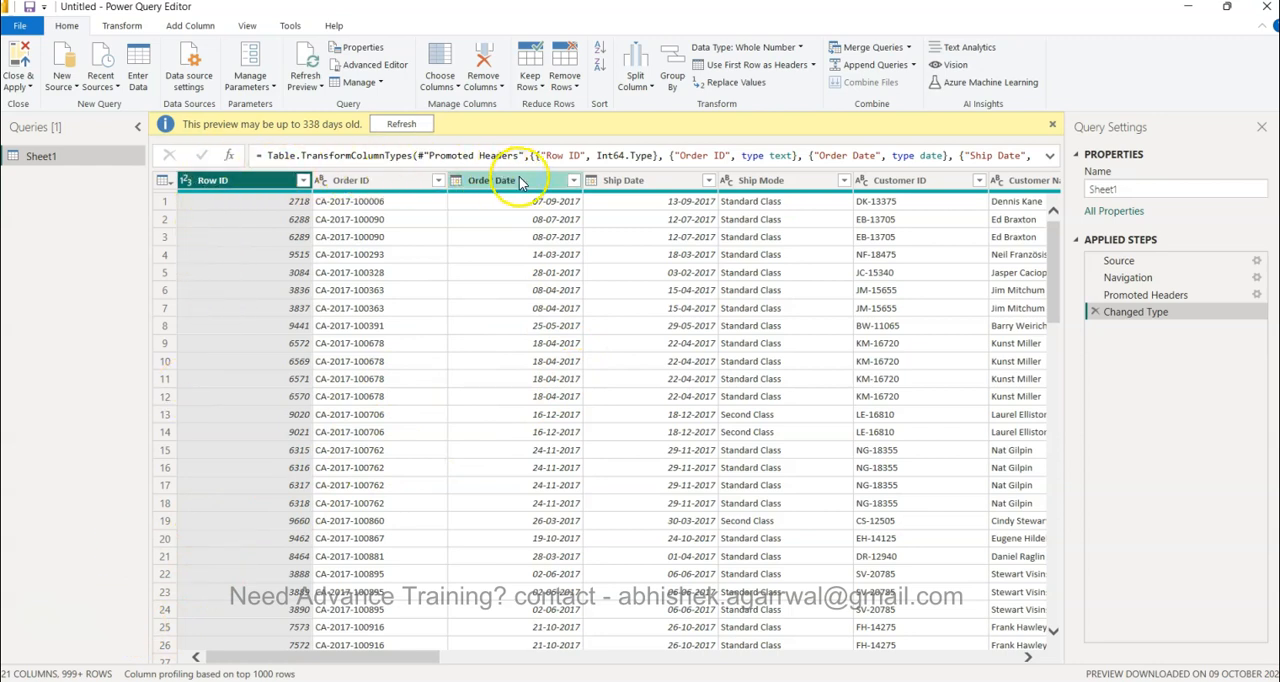
pyautogui.moveTo(120, 580)
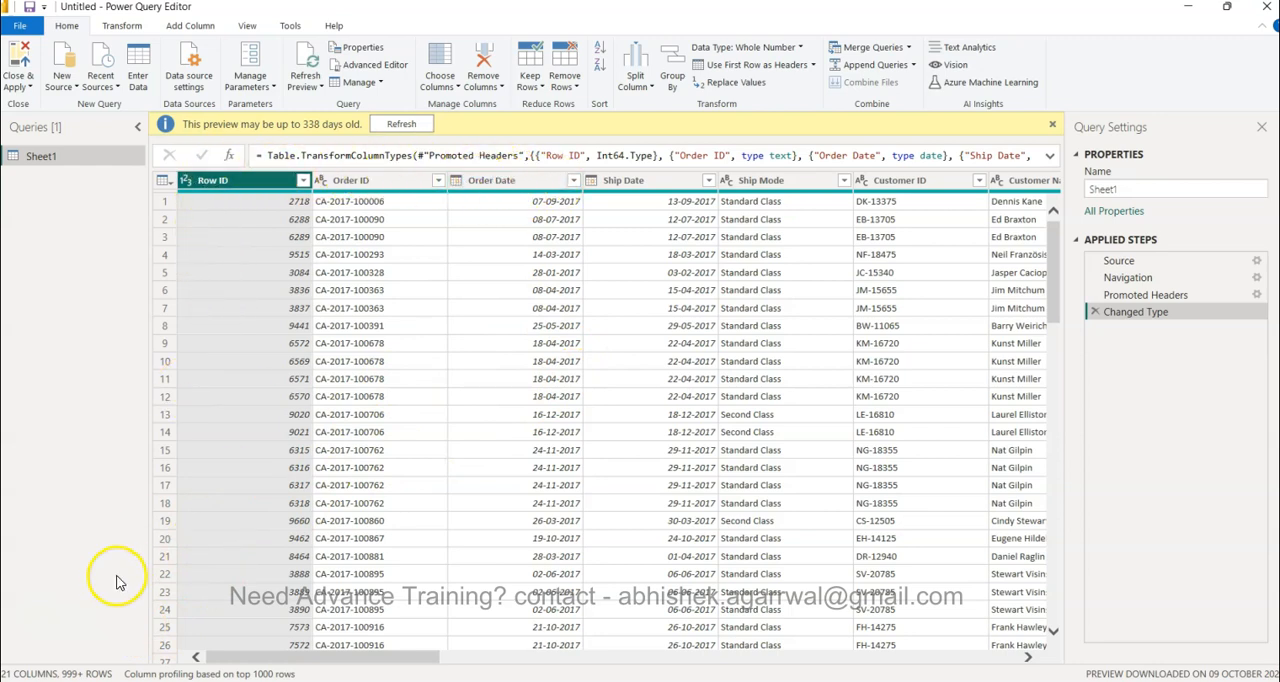
pyautogui.moveTo(118, 678)
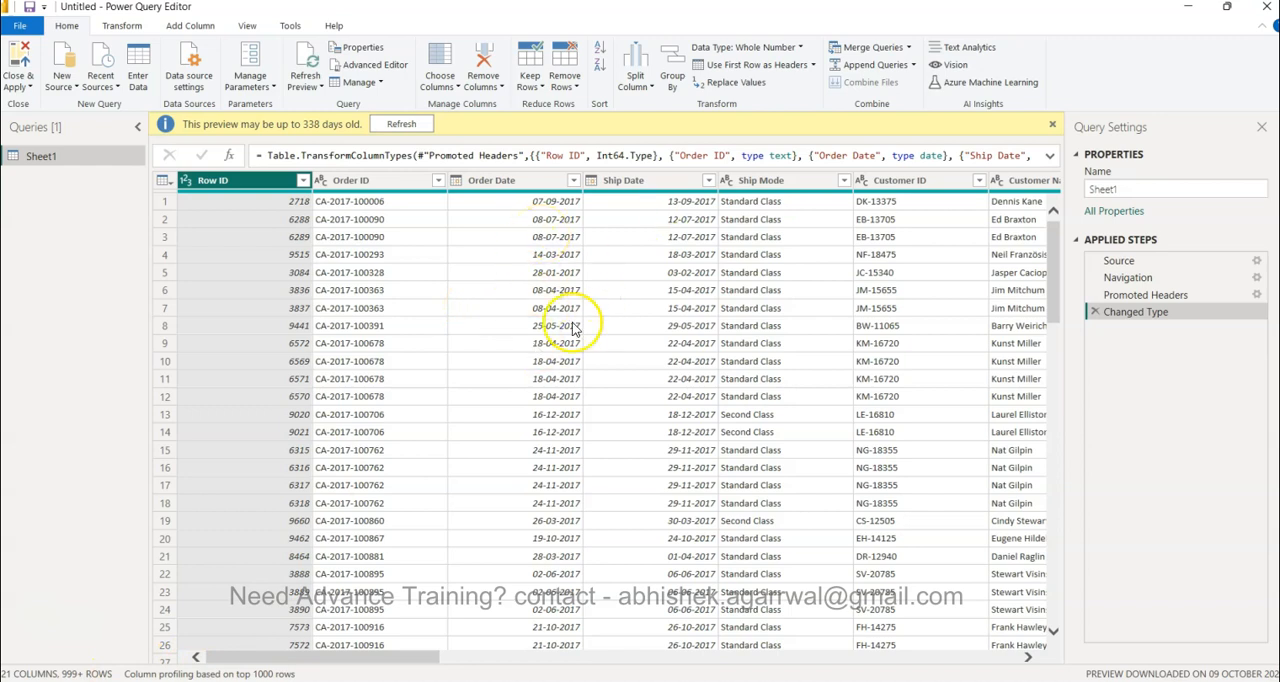
pyautogui.moveTo(660, 330)
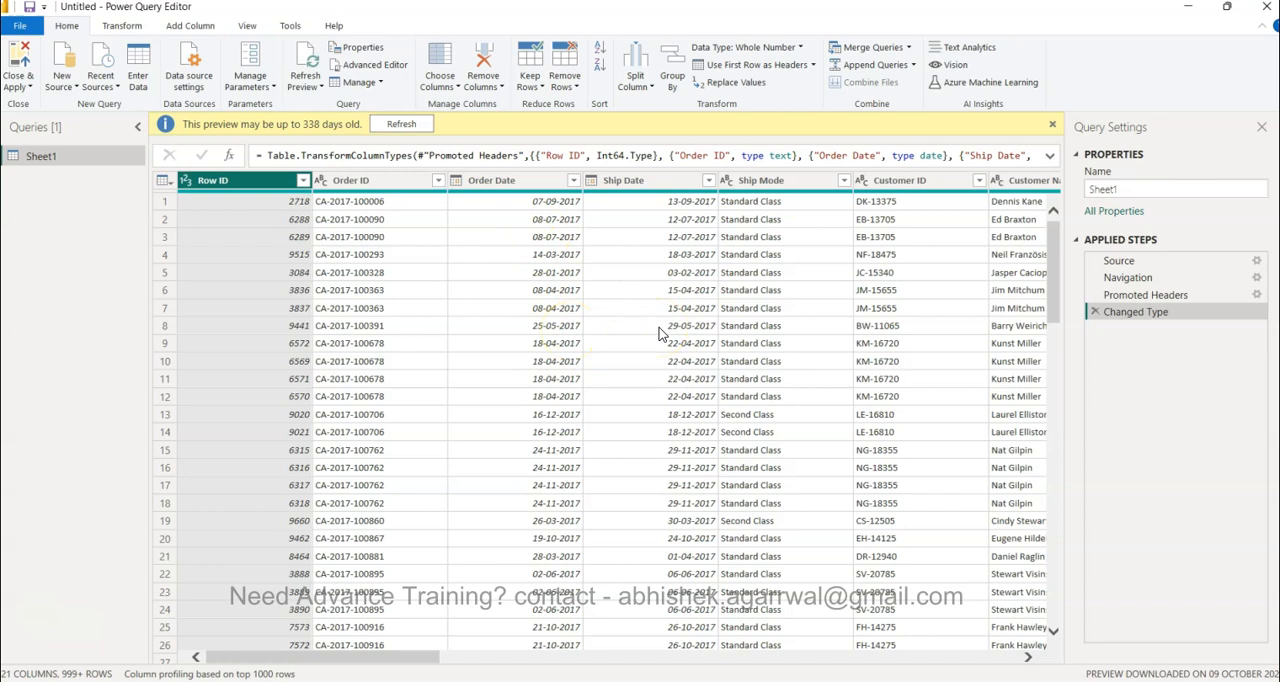
pyautogui.moveTo(328, 273)
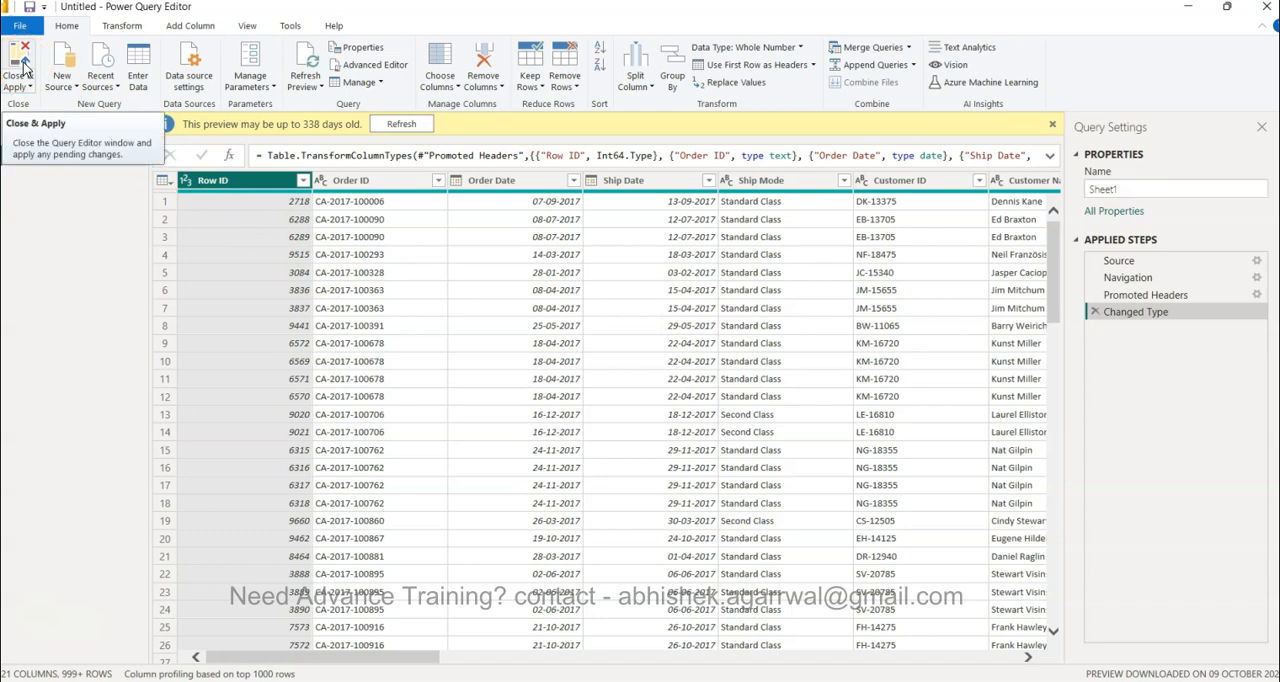
# Close & Apply to load the Sheet1 query into the report's data model
pyautogui.click(18, 65)
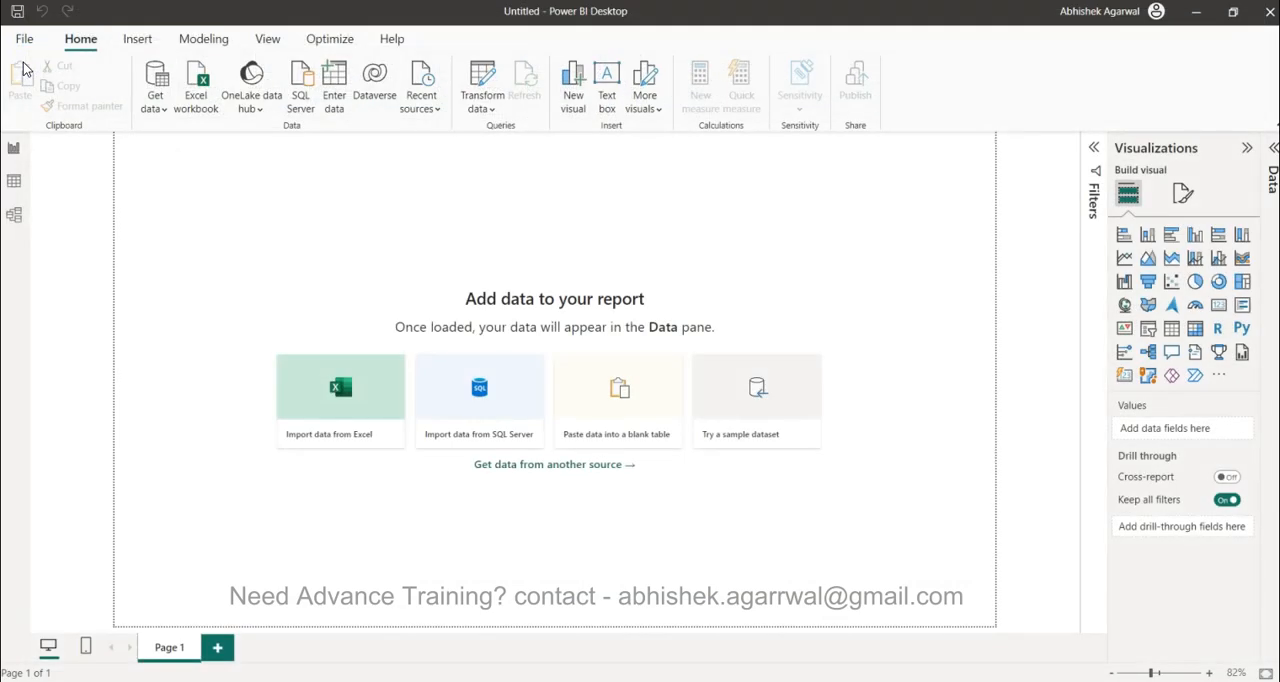
pyautogui.moveTo(587, 216)
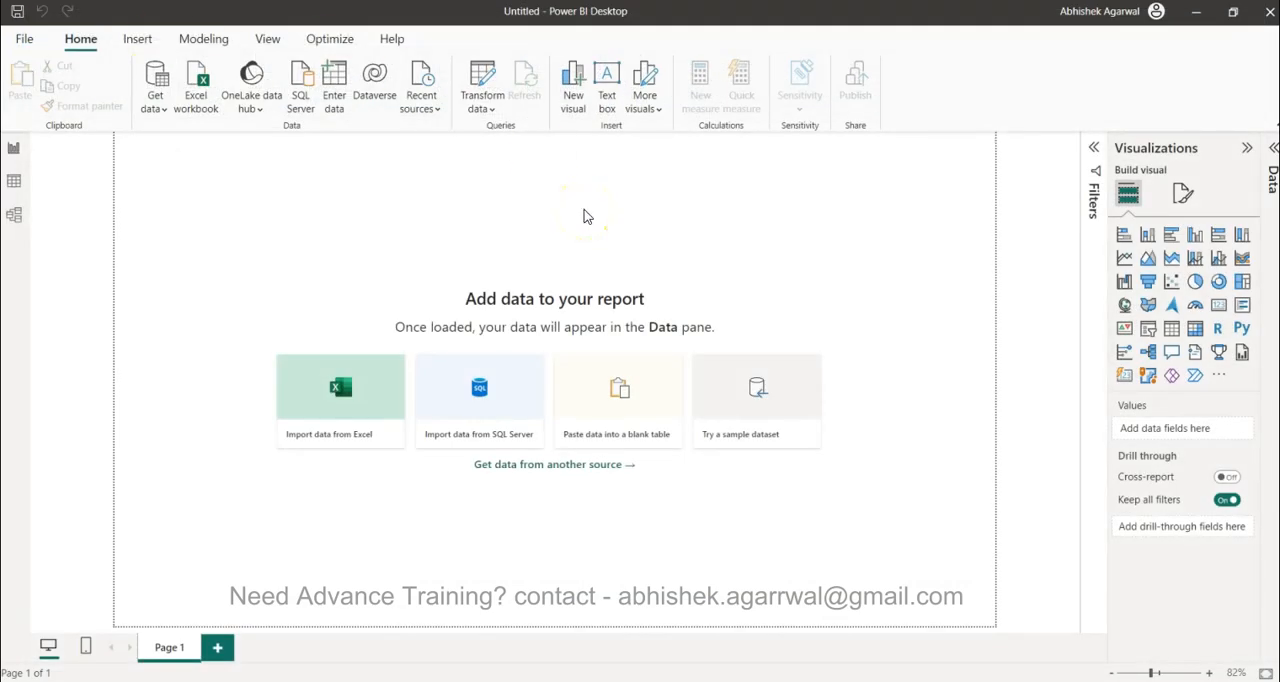
pyautogui.click(340, 400)
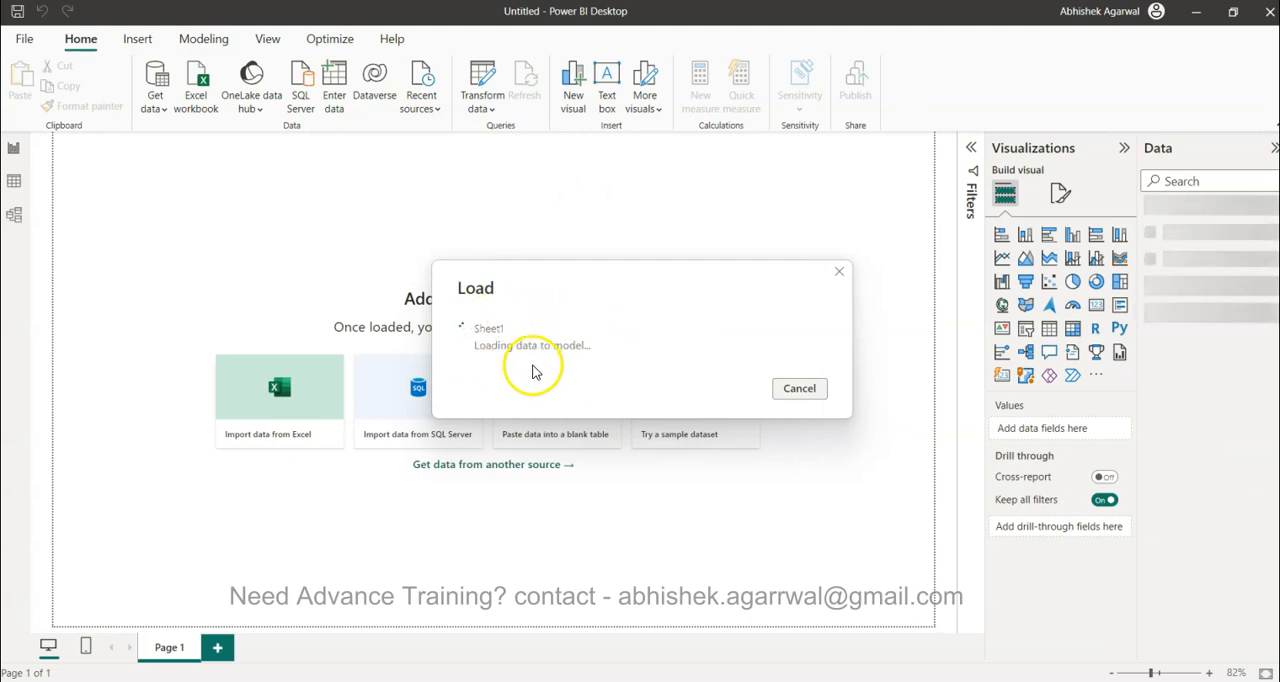
pyautogui.moveTo(555, 355)
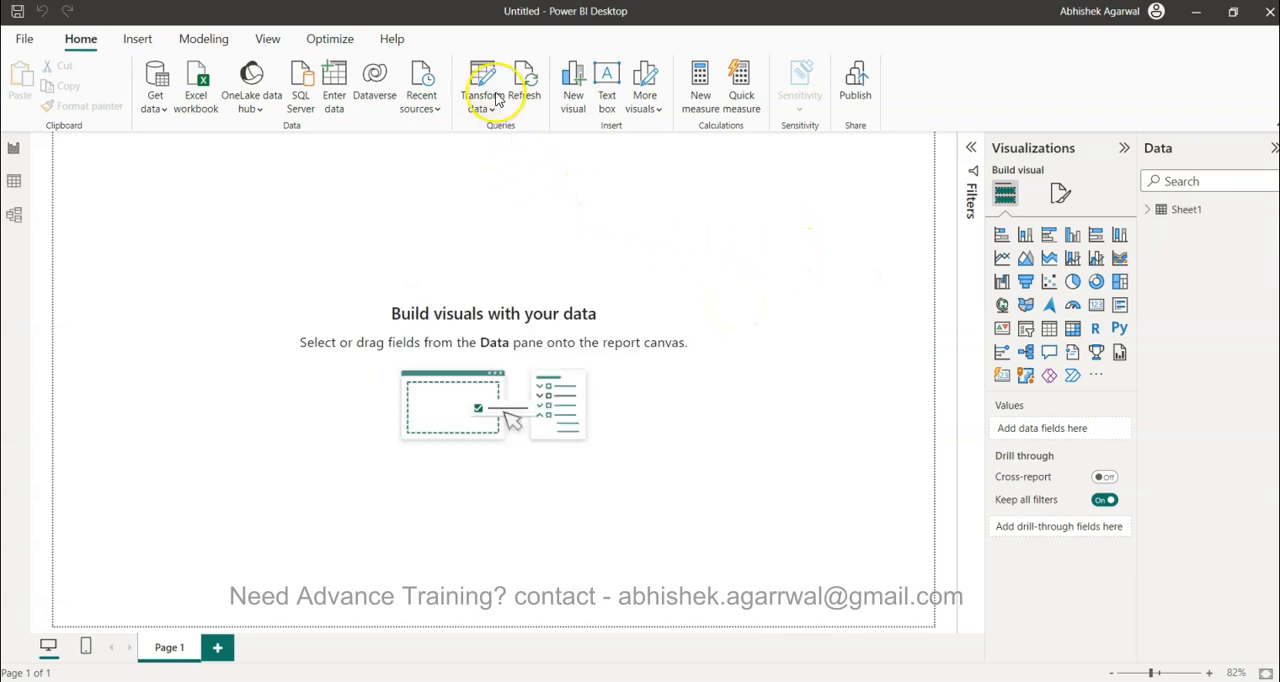
# Reopen the Sheet1 query in the editor and show the Keep Rows options
pyautogui.click(484, 85)
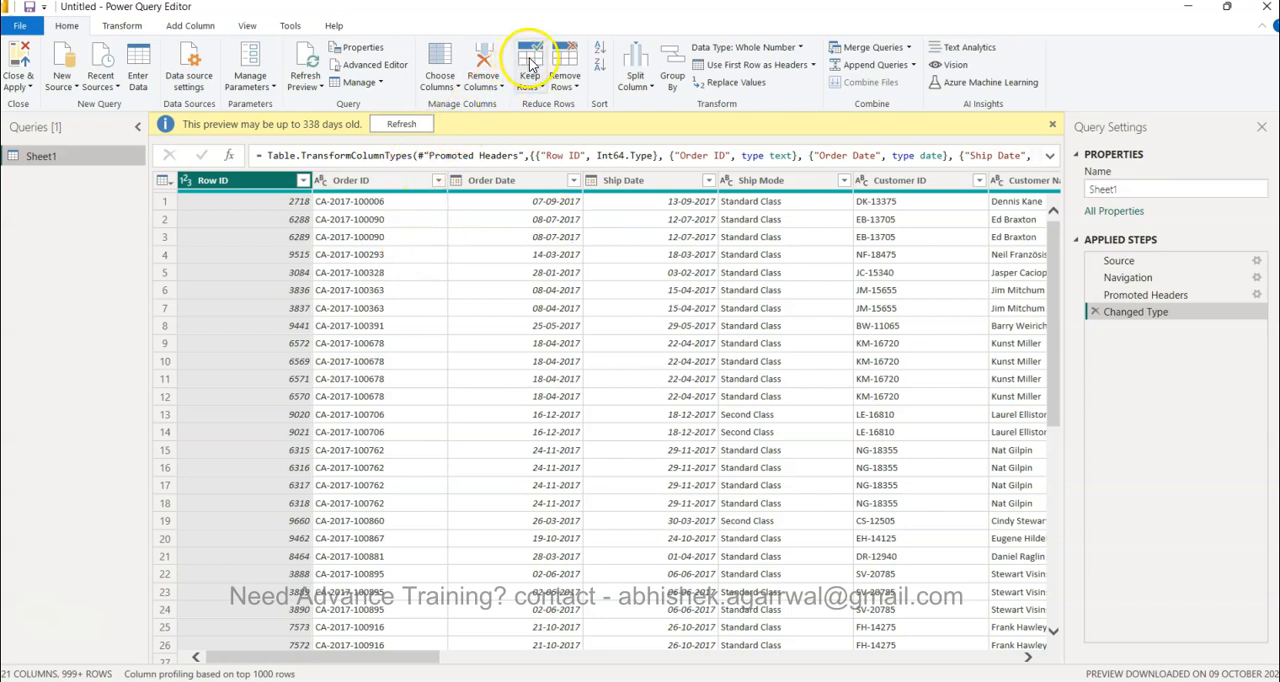
pyautogui.click(530, 65)
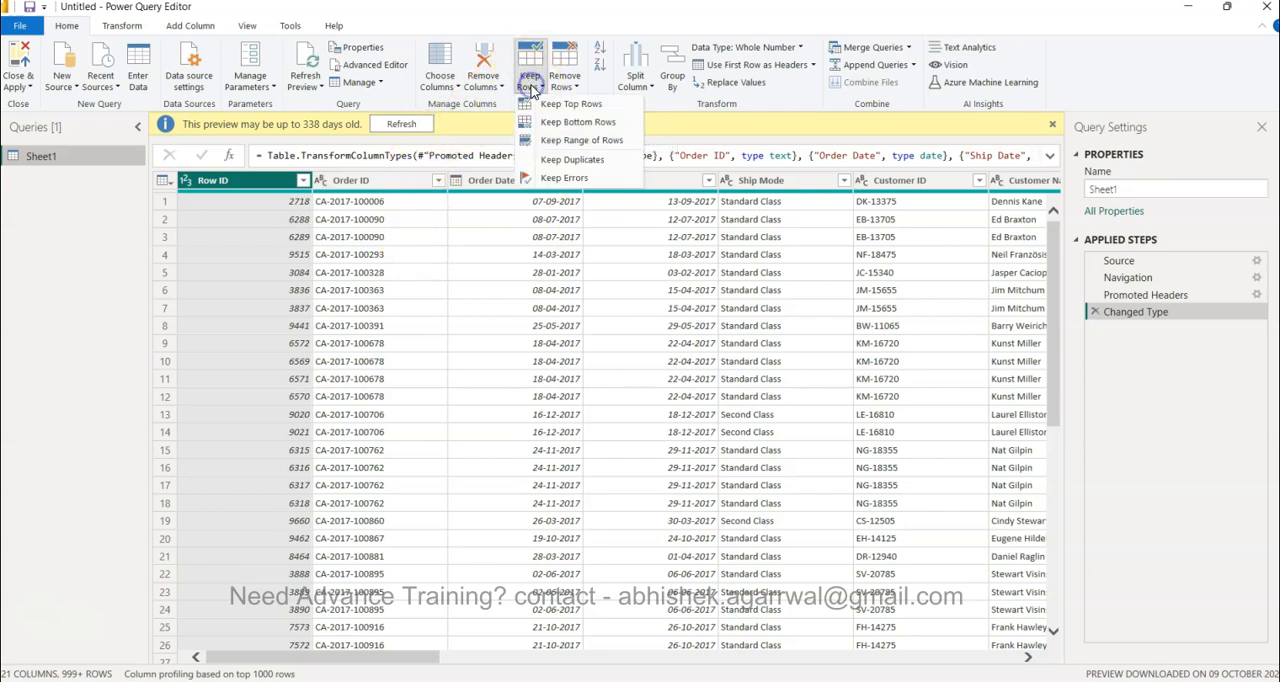
pyautogui.moveTo(572, 104)
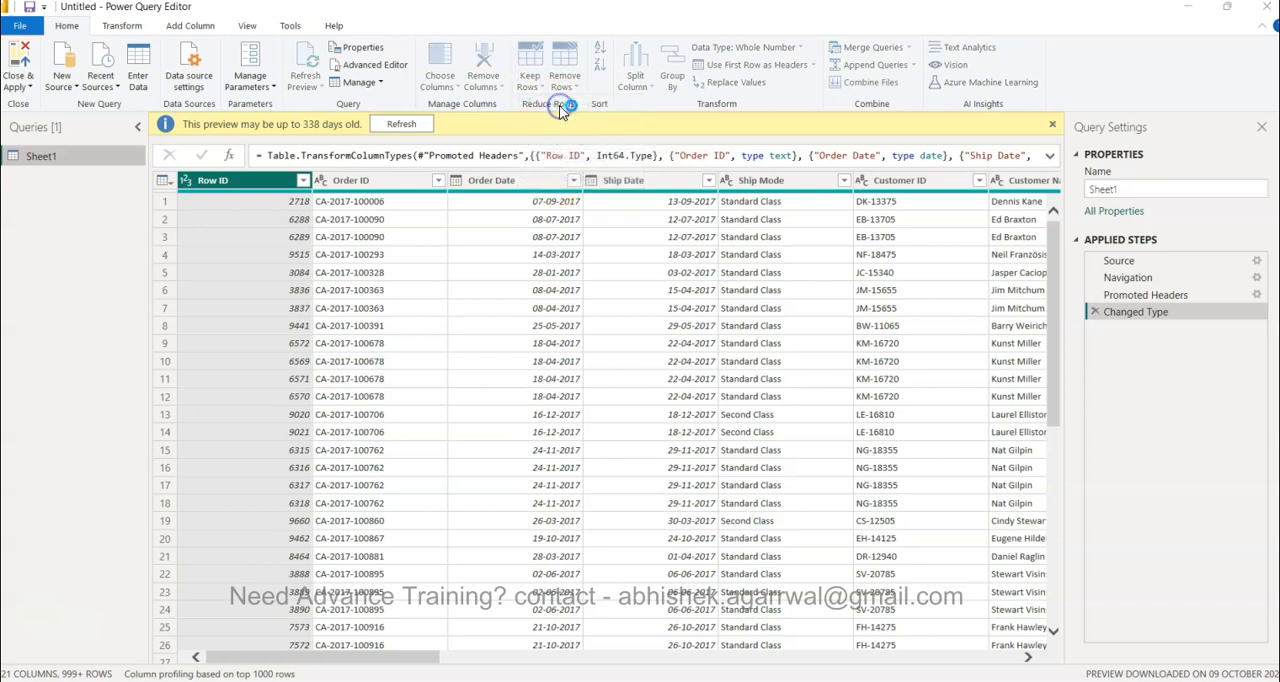
# Enter 5000 in the Keep Top Rows dialog, then cancel without applying it
pyautogui.click(529, 65)
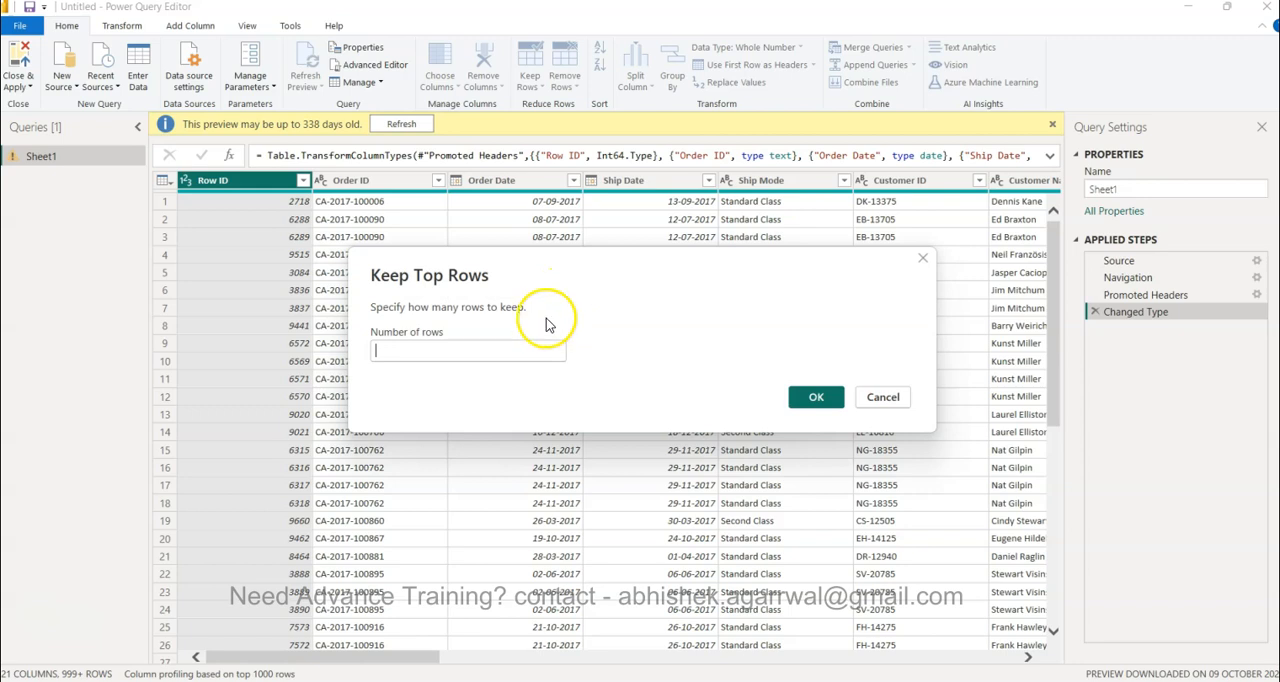
pyautogui.write('1')
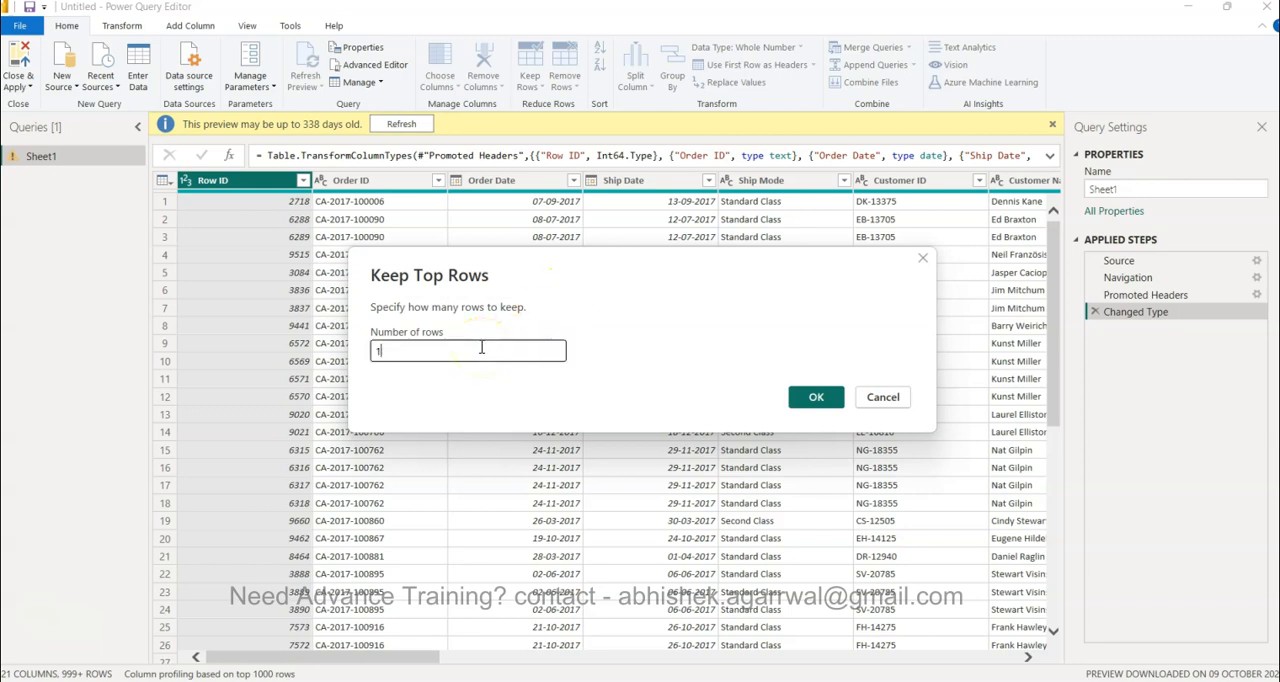
pyautogui.write('500')
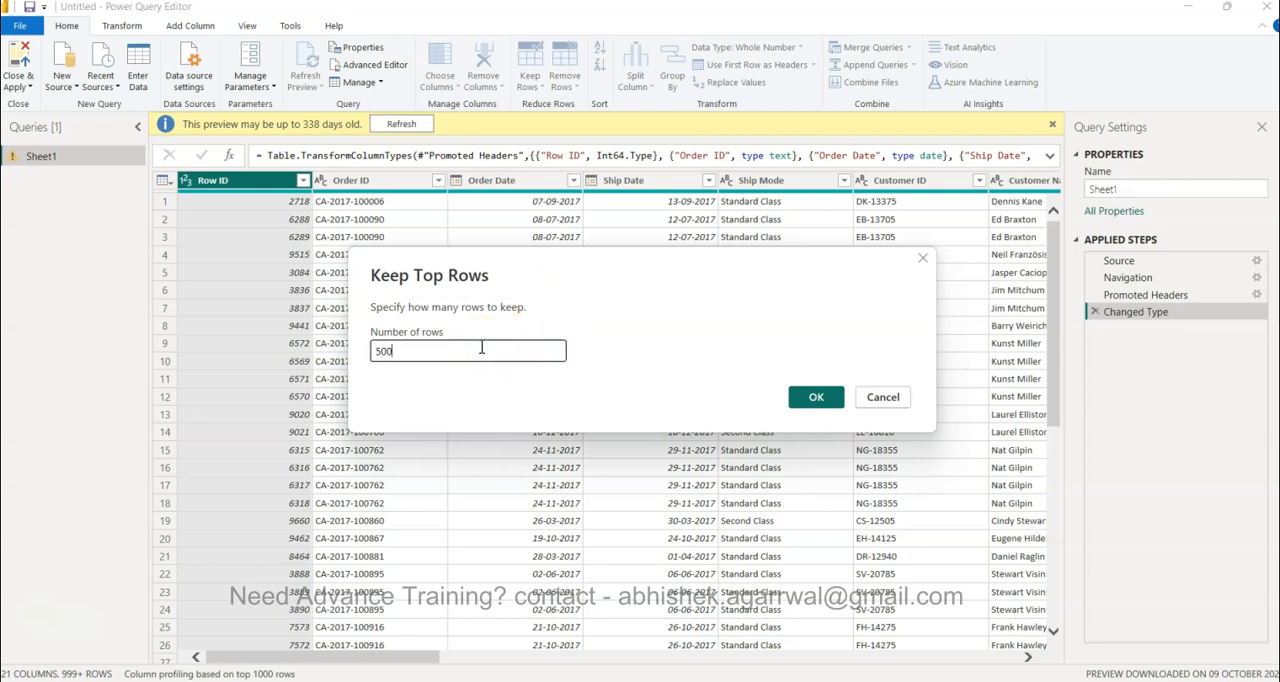
pyautogui.write('0')
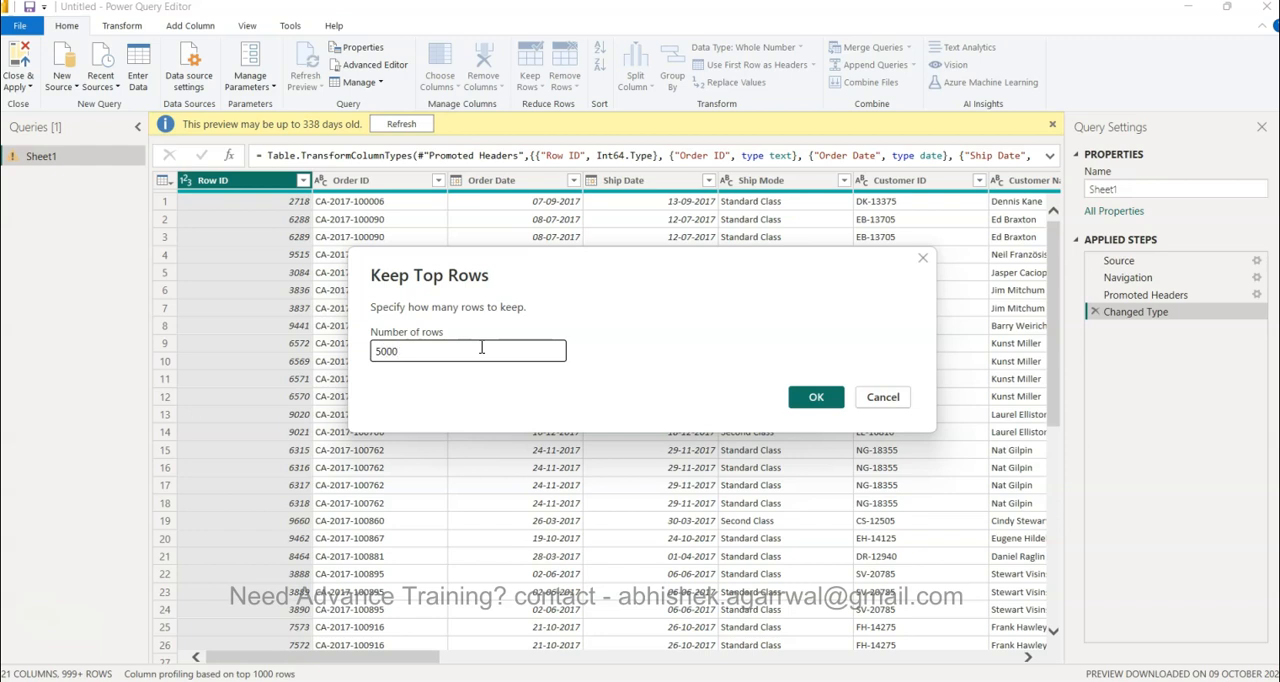
pyautogui.click(816, 397)
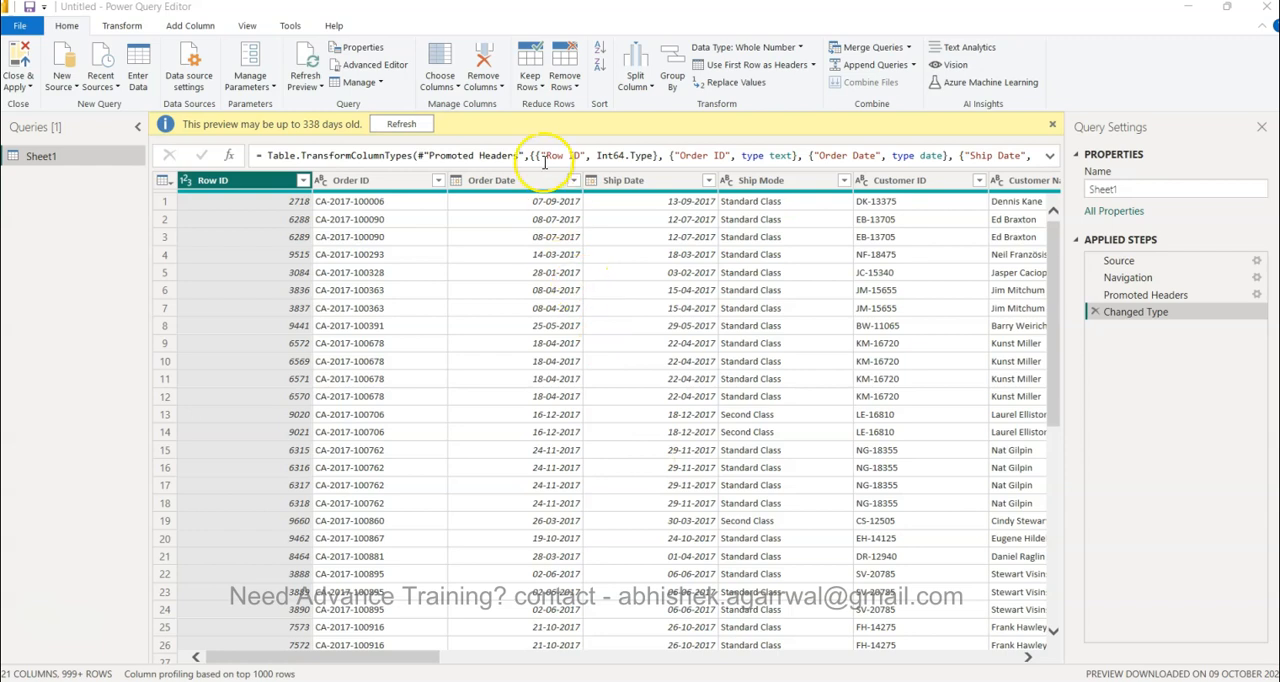
pyautogui.click(530, 65)
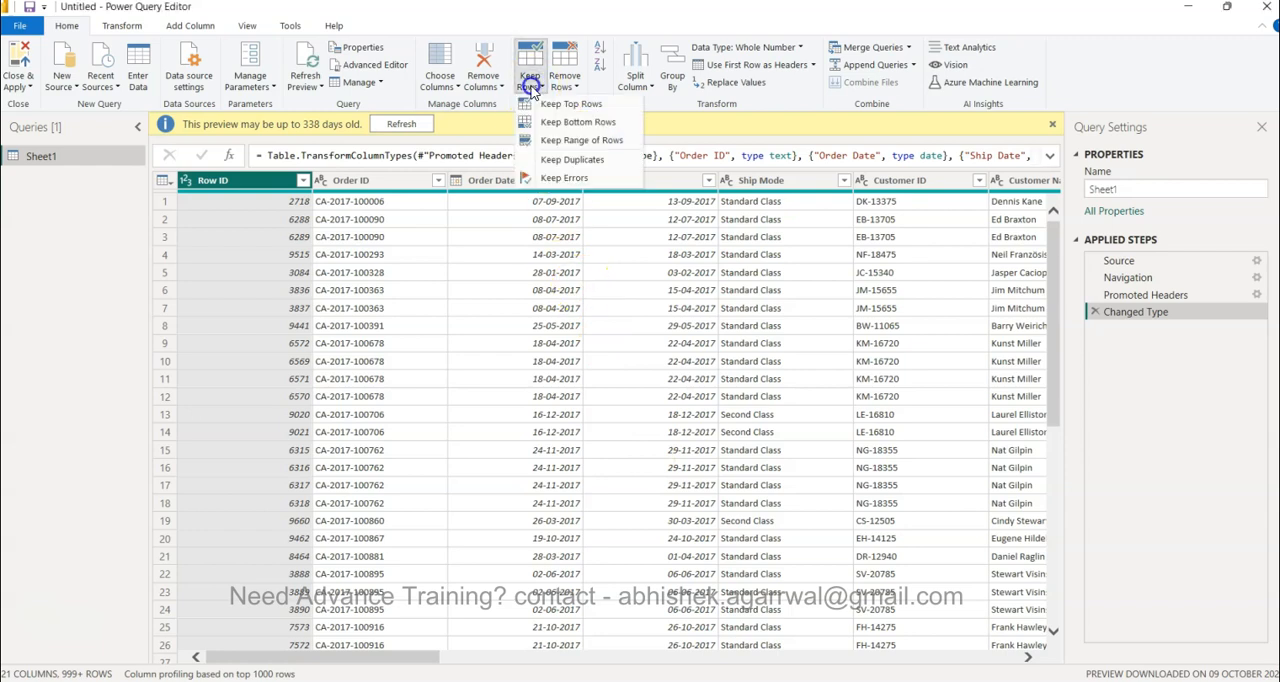
pyautogui.click(578, 121)
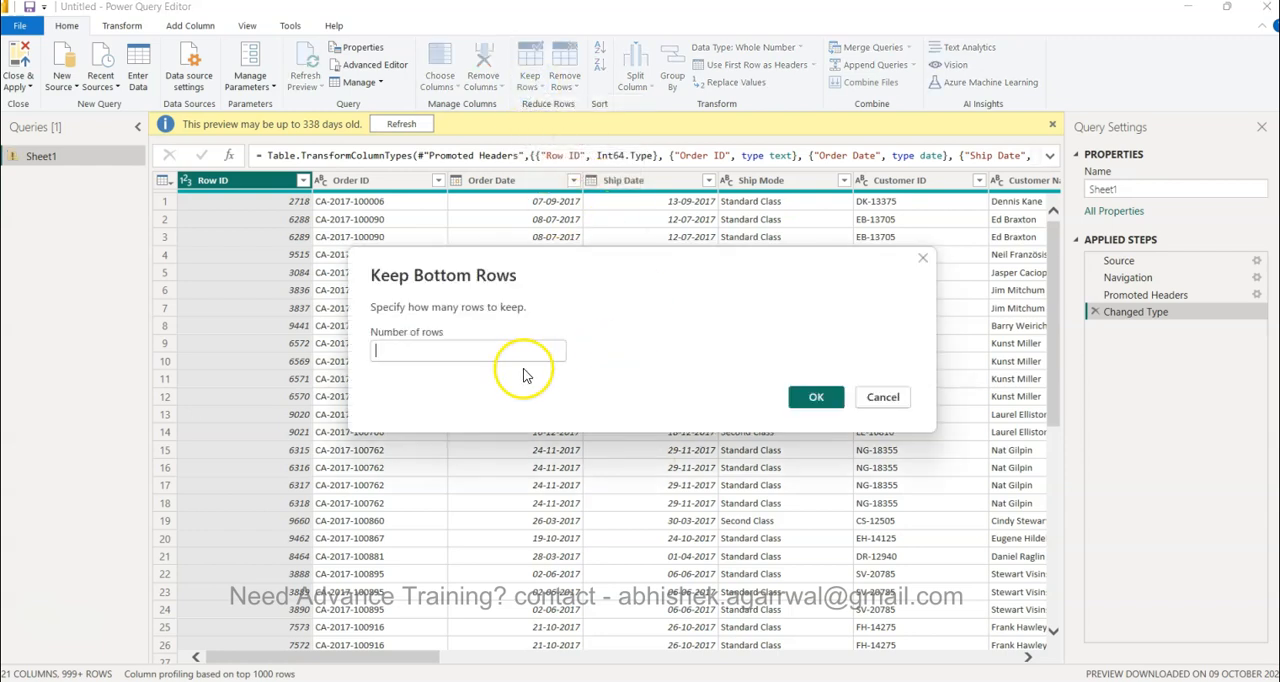
pyautogui.write('5')
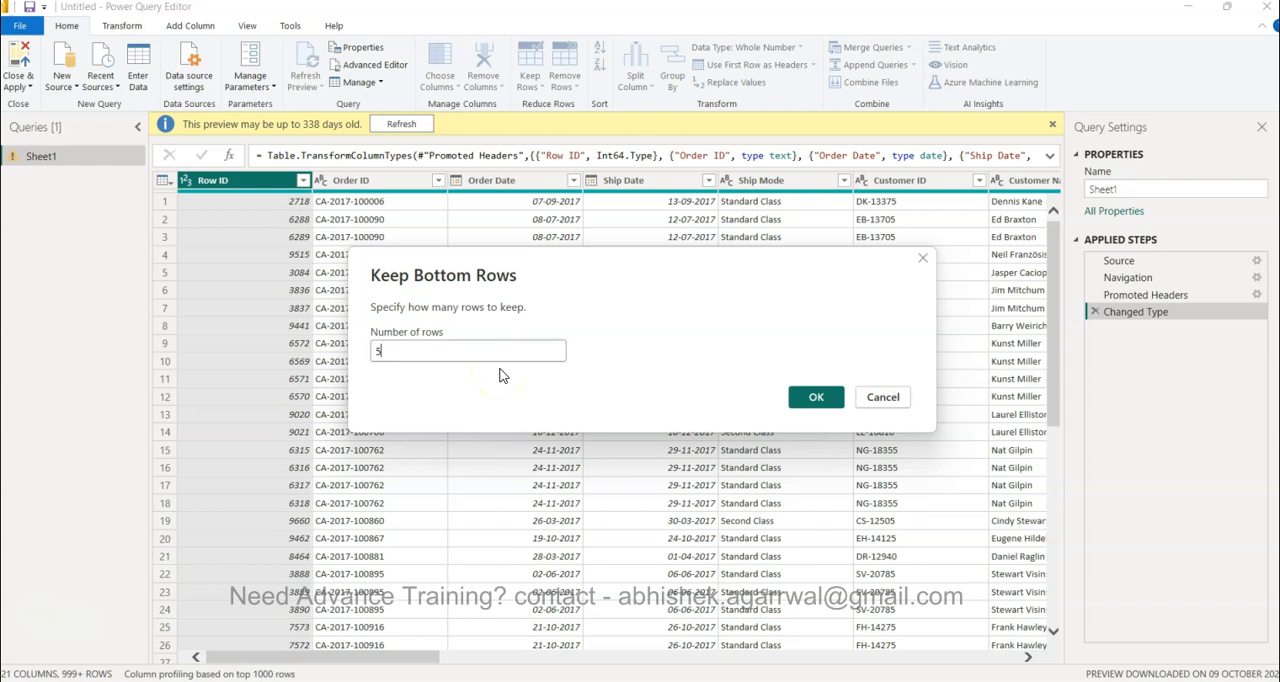
pyautogui.write('500')
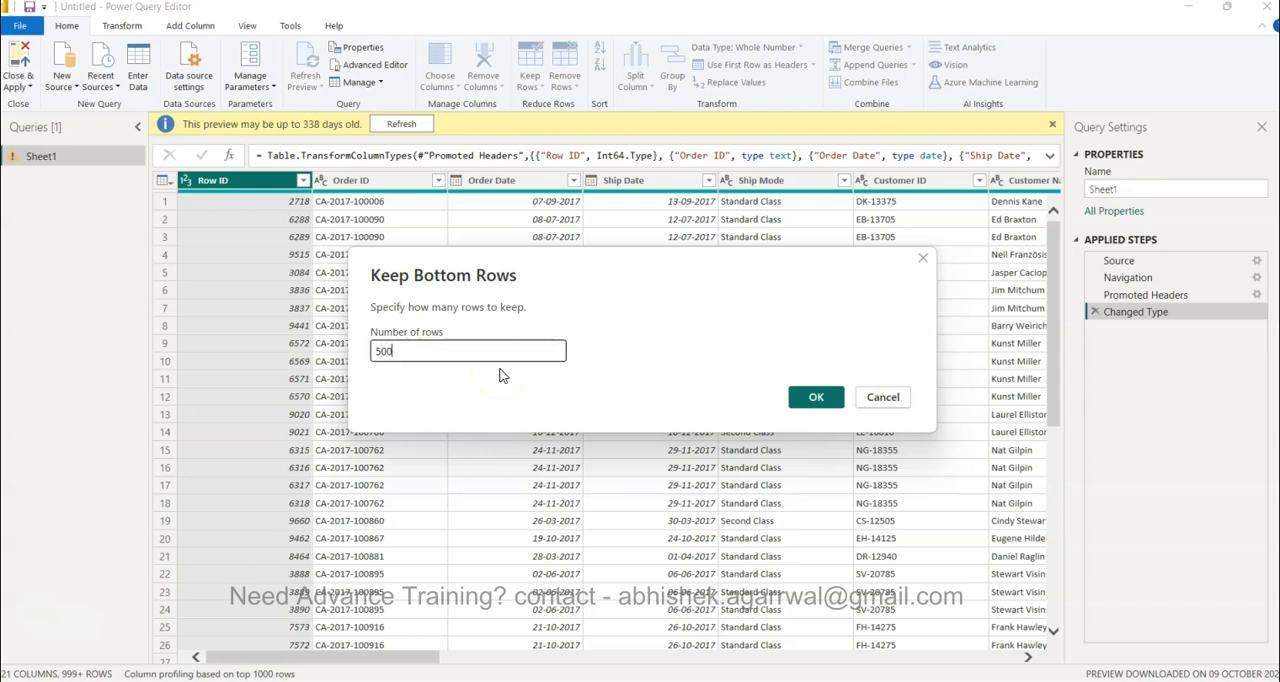
pyautogui.write('0')
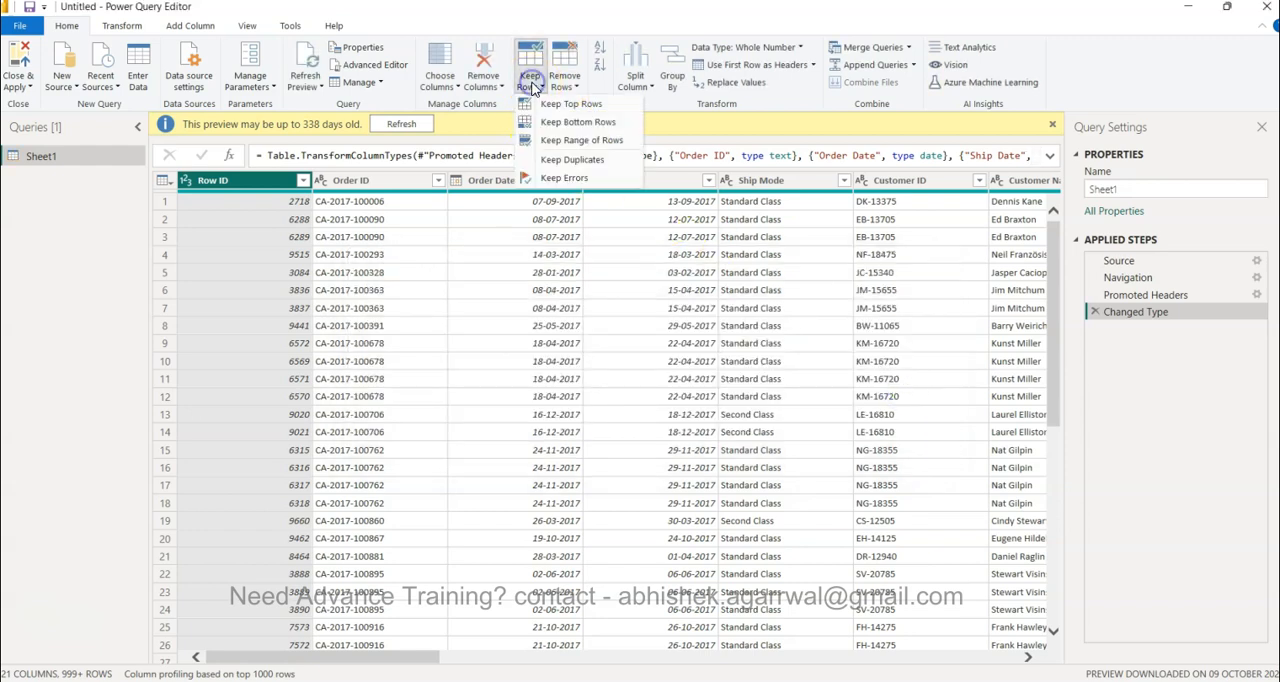
pyautogui.click(582, 140)
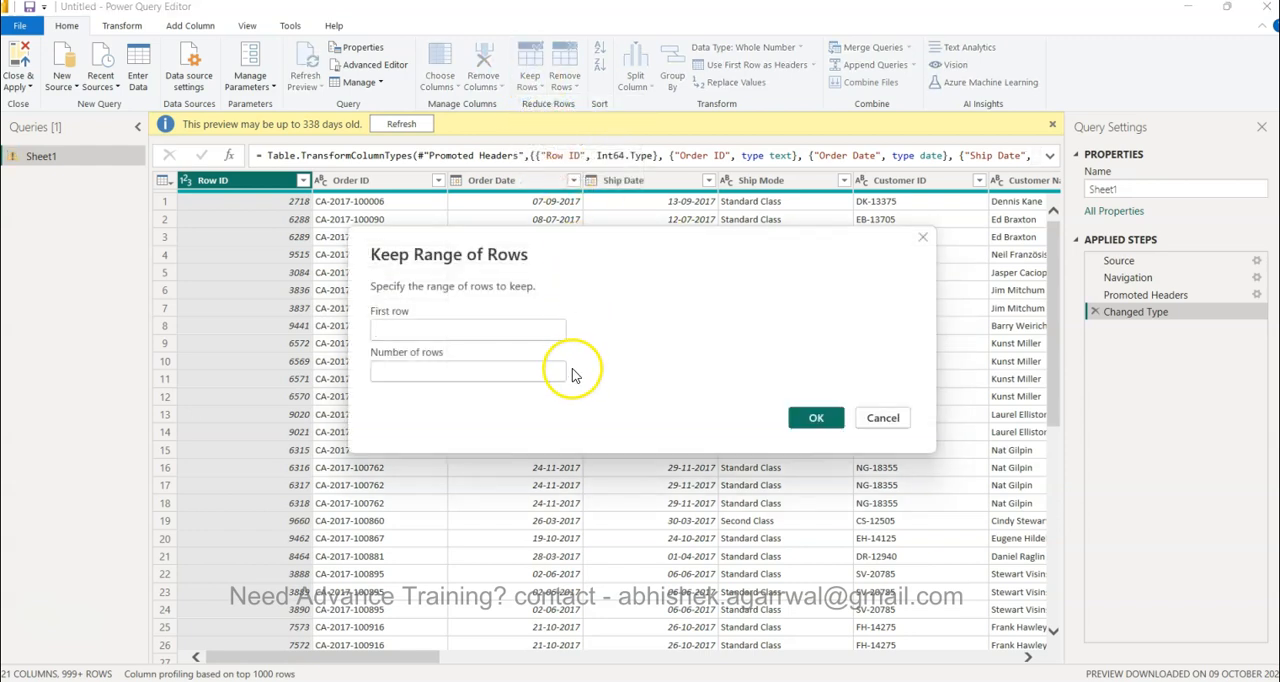
pyautogui.click(467, 371)
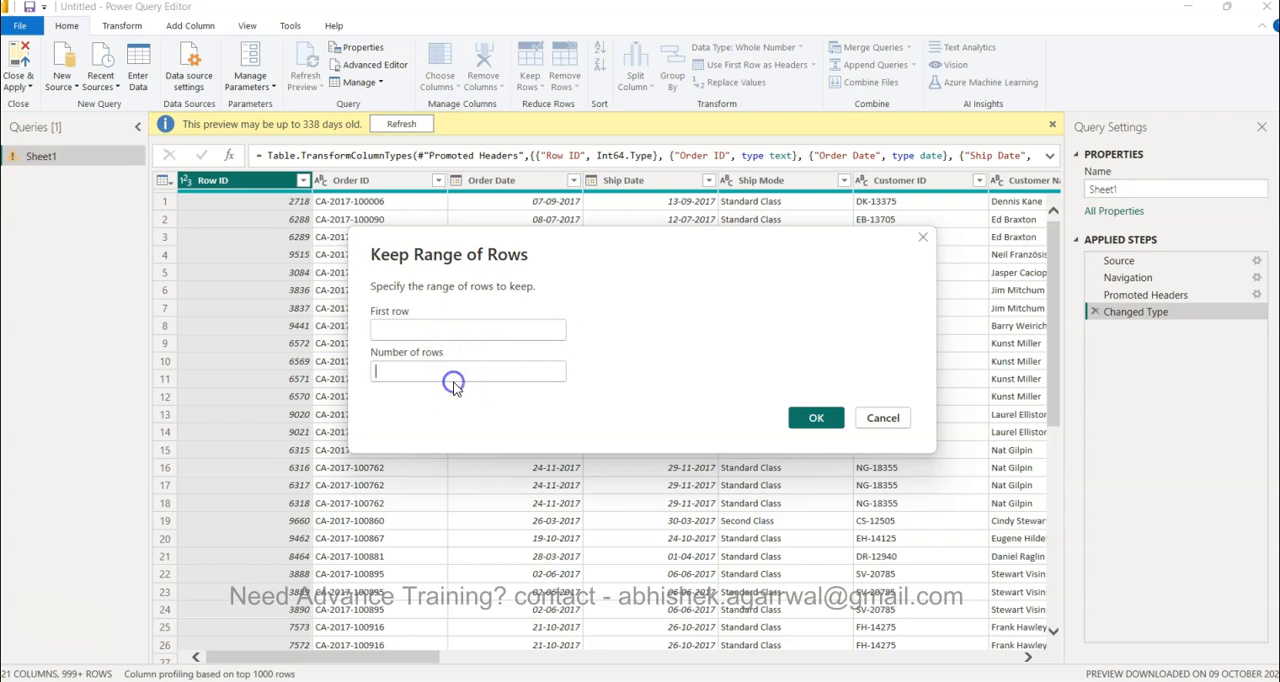
pyautogui.click(467, 330)
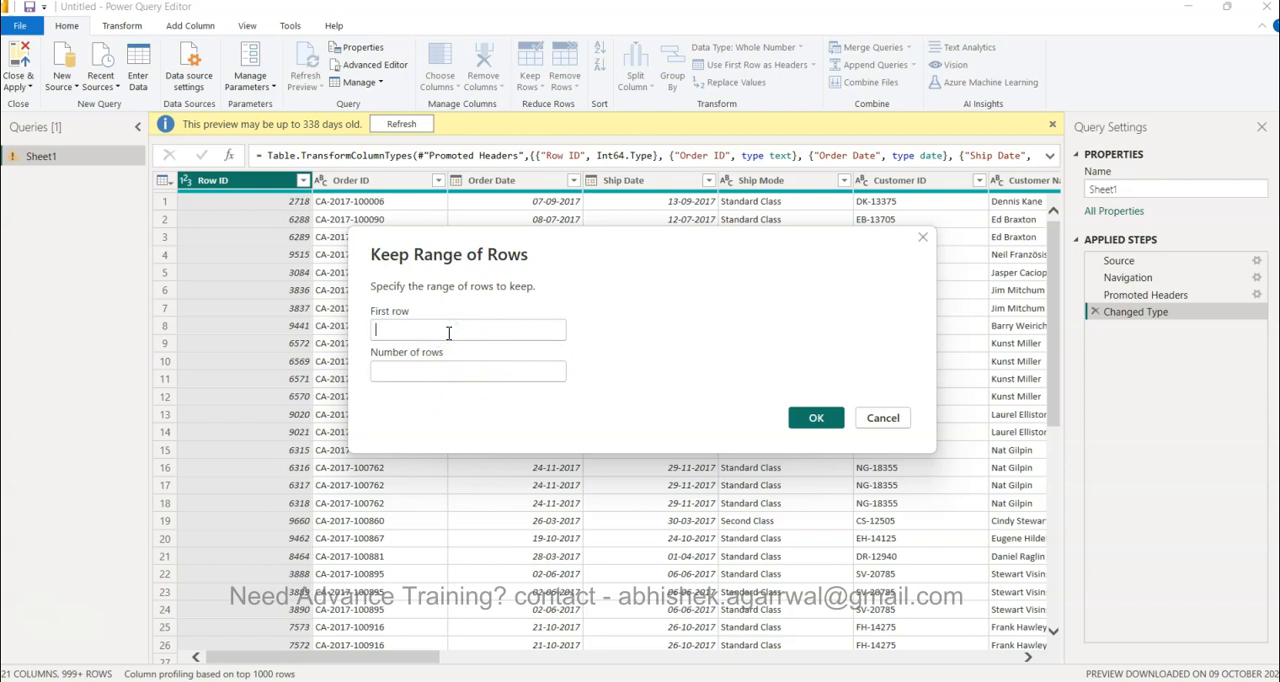
pyautogui.write('100')
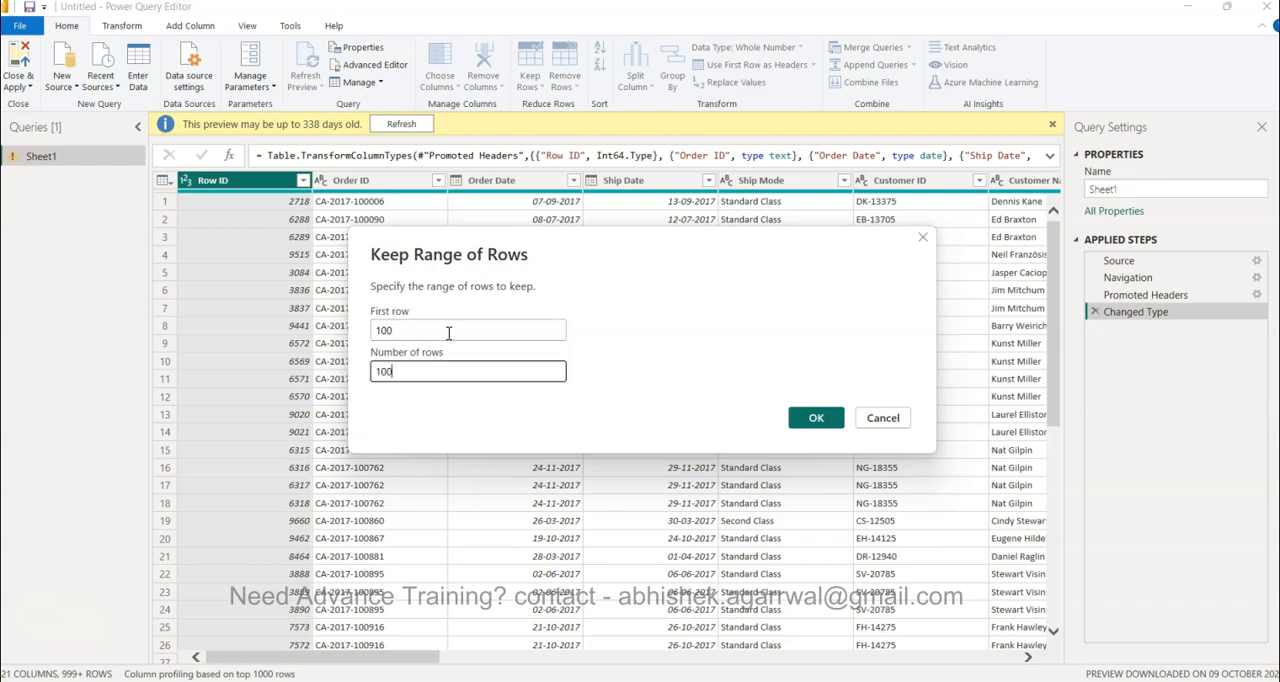
pyautogui.write('0')
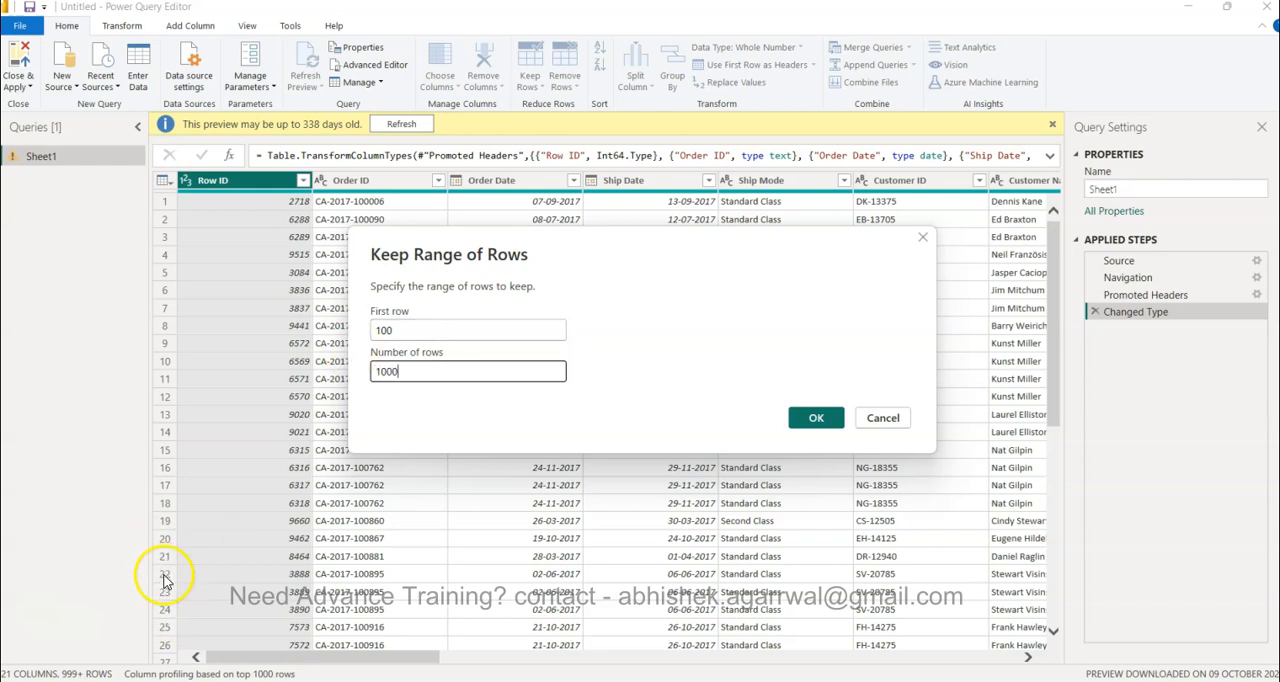
pyautogui.moveTo(450, 438)
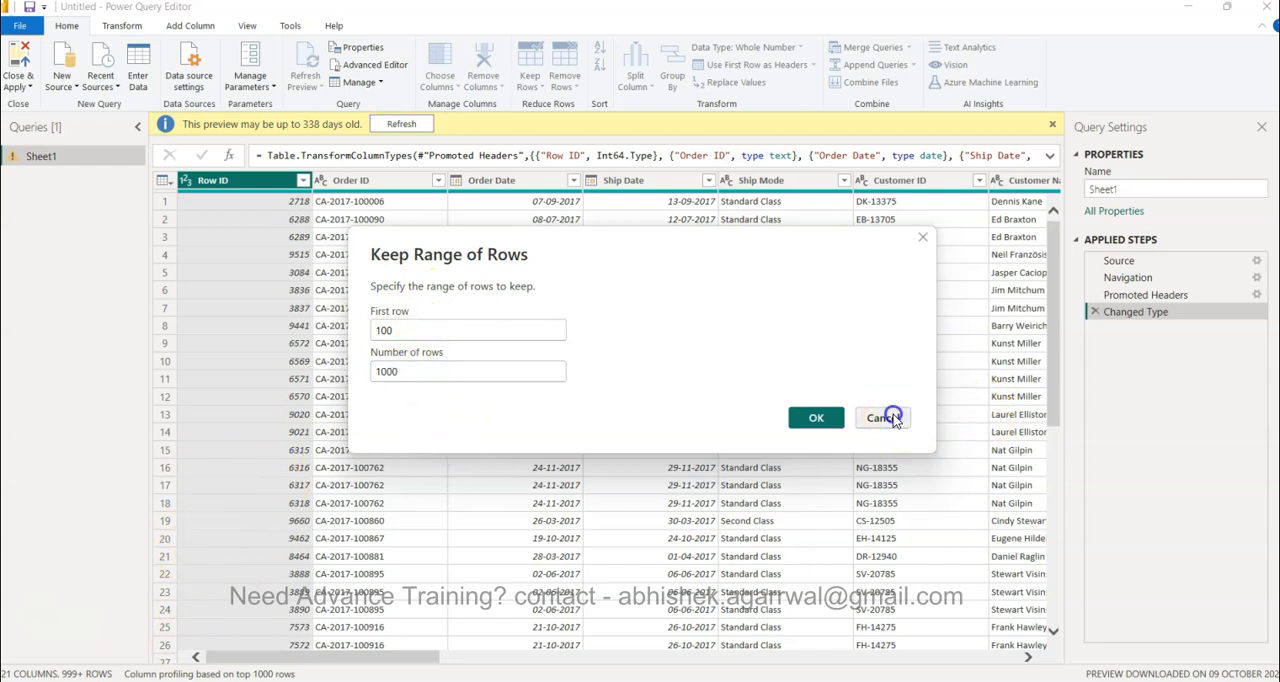
pyautogui.click(883, 417)
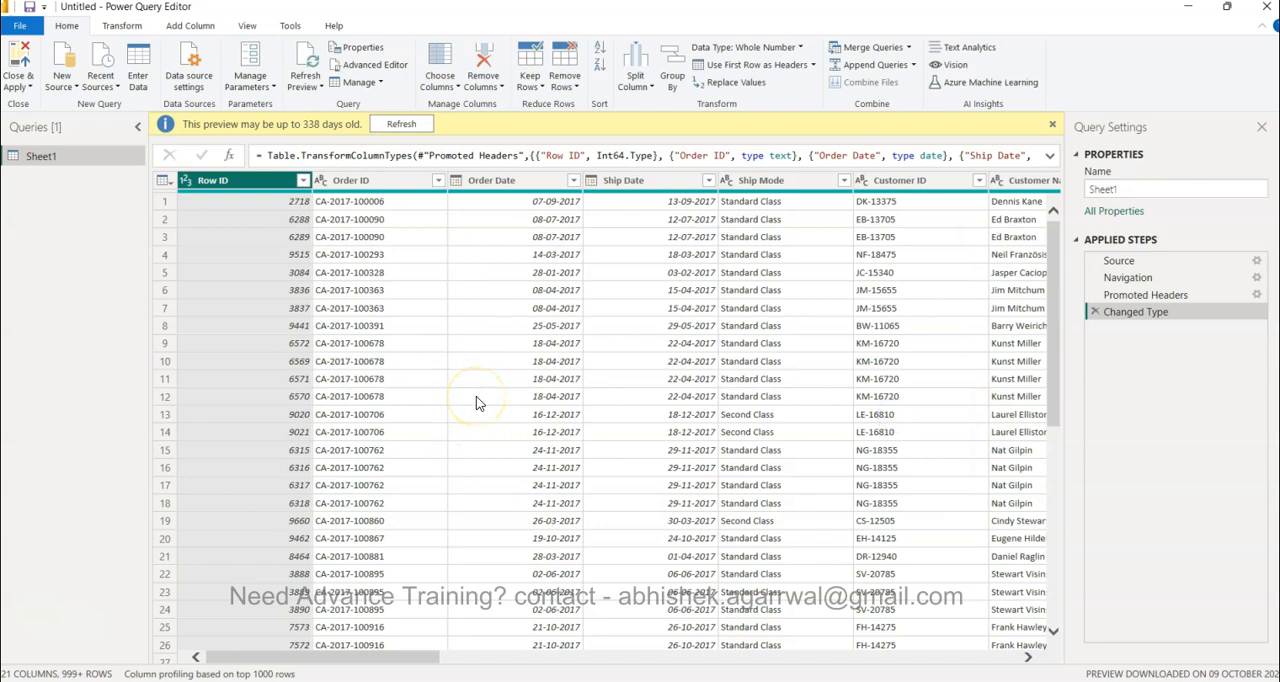
pyautogui.moveTo(478, 400)
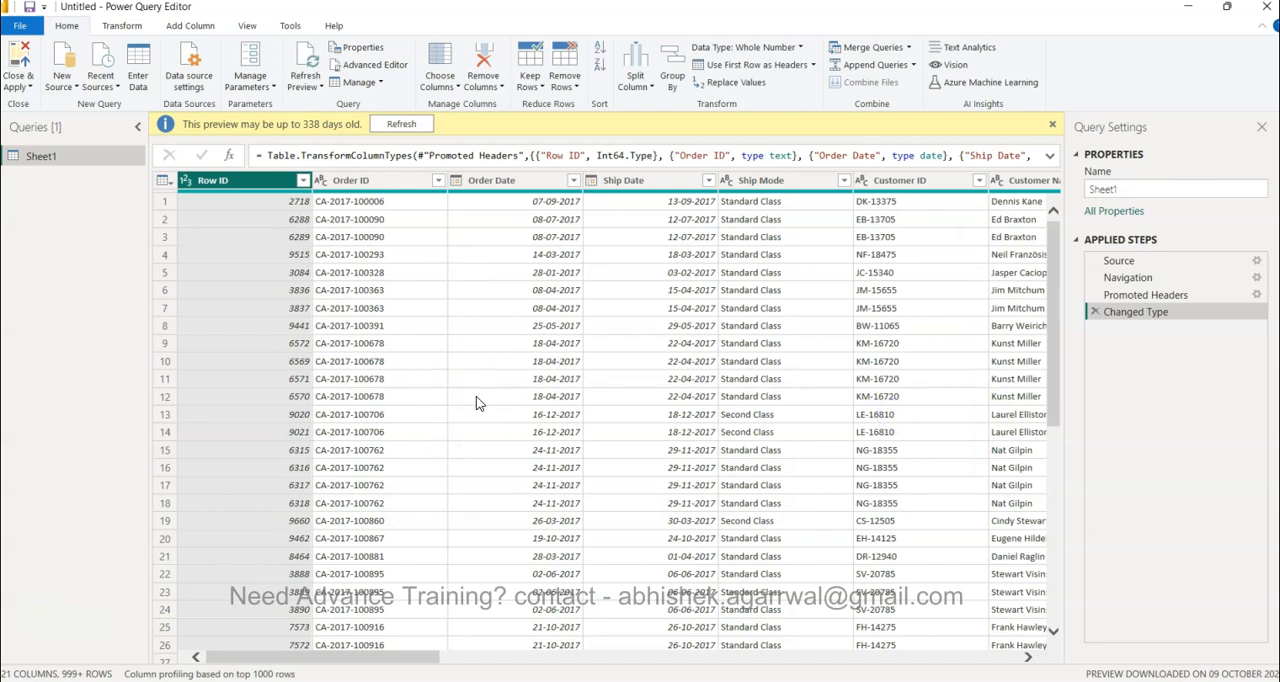
# Look over the Keep Rows options, then show the Remove Rows options for Sheet1
pyautogui.click(530, 60)
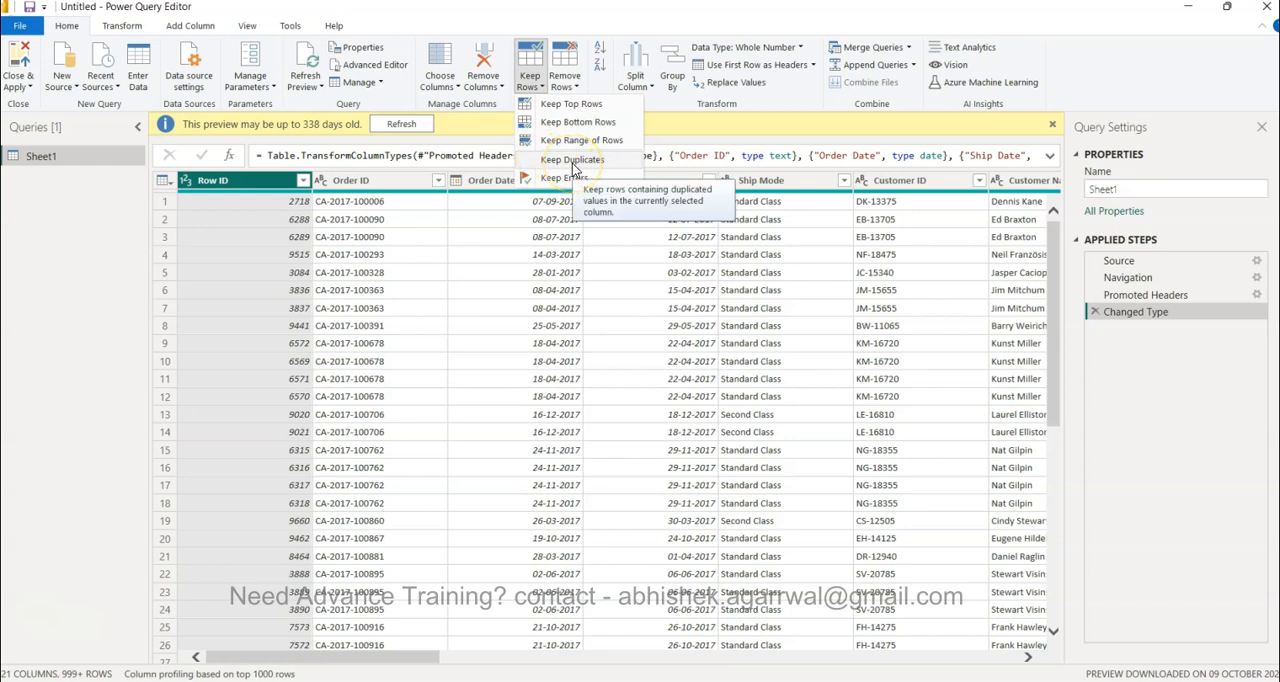
pyautogui.moveTo(564, 177)
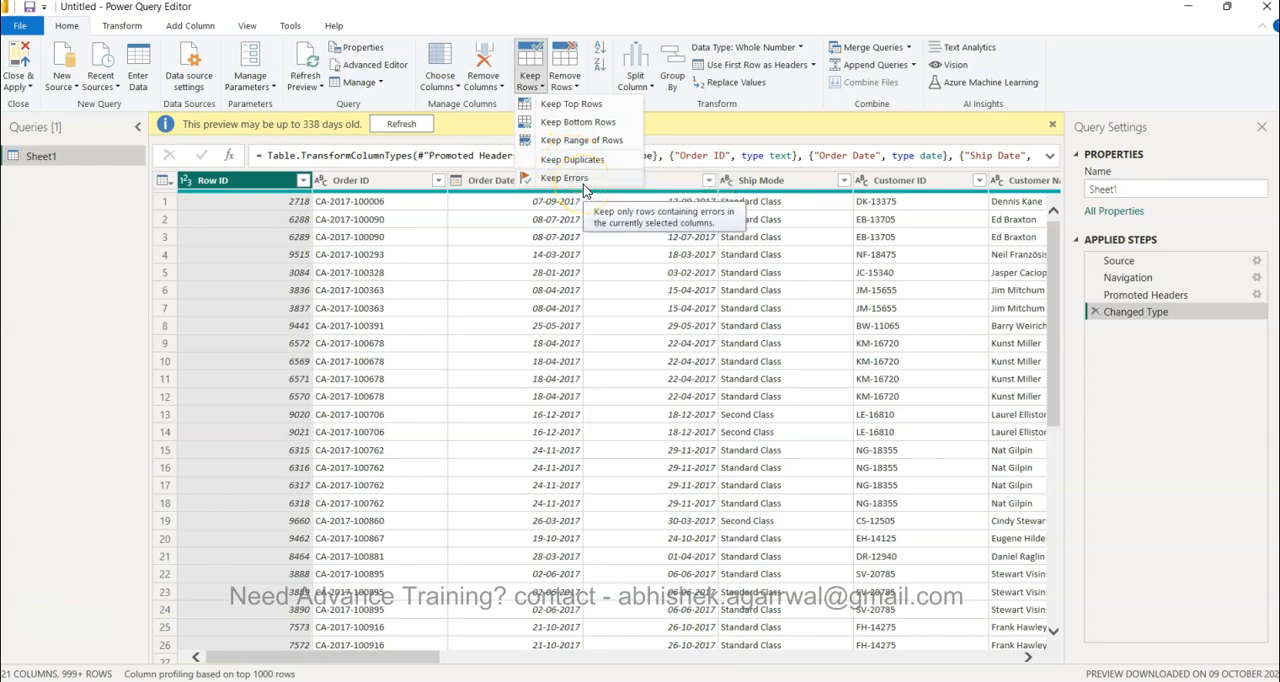
pyautogui.click(564, 65)
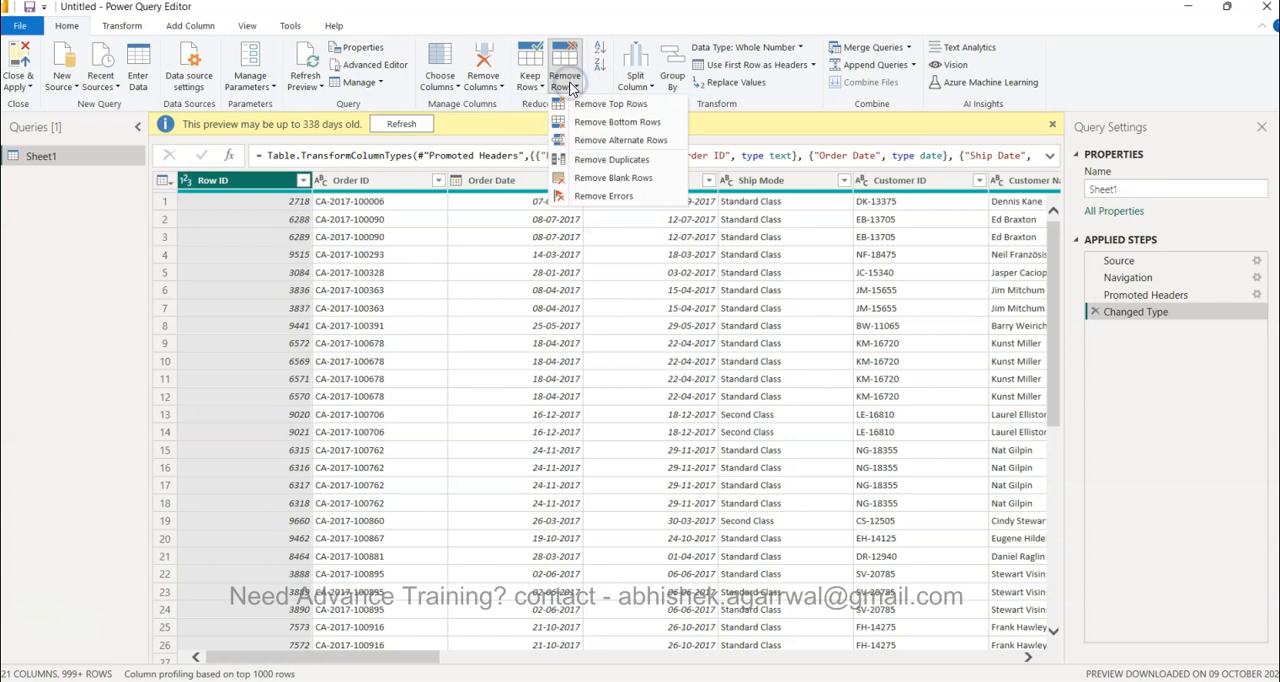
pyautogui.moveTo(610, 104)
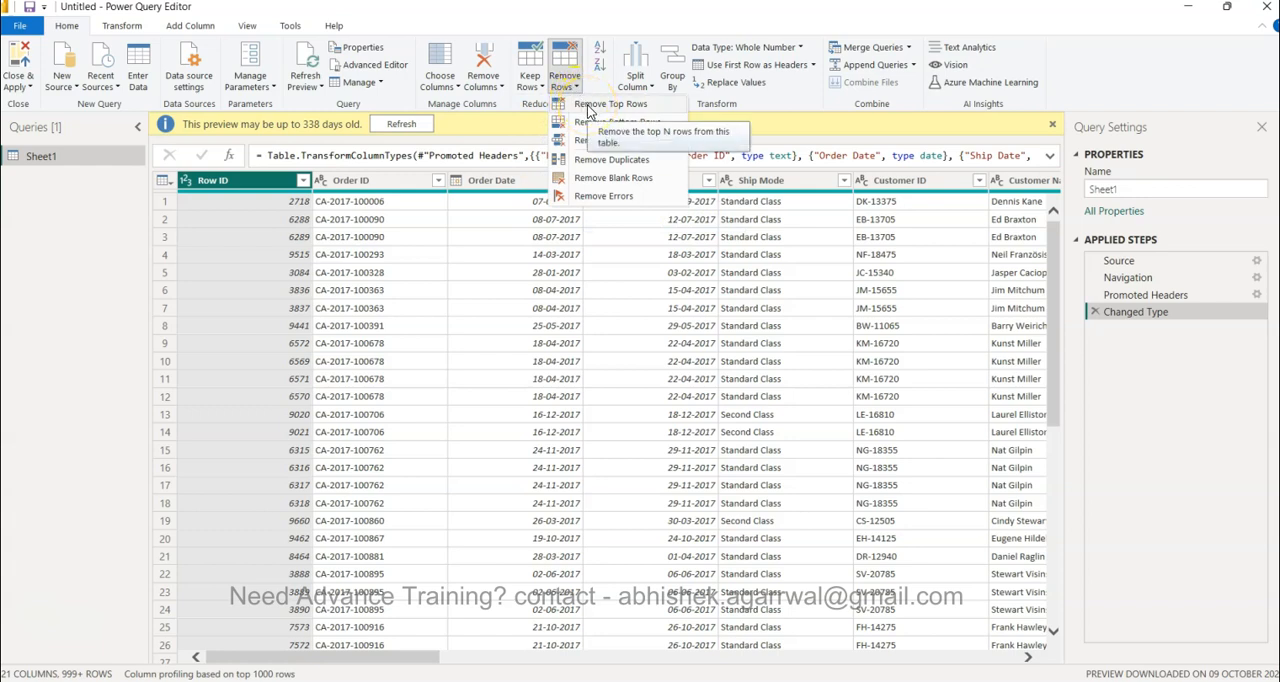
pyautogui.click(610, 104)
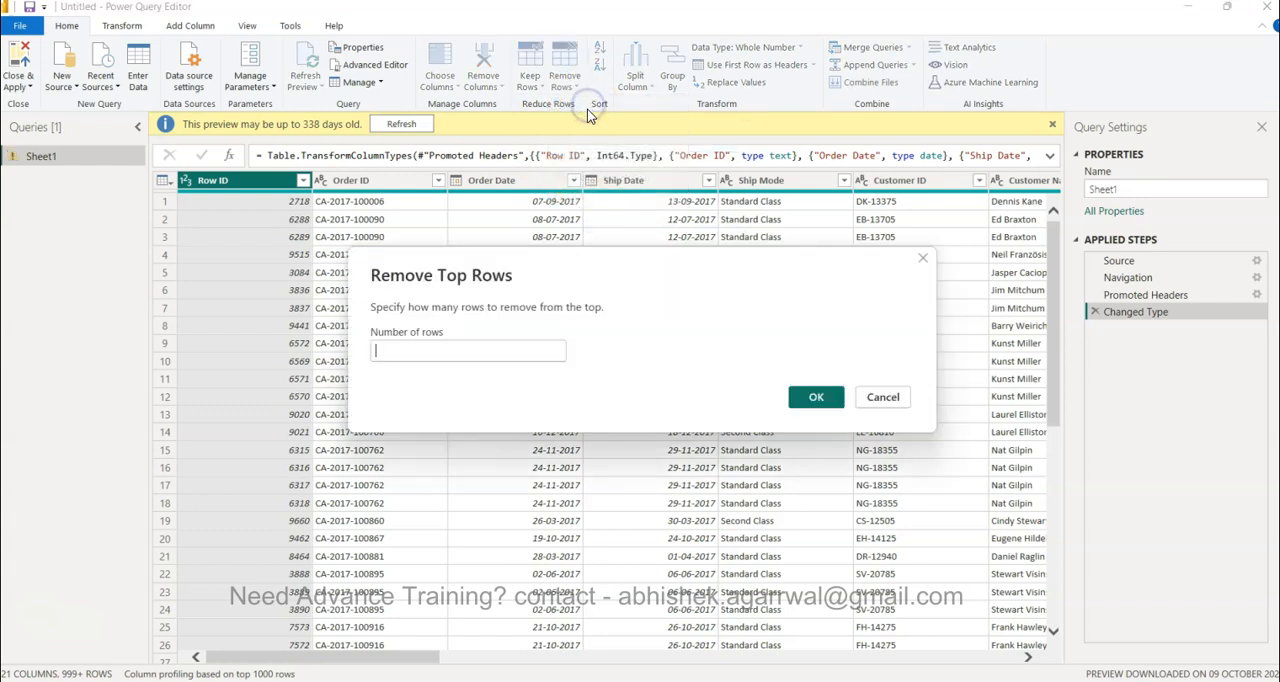
pyautogui.moveTo(558, 345)
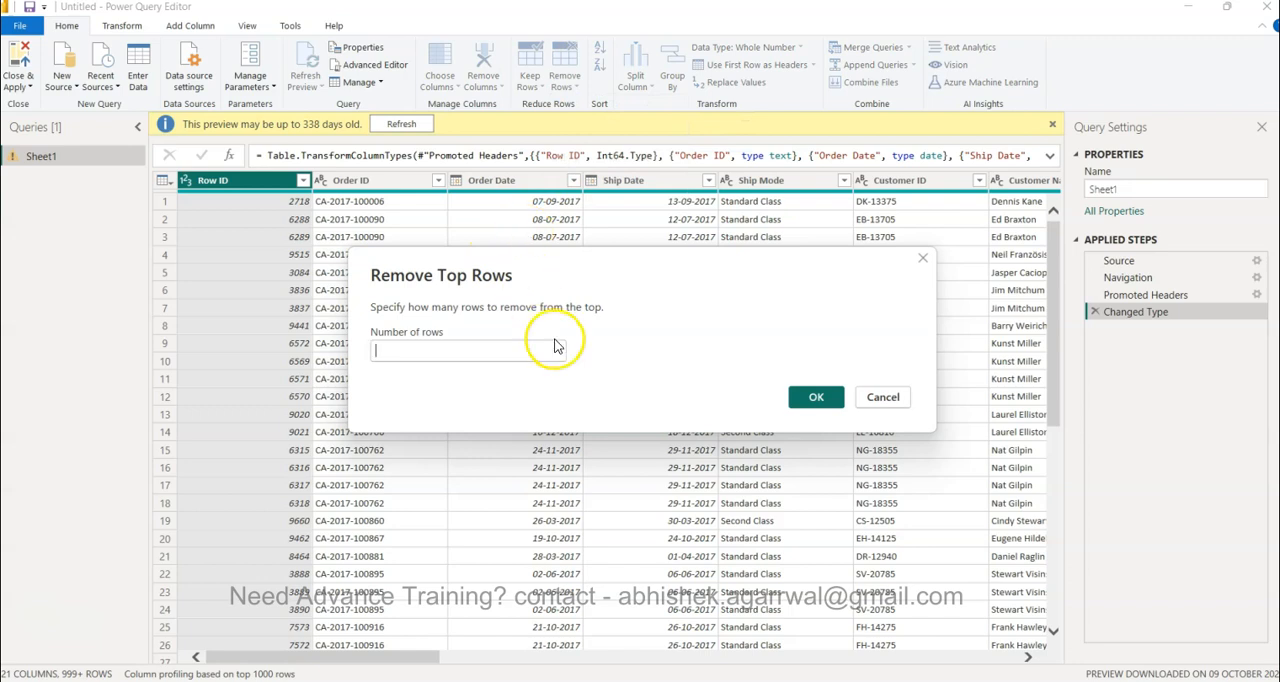
pyautogui.write('5')
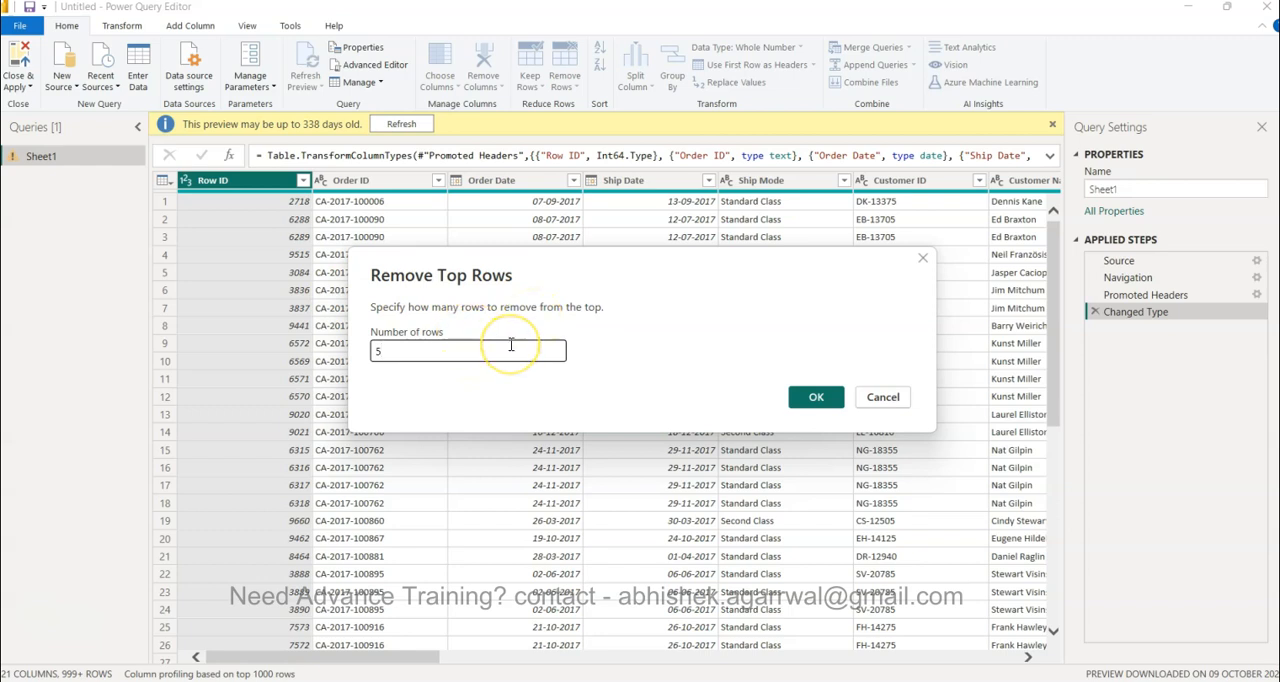
pyautogui.moveTo(450, 350)
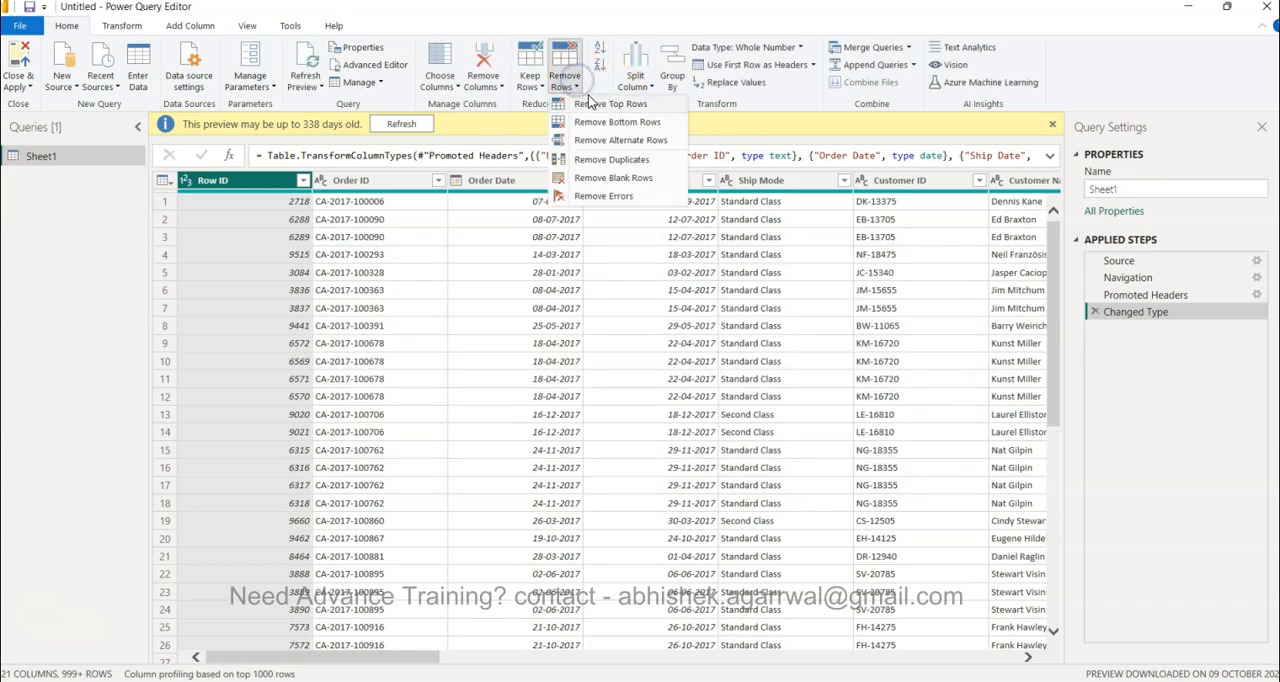
pyautogui.moveTo(613, 140)
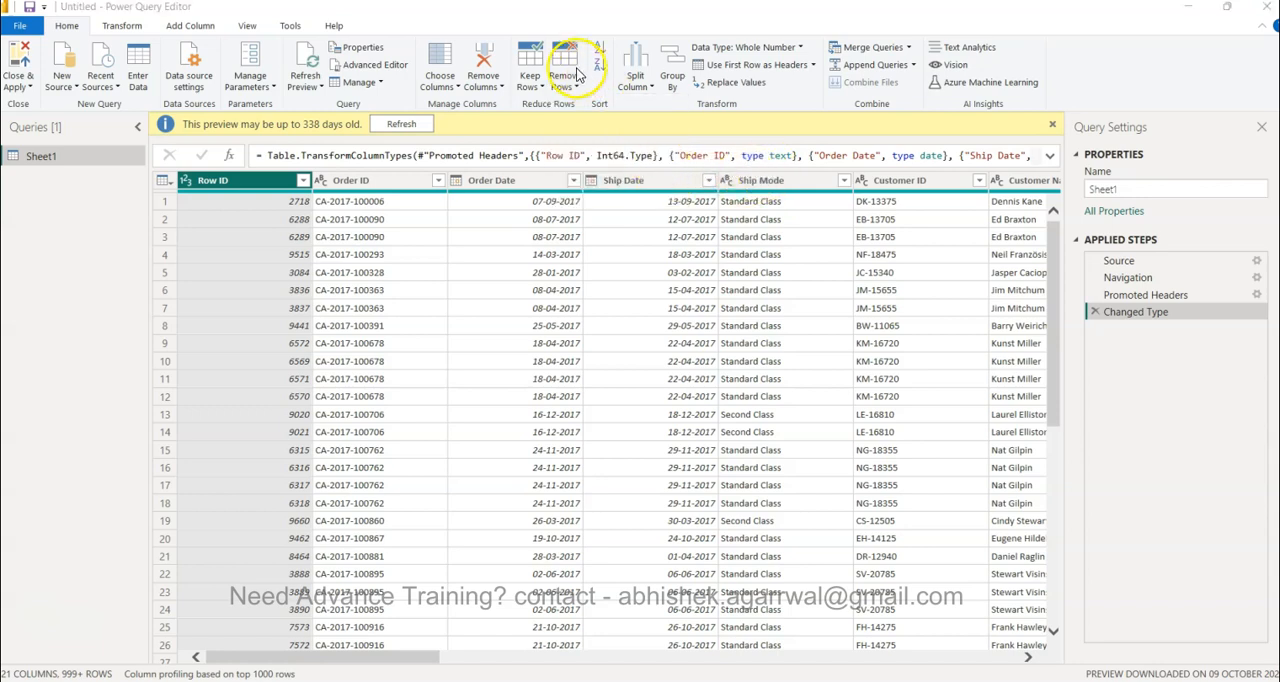
pyautogui.click(564, 70)
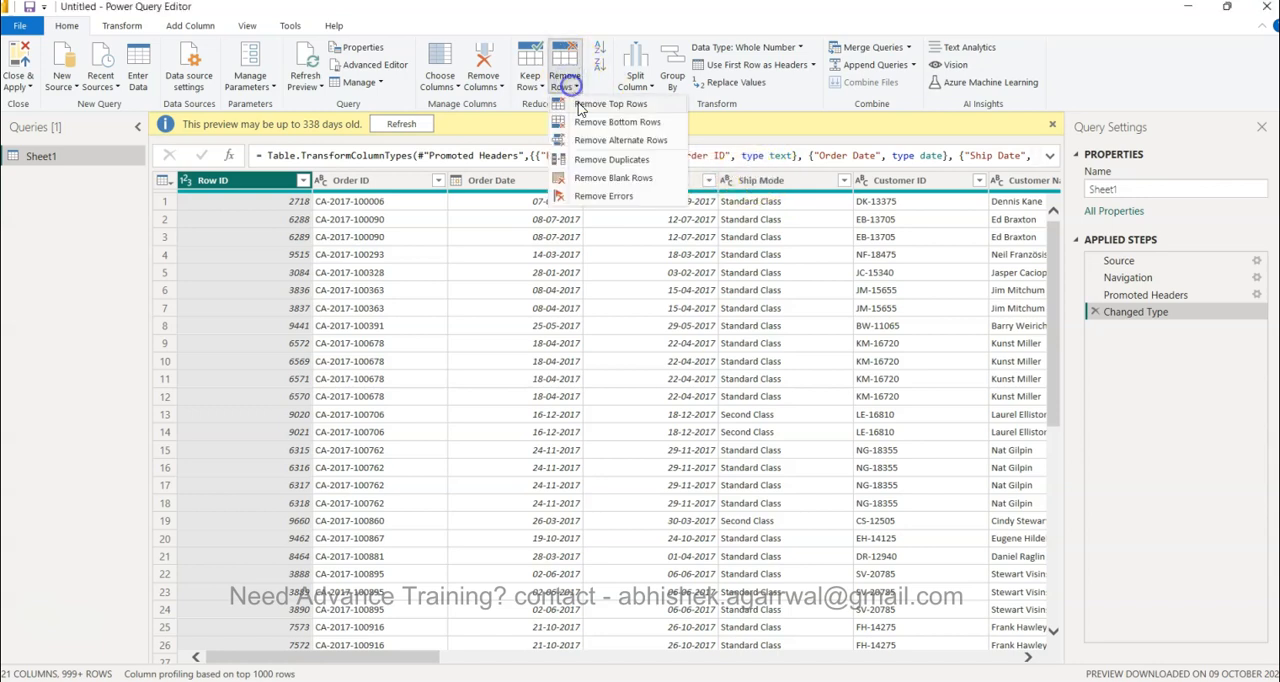
pyautogui.moveTo(617, 121)
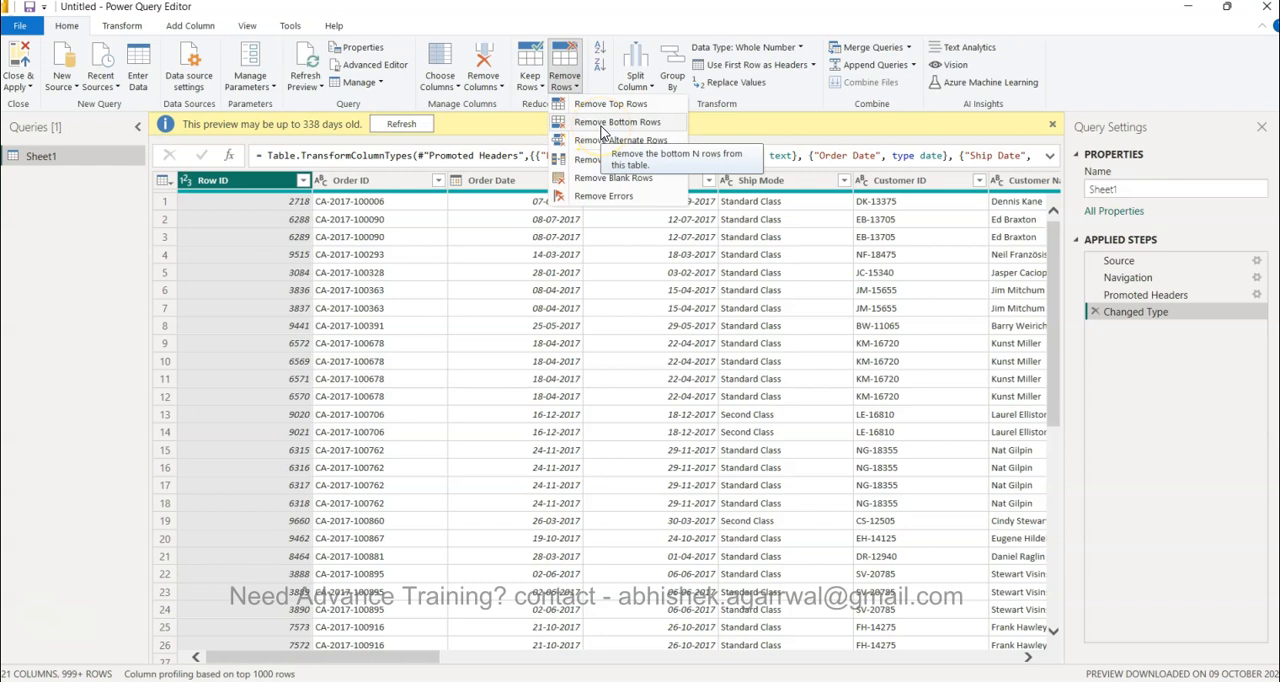
pyautogui.moveTo(621, 139)
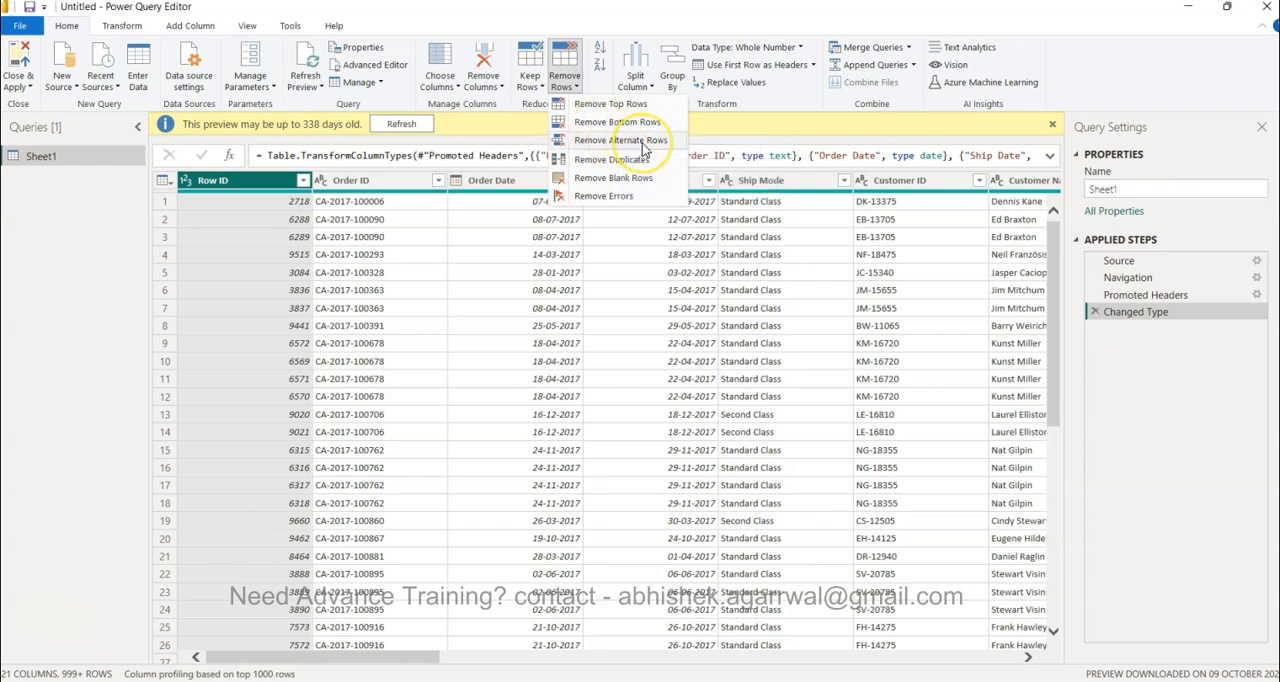
pyautogui.moveTo(620, 140)
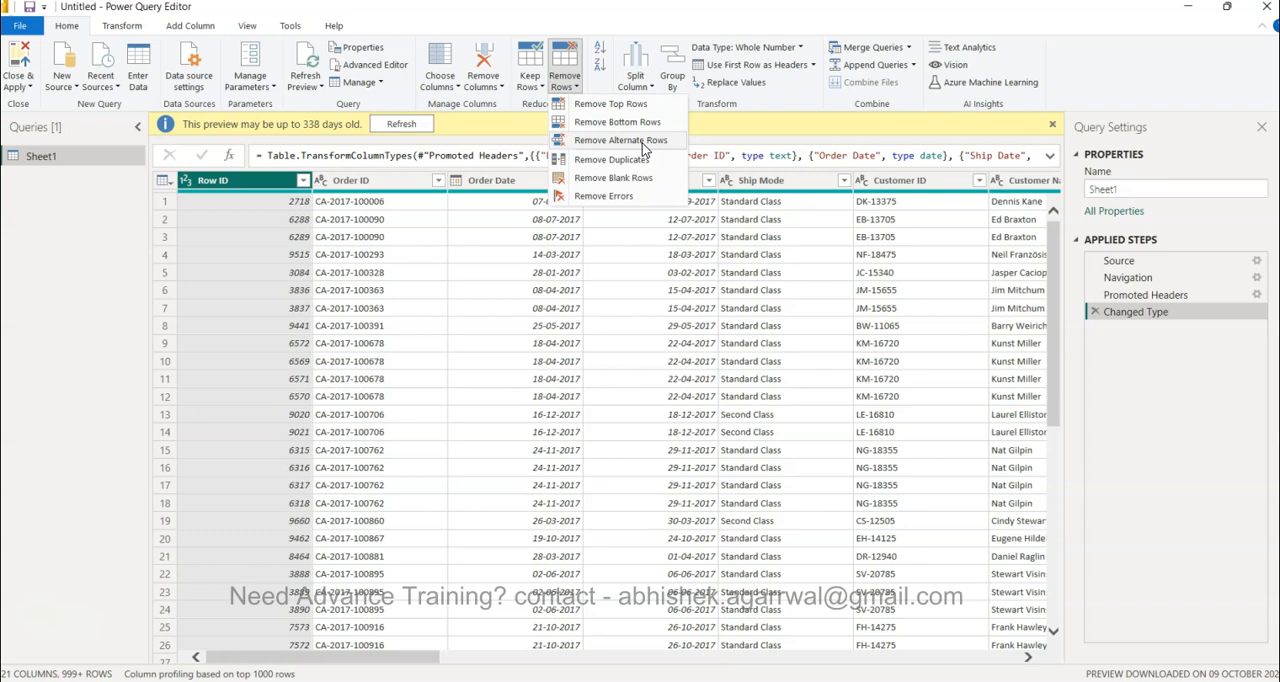
pyautogui.moveTo(658, 145)
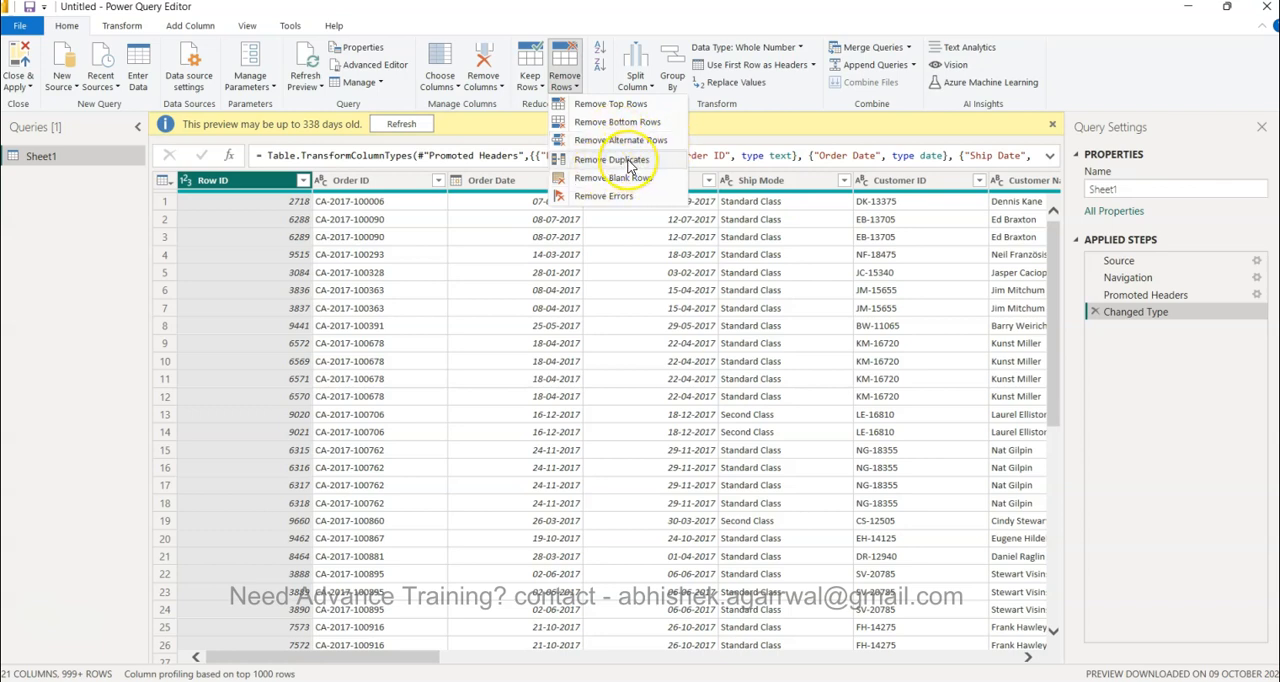
pyautogui.moveTo(617, 159)
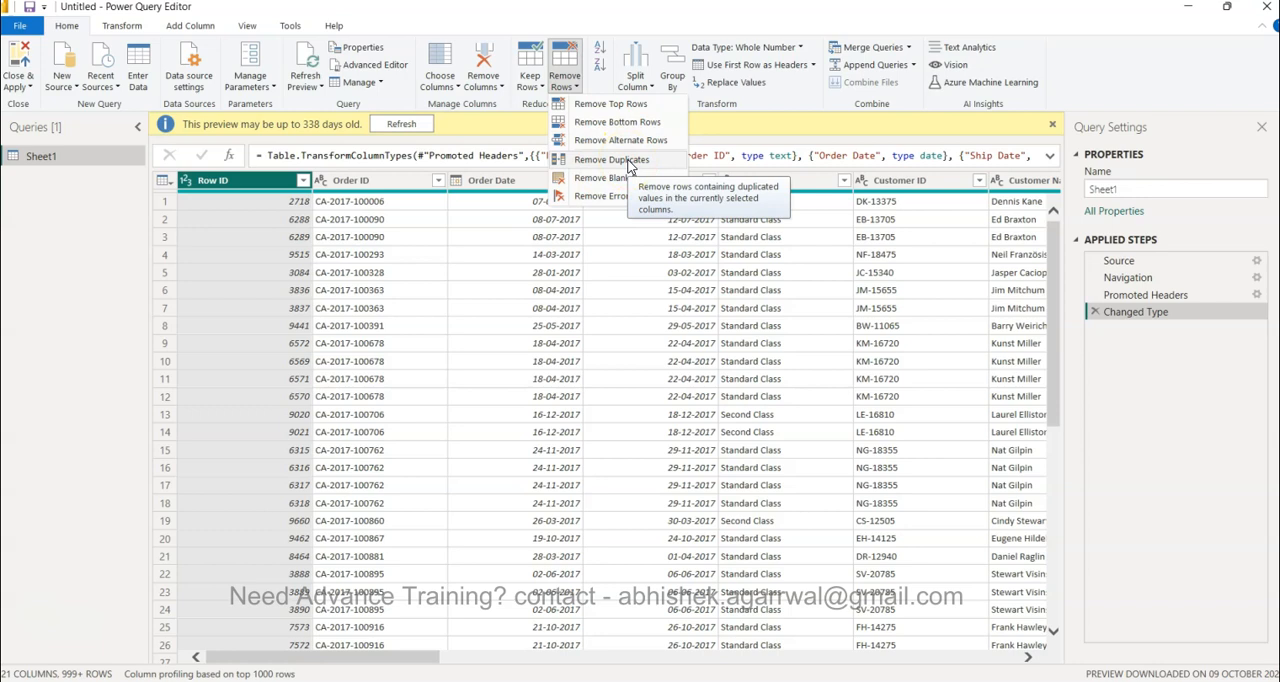
pyautogui.moveTo(835, 480)
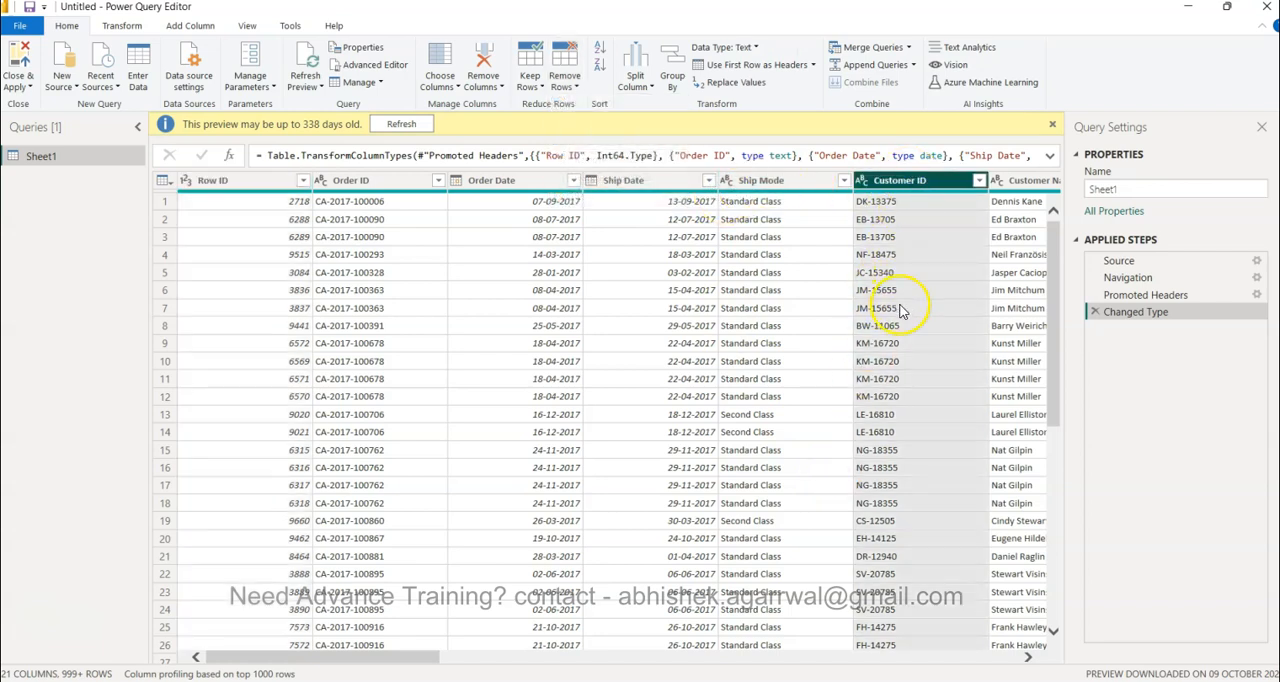
# Review the Remove Rows options twice, then show the Keep Rows options for Sheet1
pyautogui.click(564, 65)
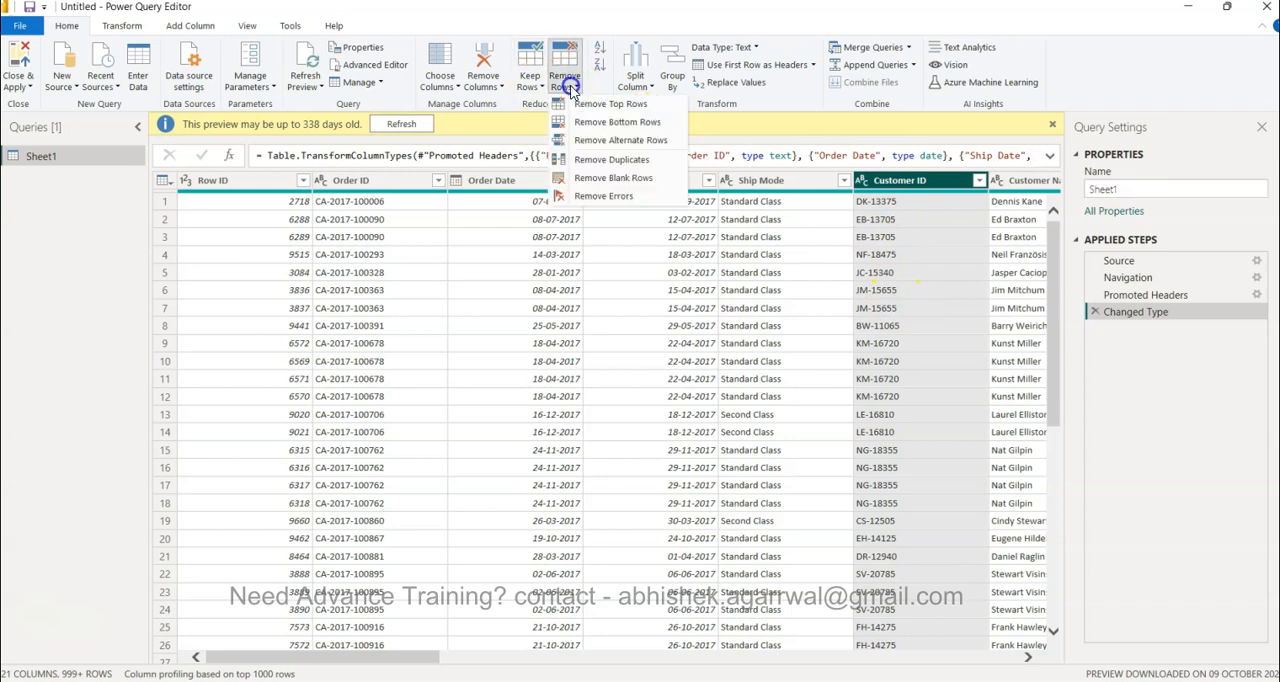
pyautogui.moveTo(611, 159)
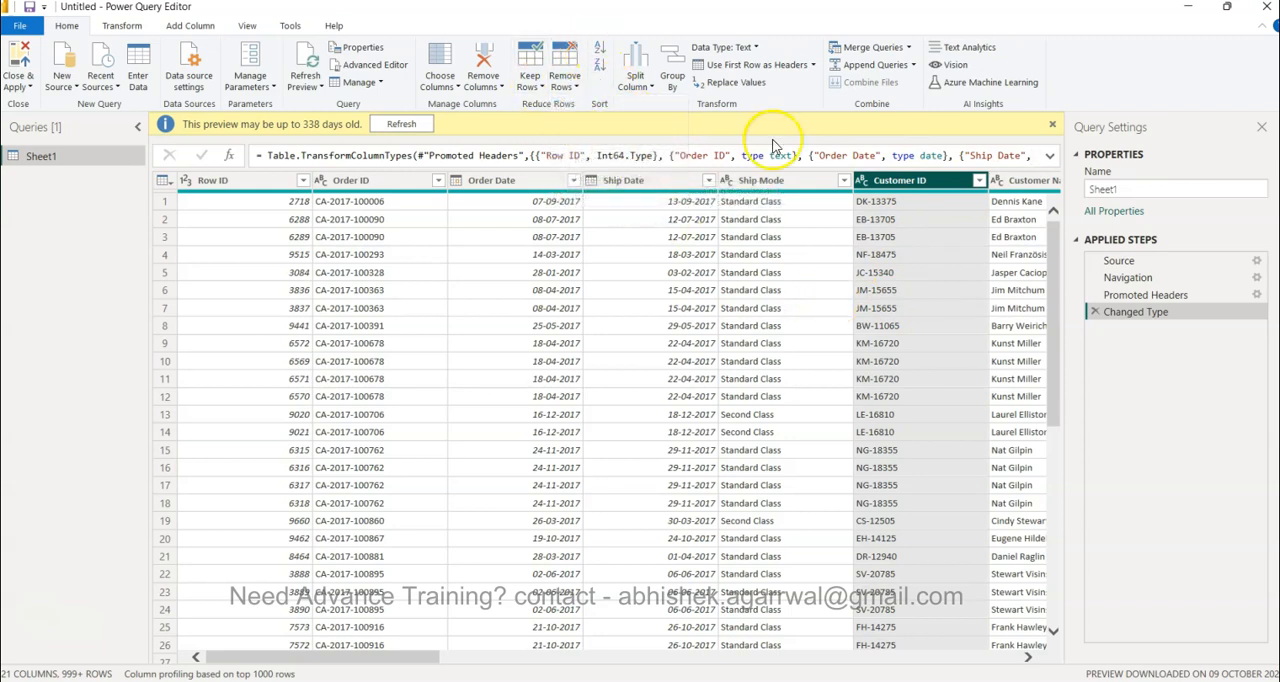
pyautogui.click(564, 55)
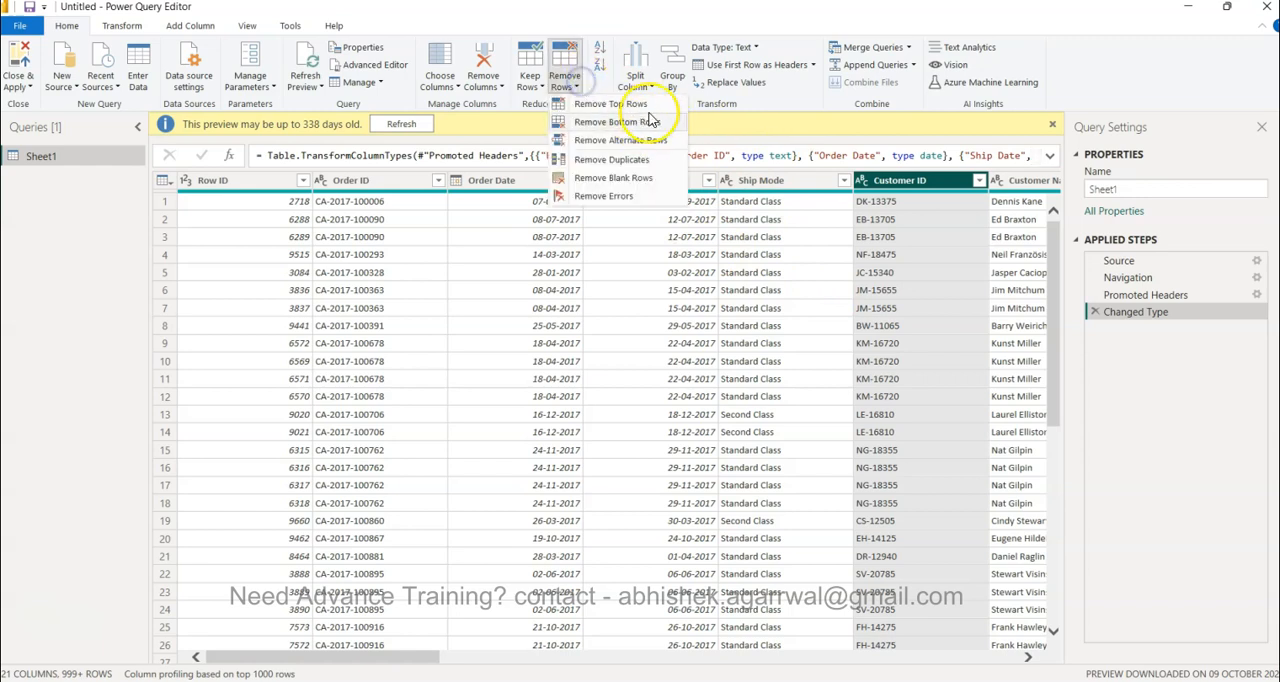
pyautogui.moveTo(613, 178)
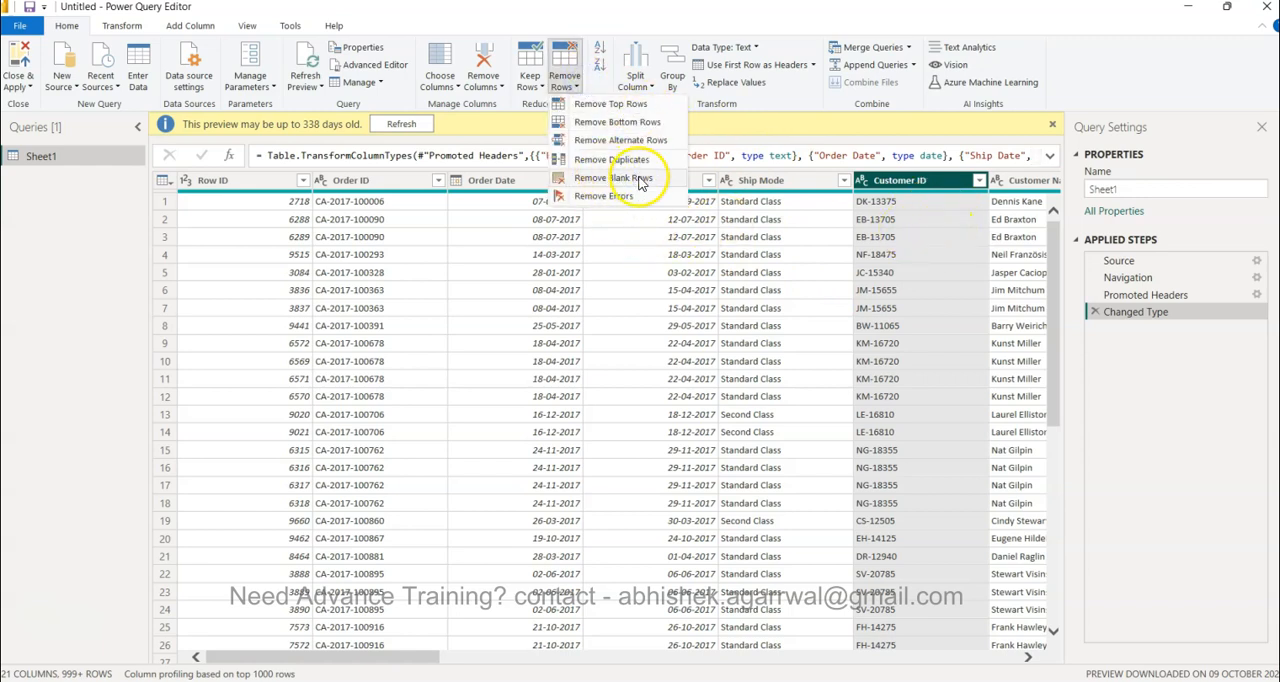
pyautogui.moveTo(604, 195)
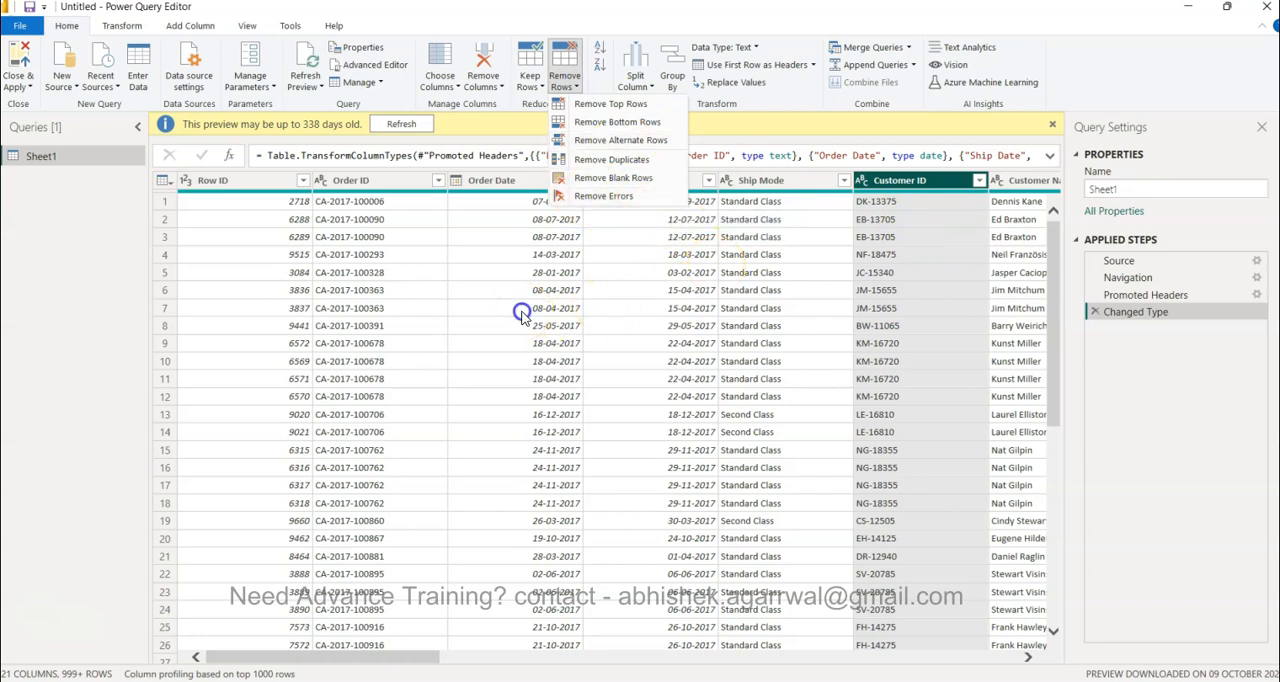
pyautogui.click(530, 65)
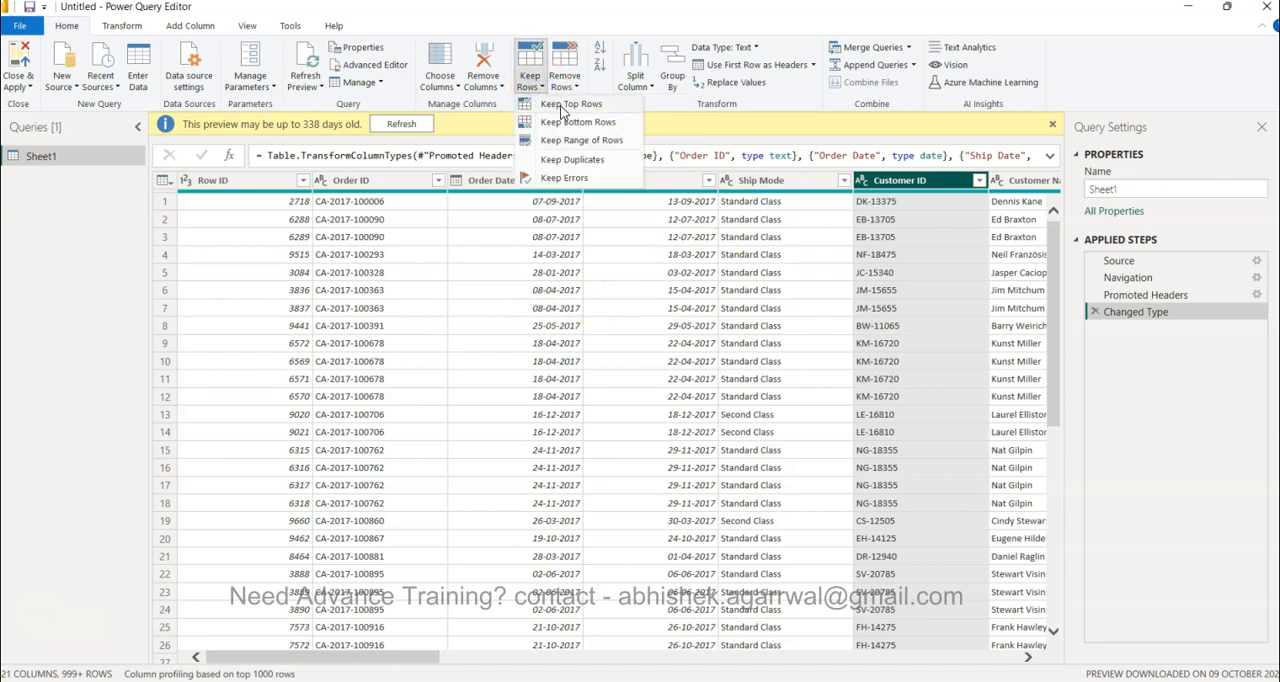
# Keep the top 2000 rows of Sheet1, then reopen the step's settings and cancel
pyautogui.click(571, 104)
pyautogui.write('2000')
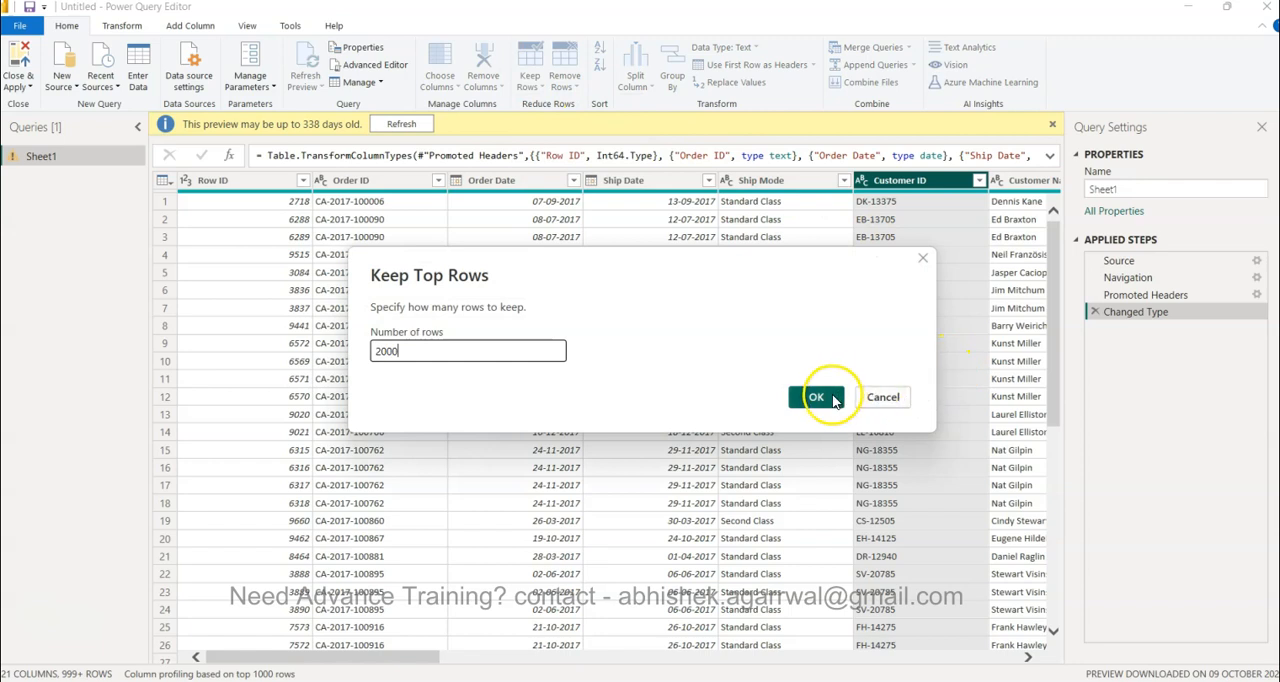
pyautogui.click(816, 397)
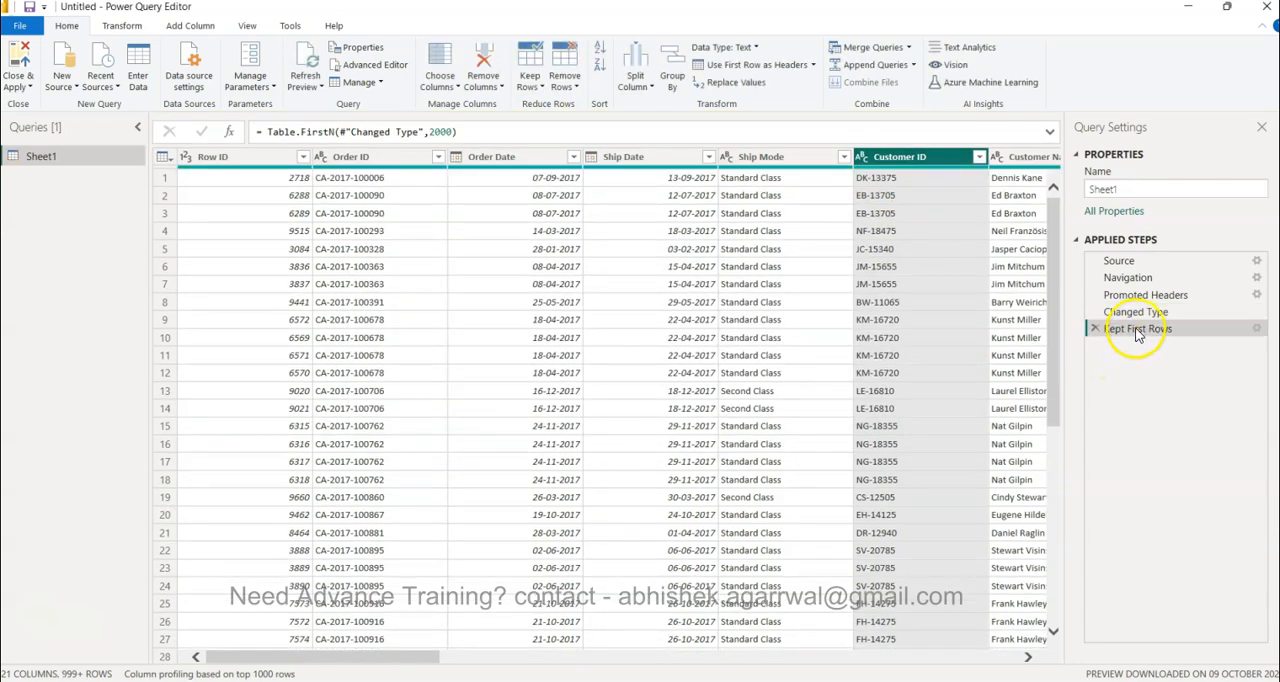
pyautogui.moveTo(1205, 333)
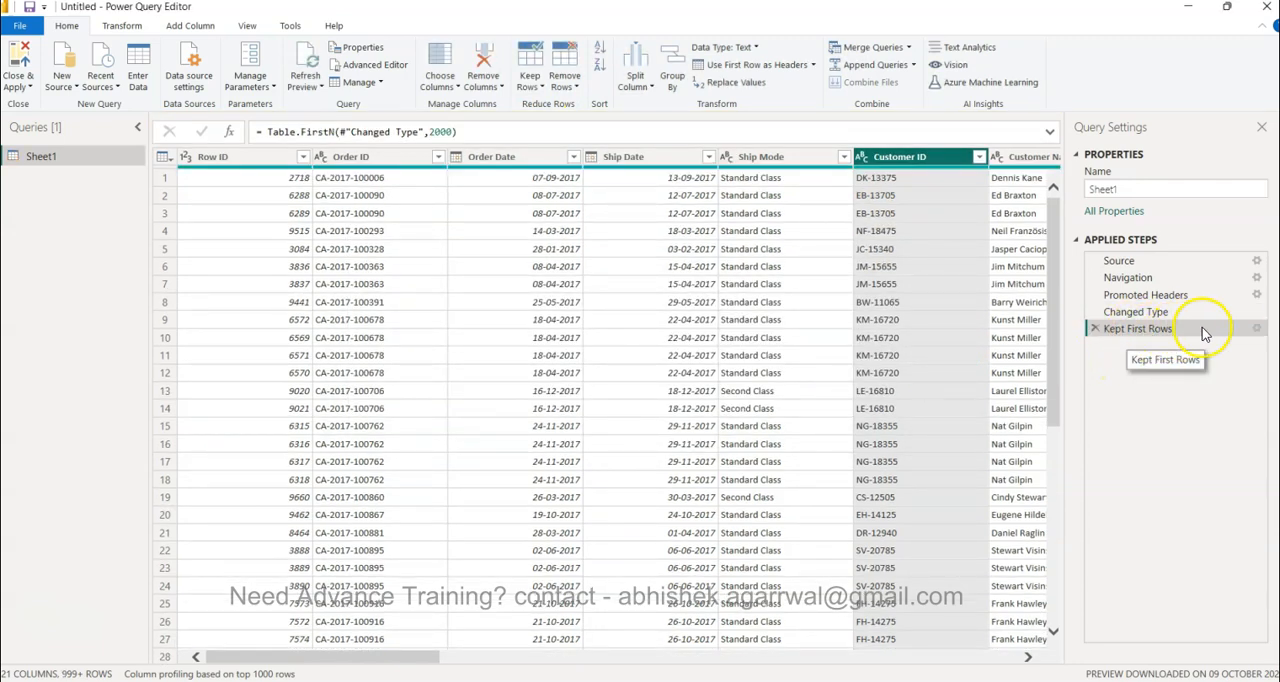
pyautogui.click(1256, 328)
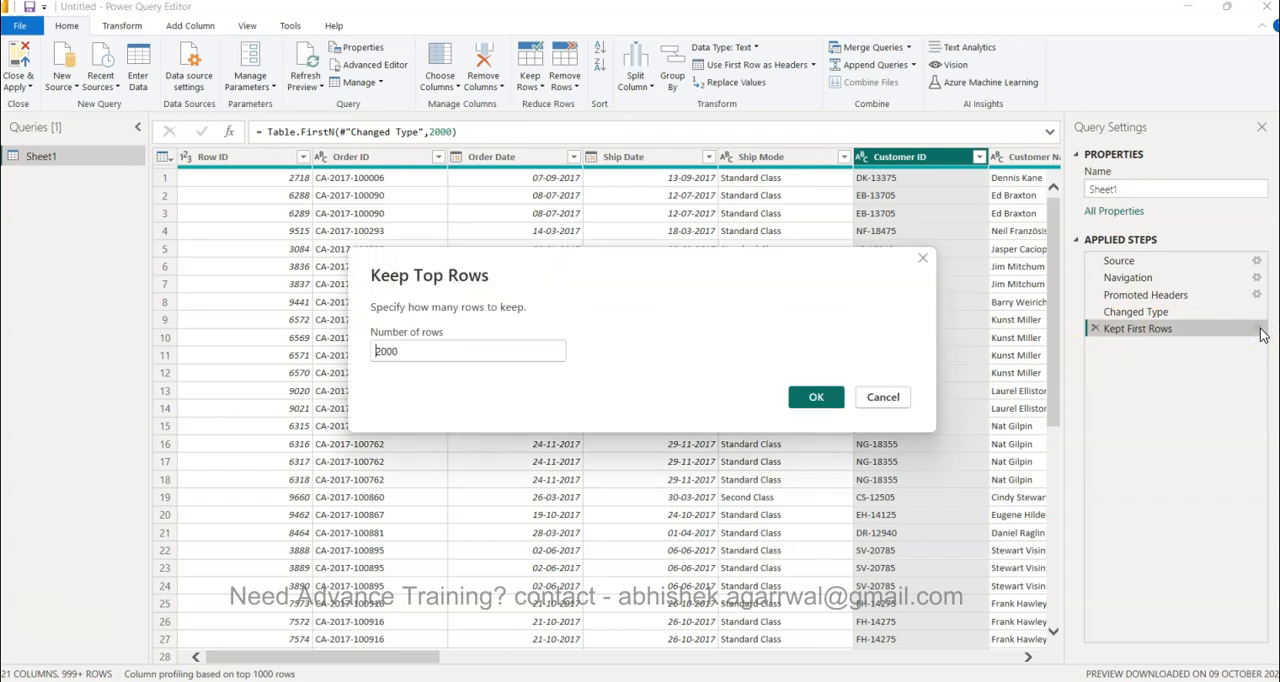
pyautogui.moveTo(883, 397)
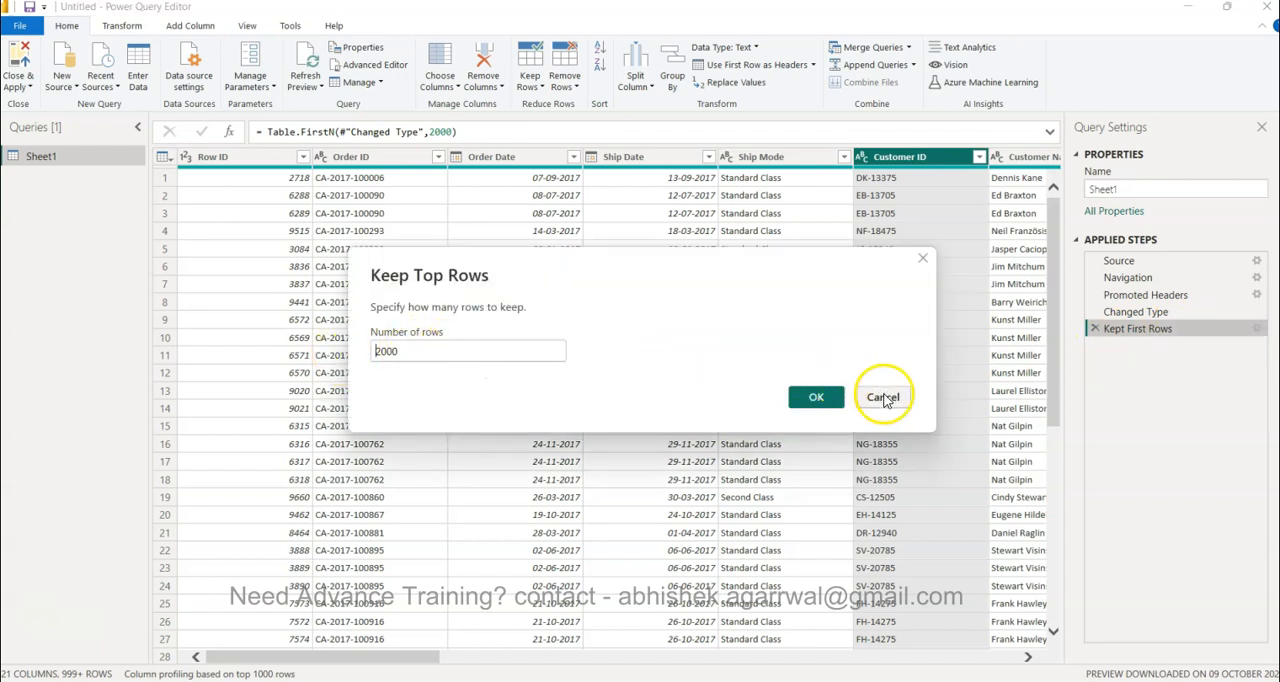
pyautogui.click(883, 396)
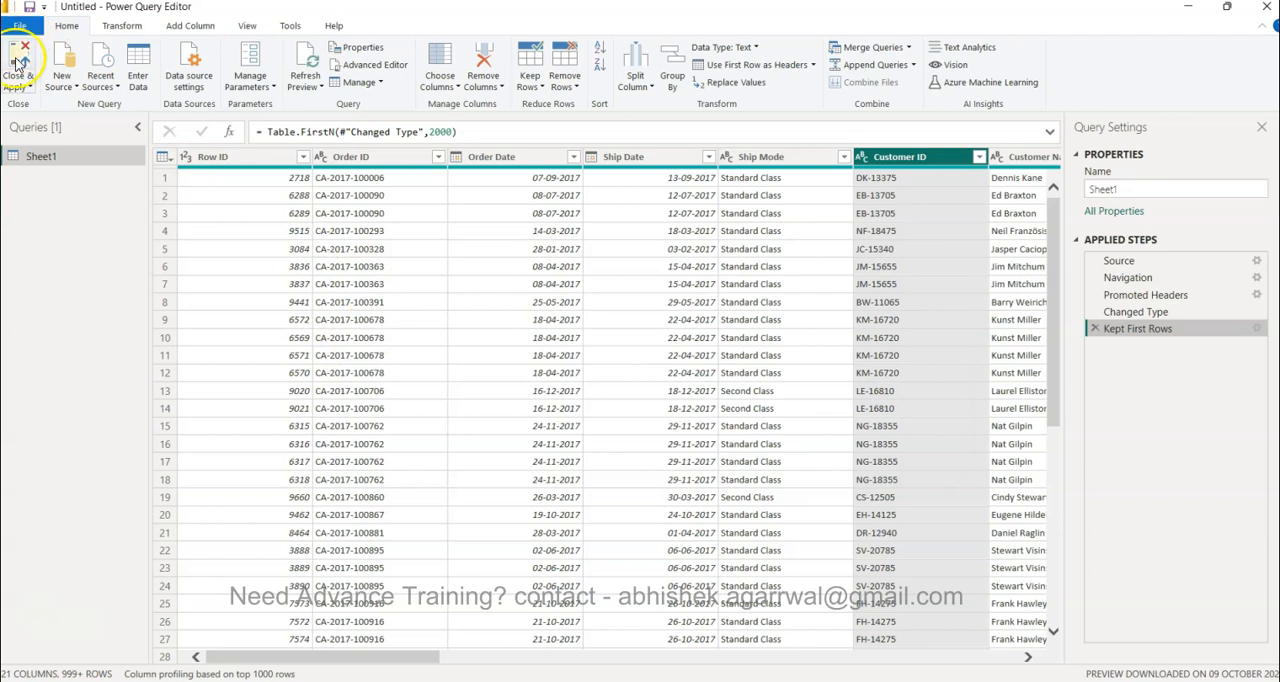
# Close & Apply the 2000-row query and expand Sheet1 in the Data pane
pyautogui.click(18, 65)
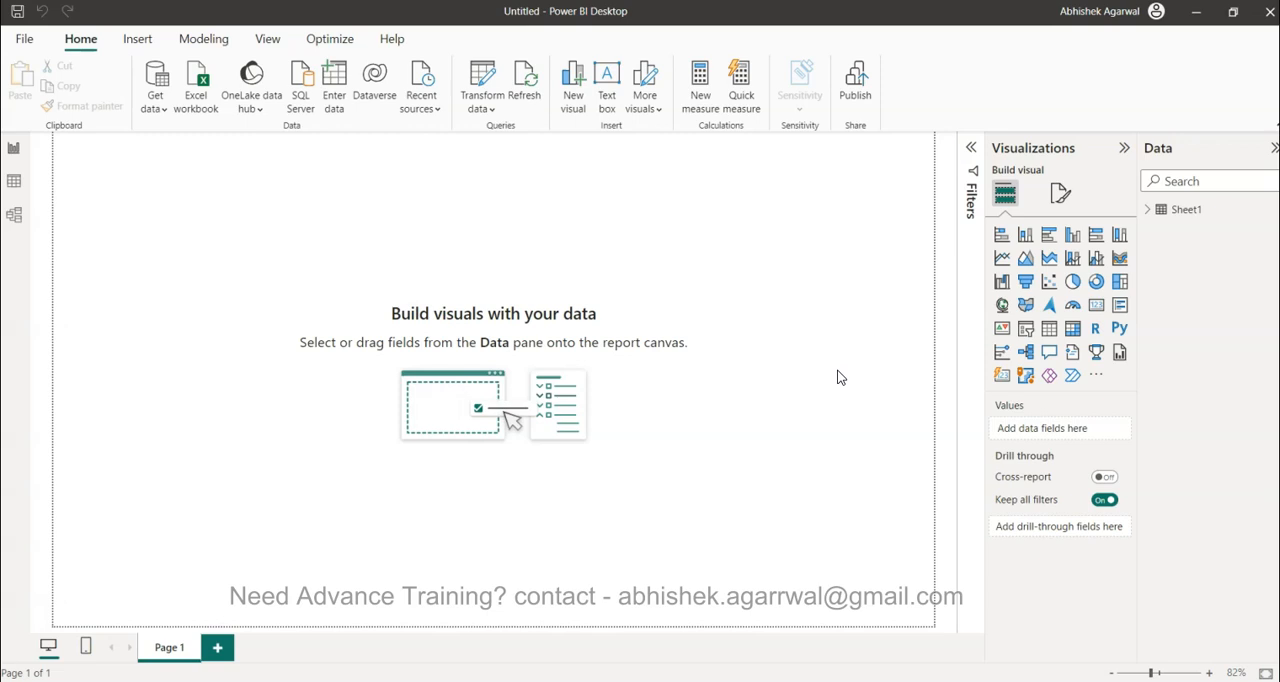
pyautogui.click(1159, 209)
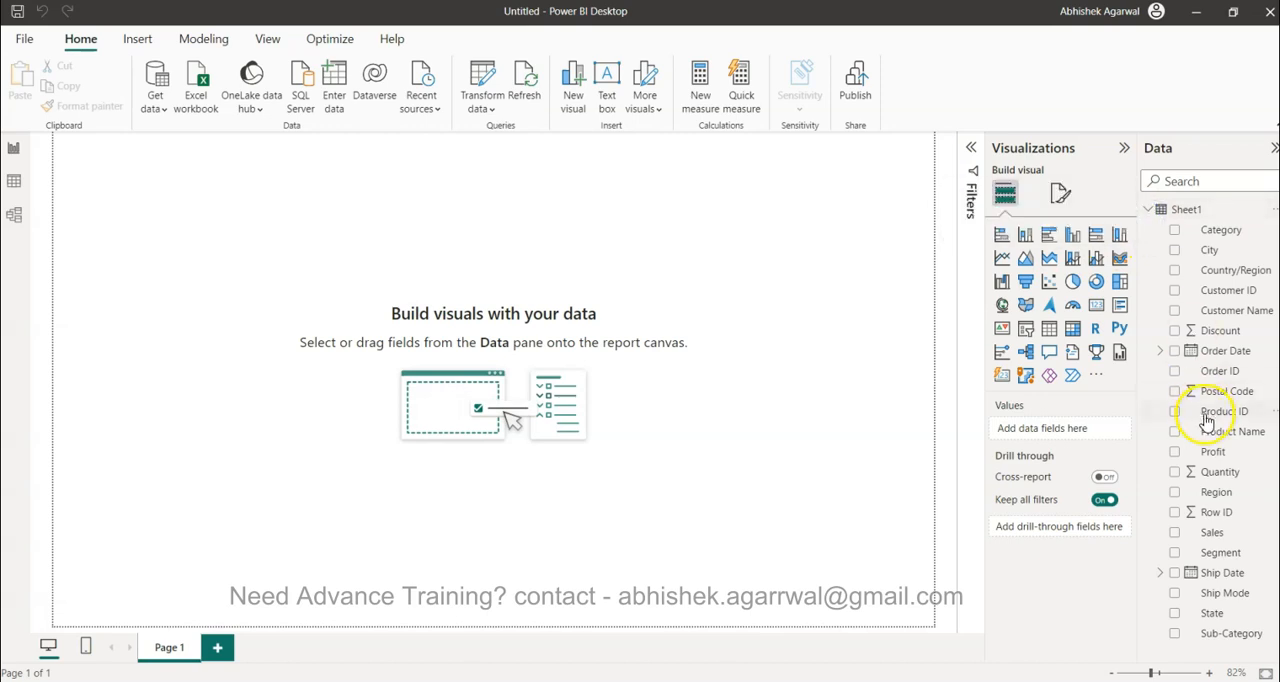
pyautogui.moveTo(740, 320)
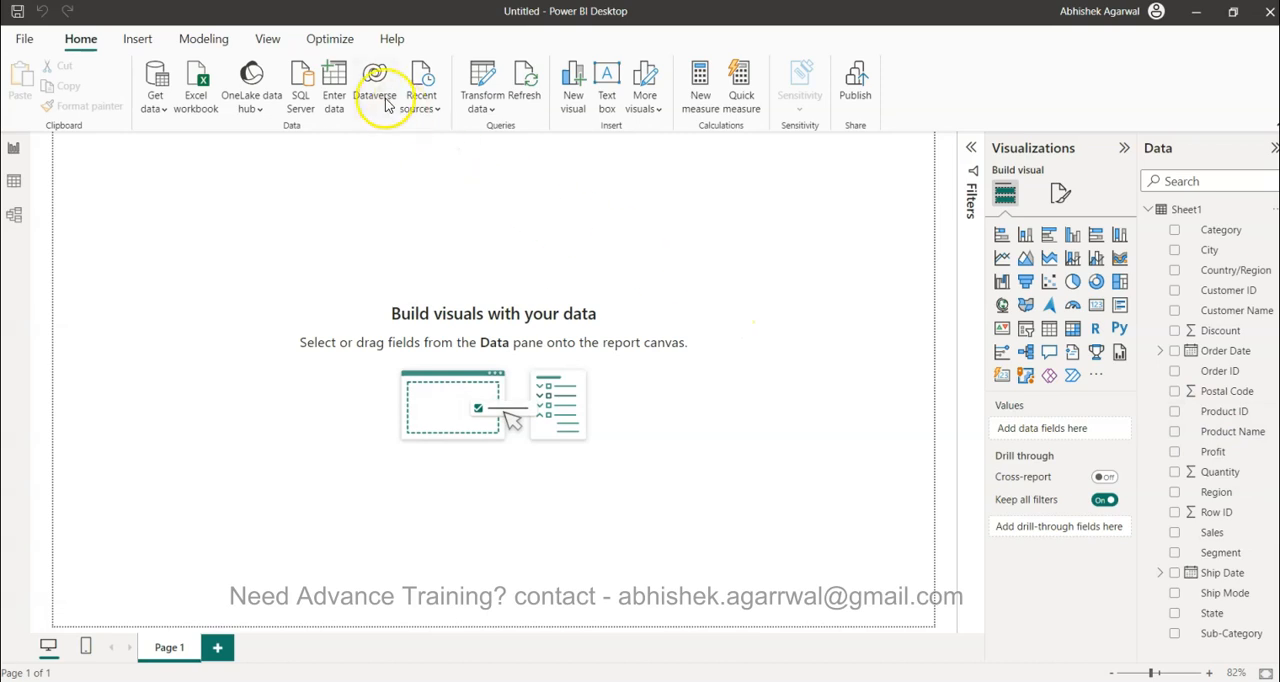
# Delete Sheet1's Kept First Rows step in the query editor and Close & Apply
pyautogui.click(481, 85)
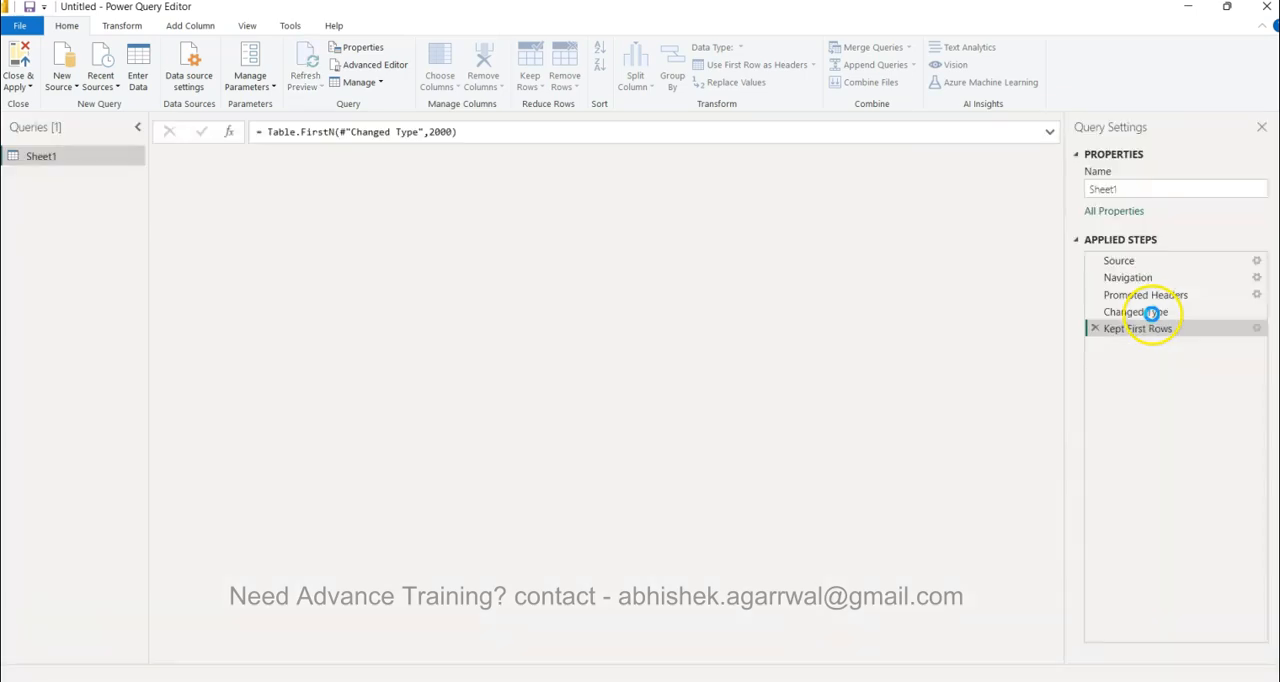
pyautogui.click(1094, 328)
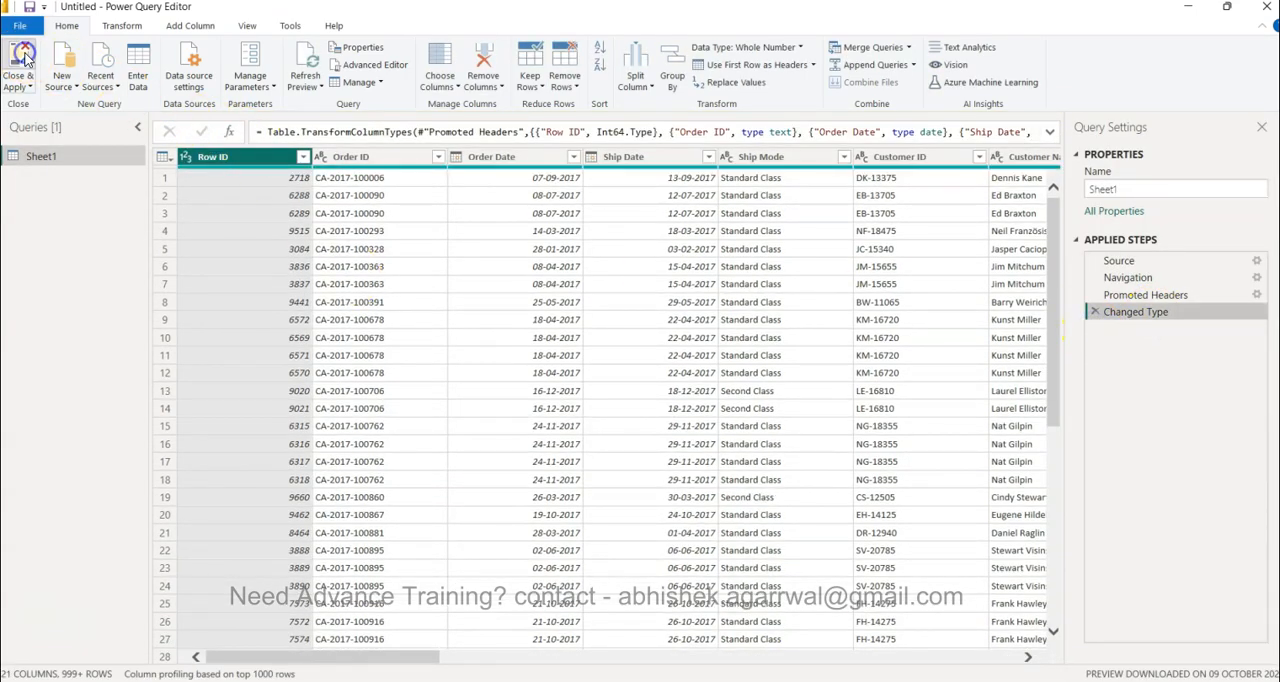
pyautogui.click(18, 65)
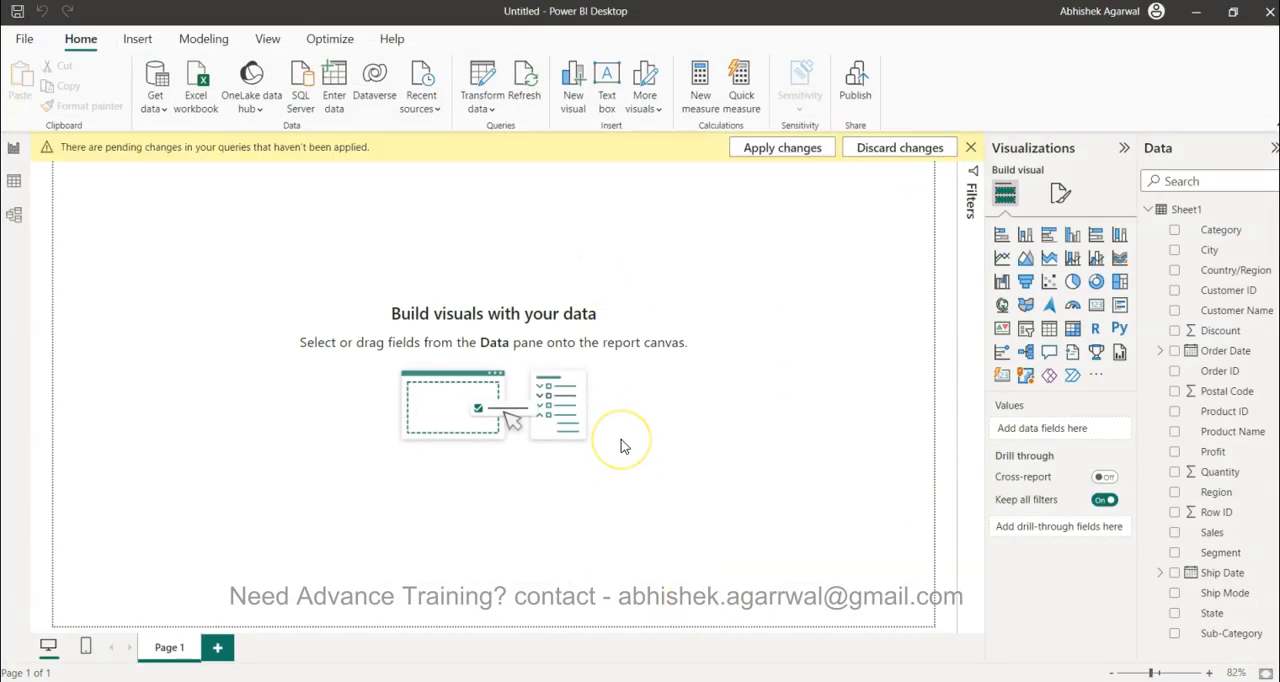
# Let Sheet1 finish reloading with all rows, clearing the pending changes banner
pyautogui.click(969, 147)
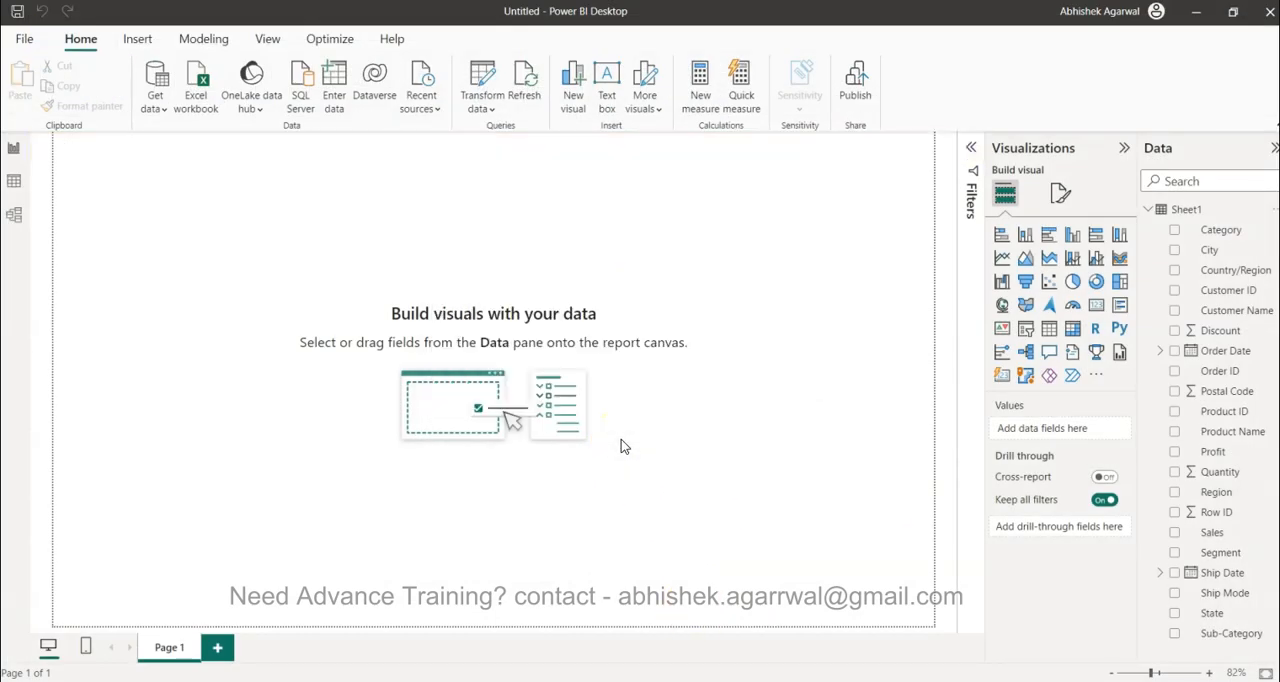
pyautogui.moveTo(725, 440)
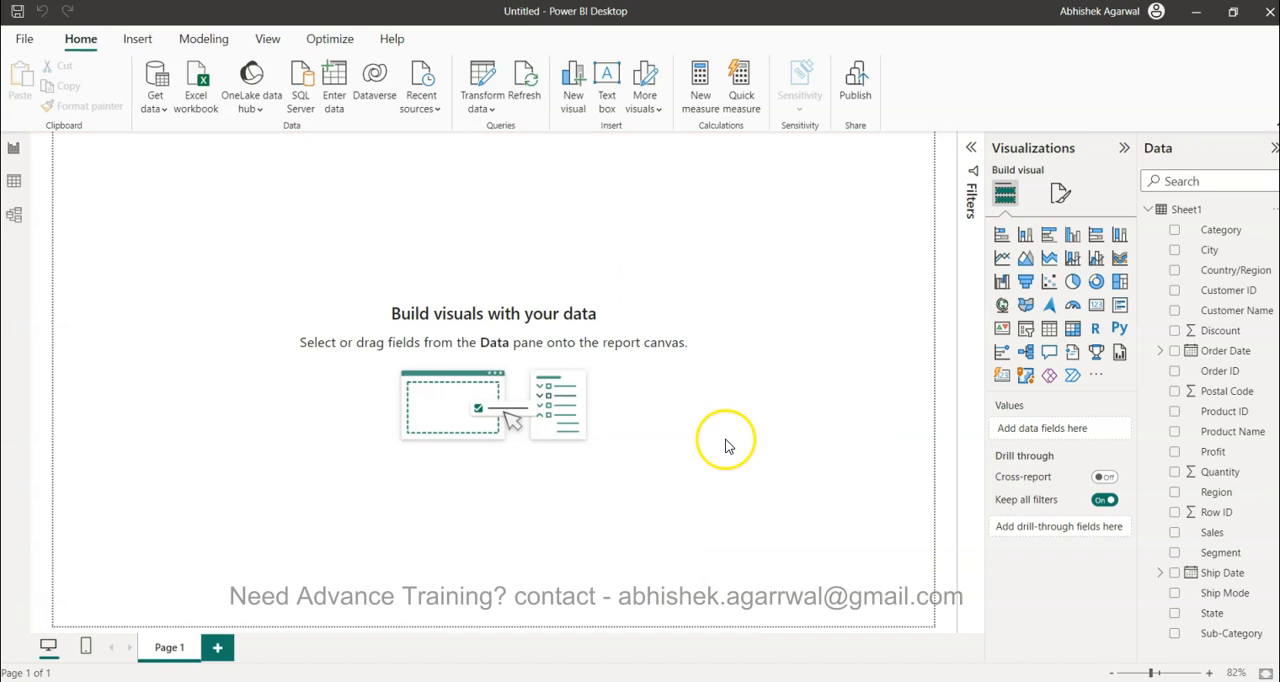